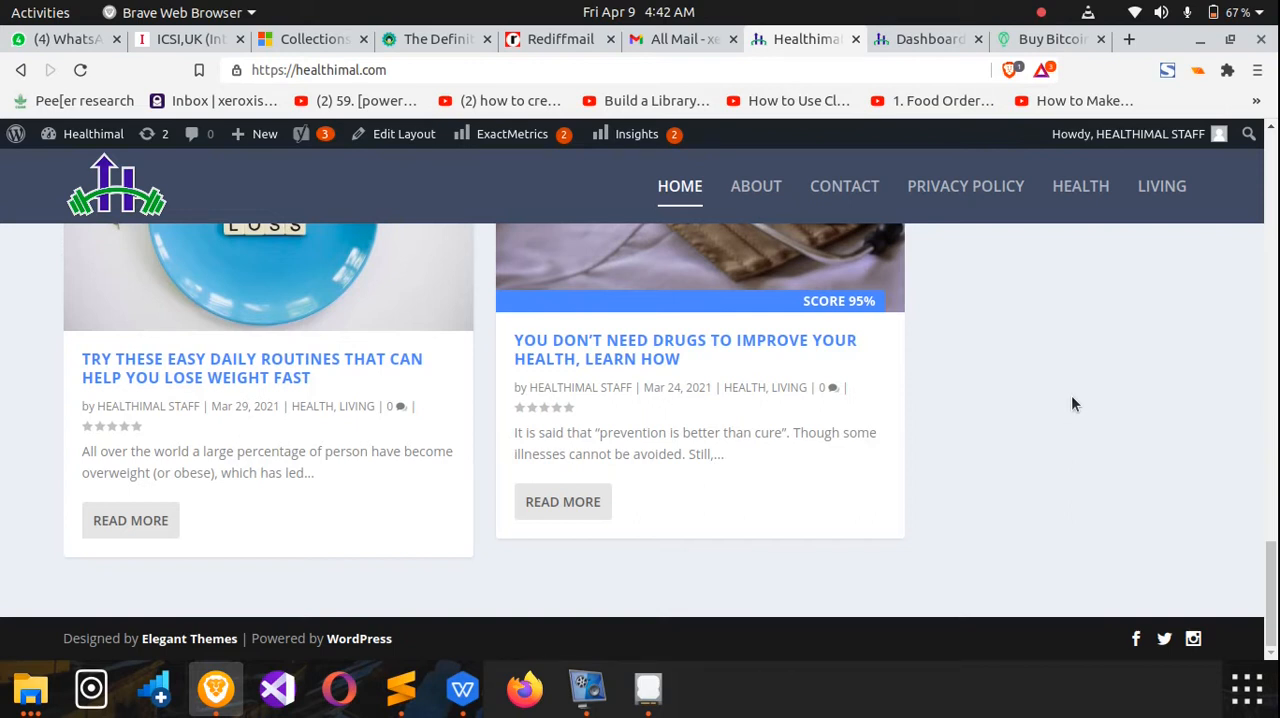
{"action": "mouse_move", "coordinate": [860, 524]}
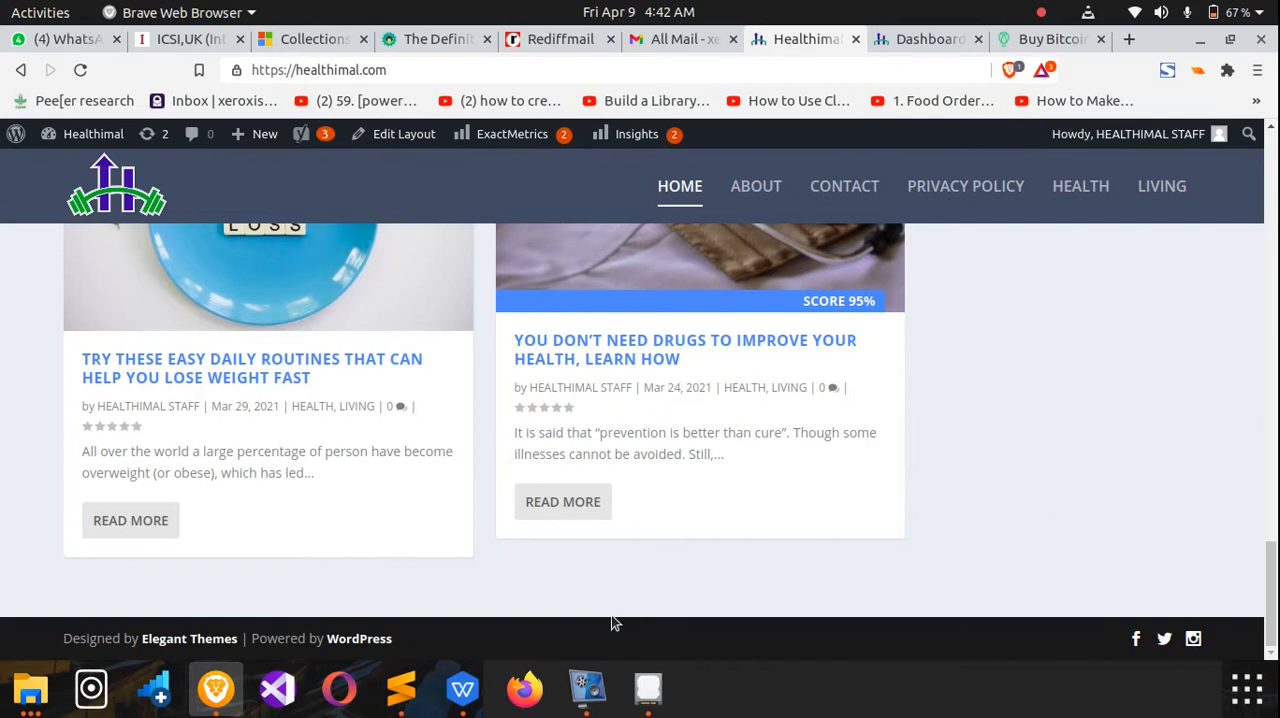
{"action": "mouse_move", "coordinate": [602, 646]}
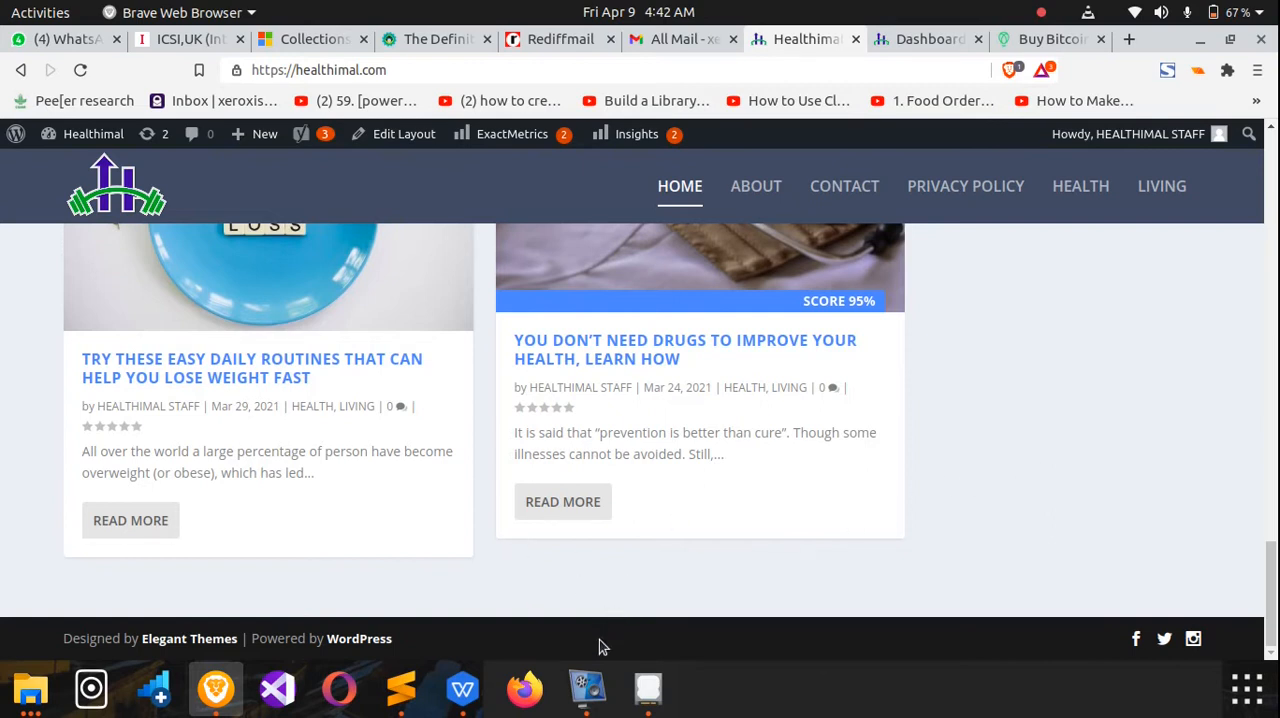
{"action": "mouse_move", "coordinate": [568, 640]}
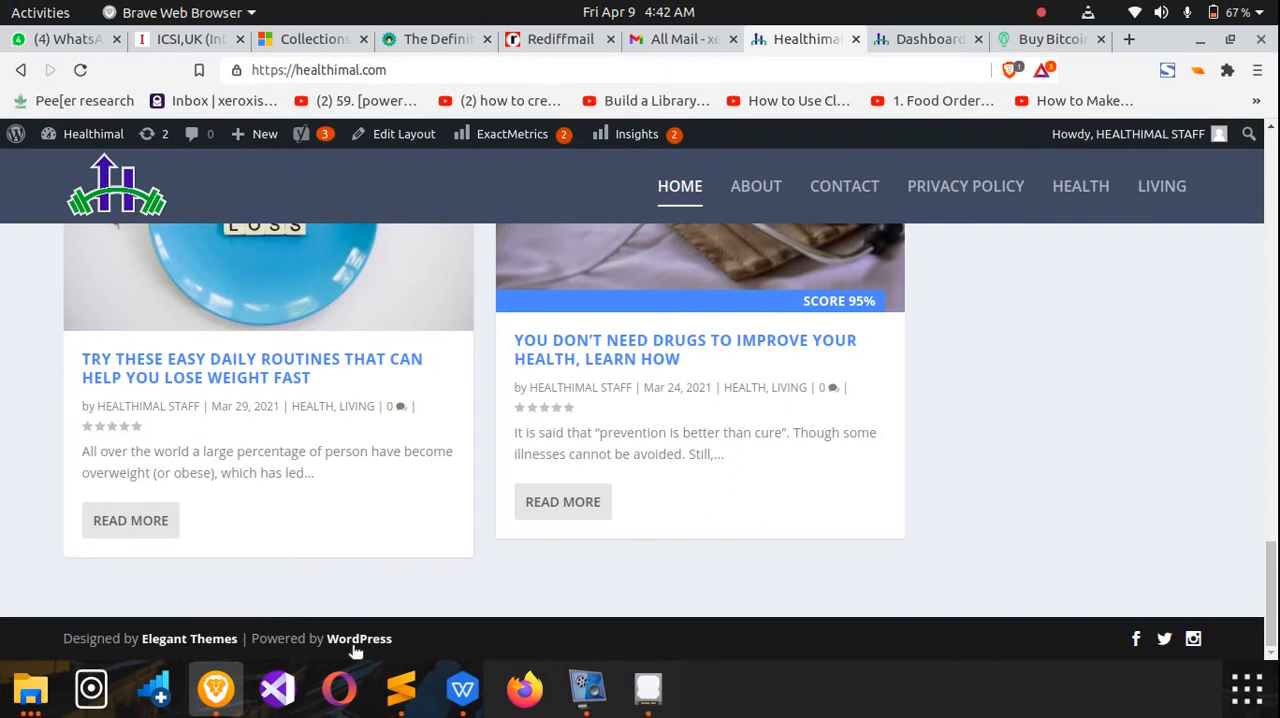
{"action": "mouse_move", "coordinate": [436, 608]}
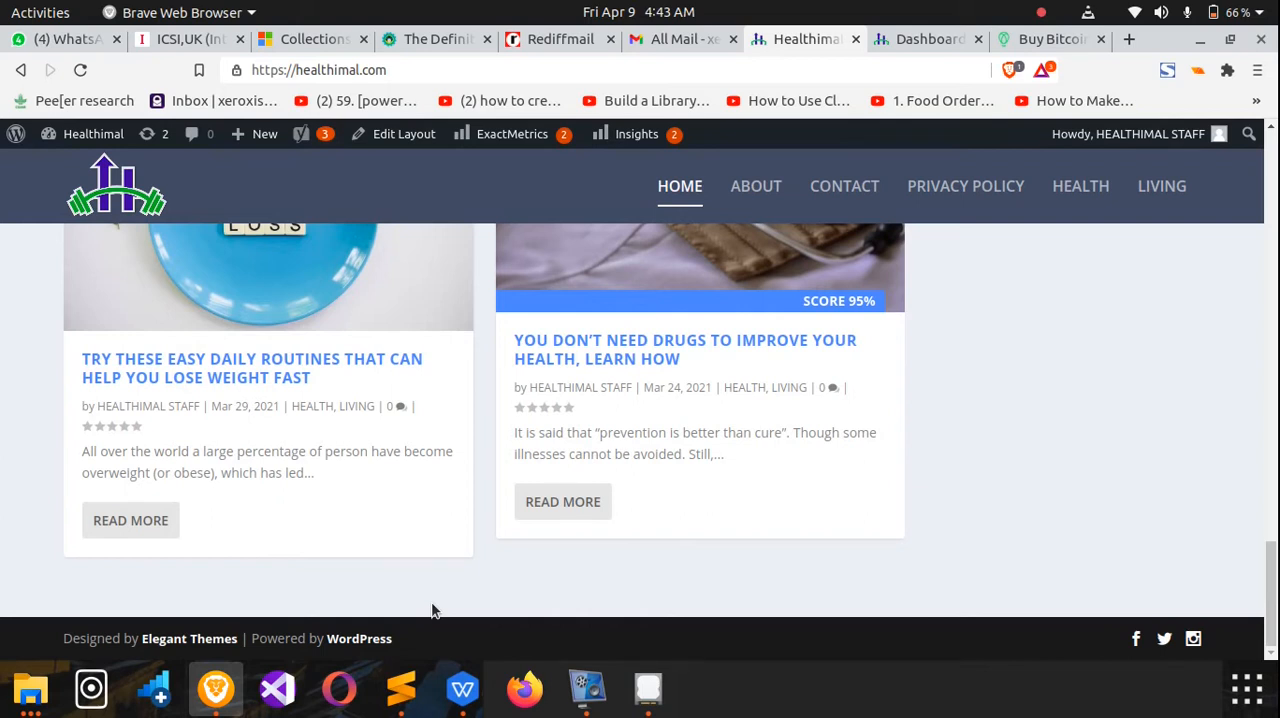
{"action": "mouse_move", "coordinate": [428, 616]}
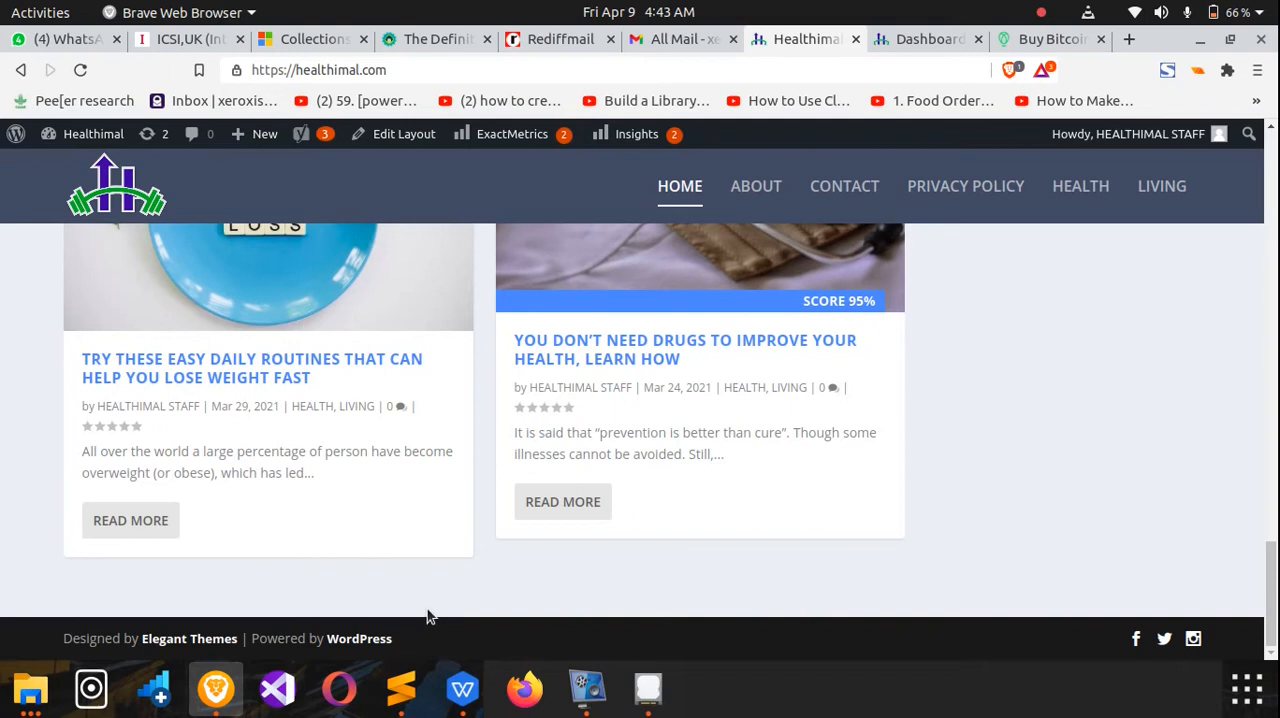
{"action": "mouse_move", "coordinate": [680, 340]}
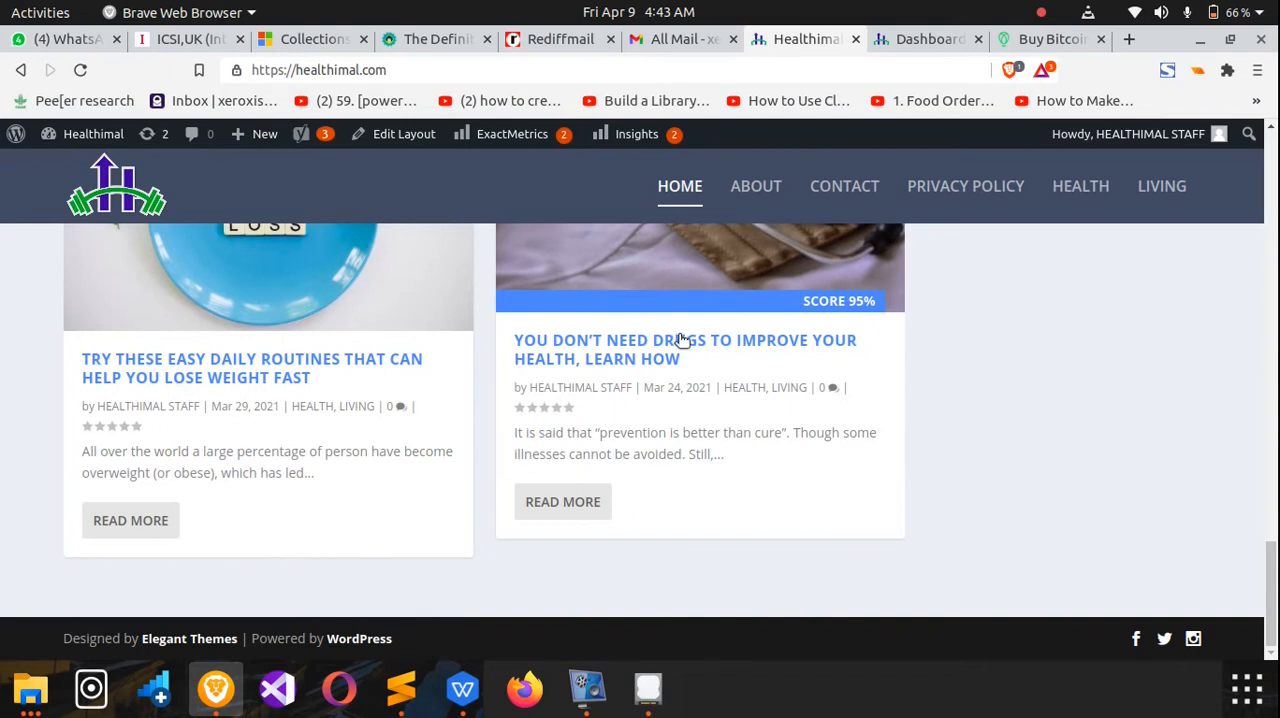
{"action": "mouse_move", "coordinate": [924, 40]}
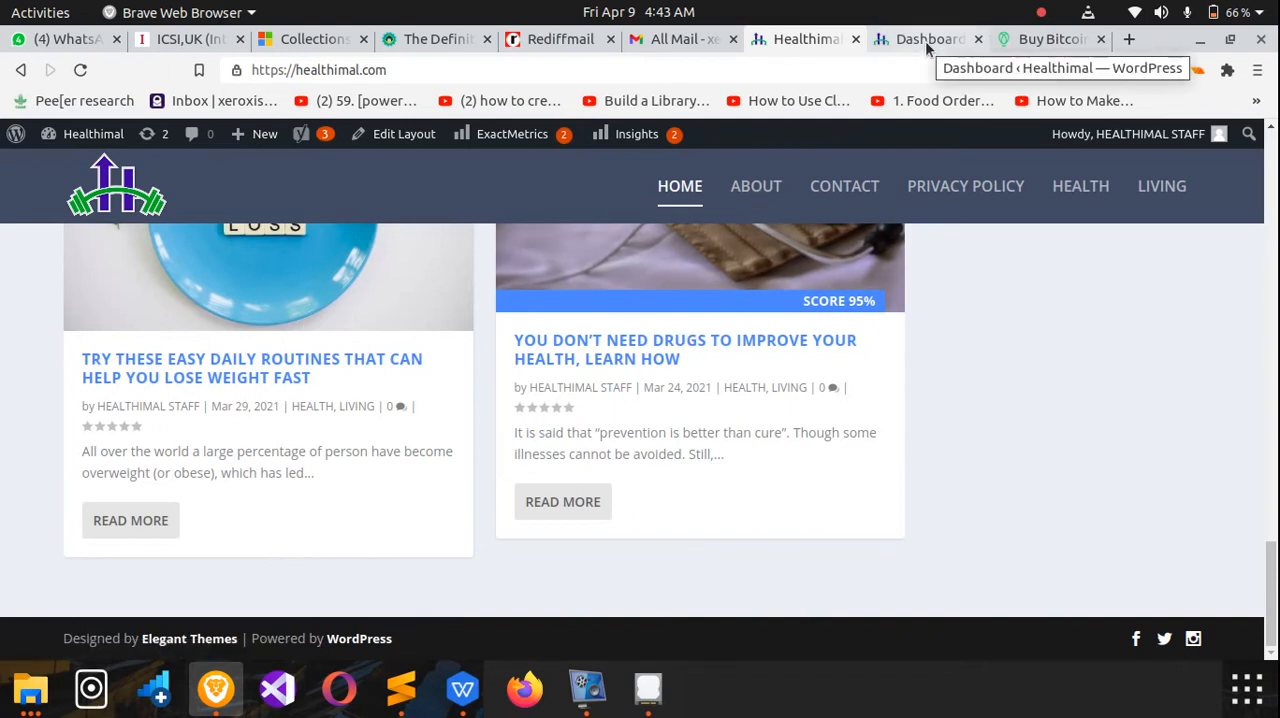
Go to the admin dashboard and open Extra > Theme Options from the sidebar.
{"action": "left_click", "coordinate": [924, 40]}
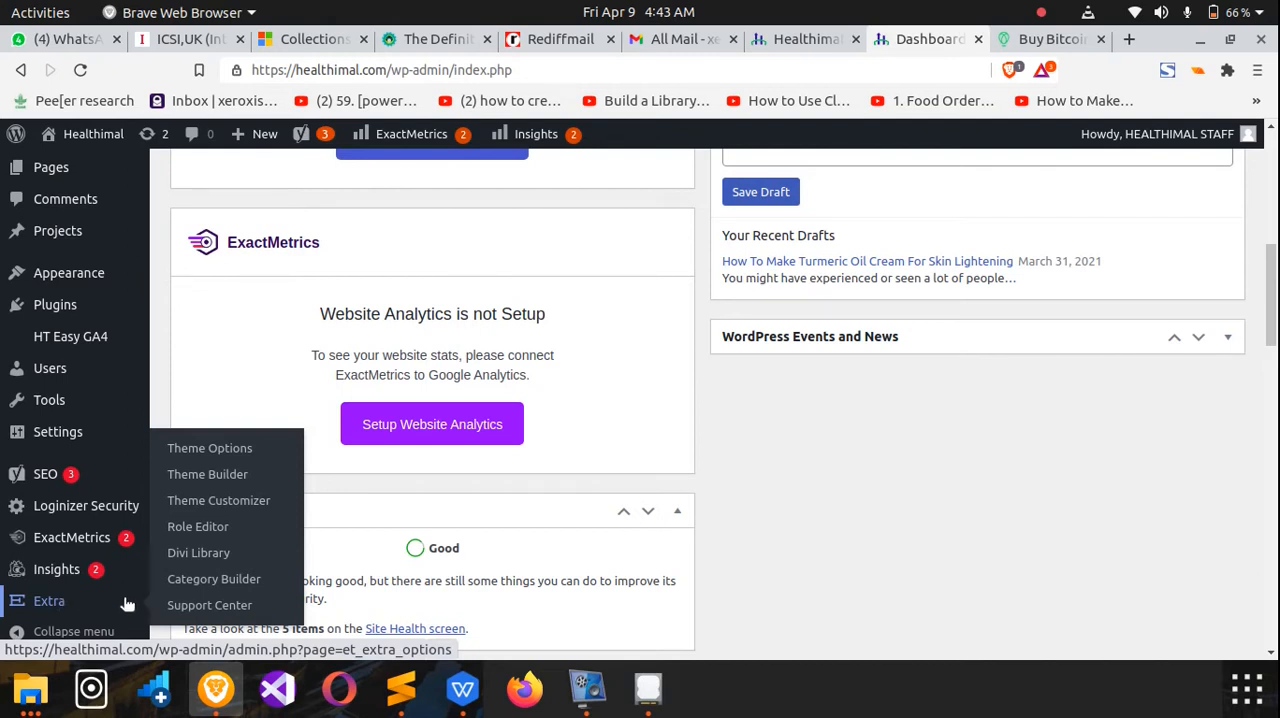
{"action": "mouse_move", "coordinate": [210, 448]}
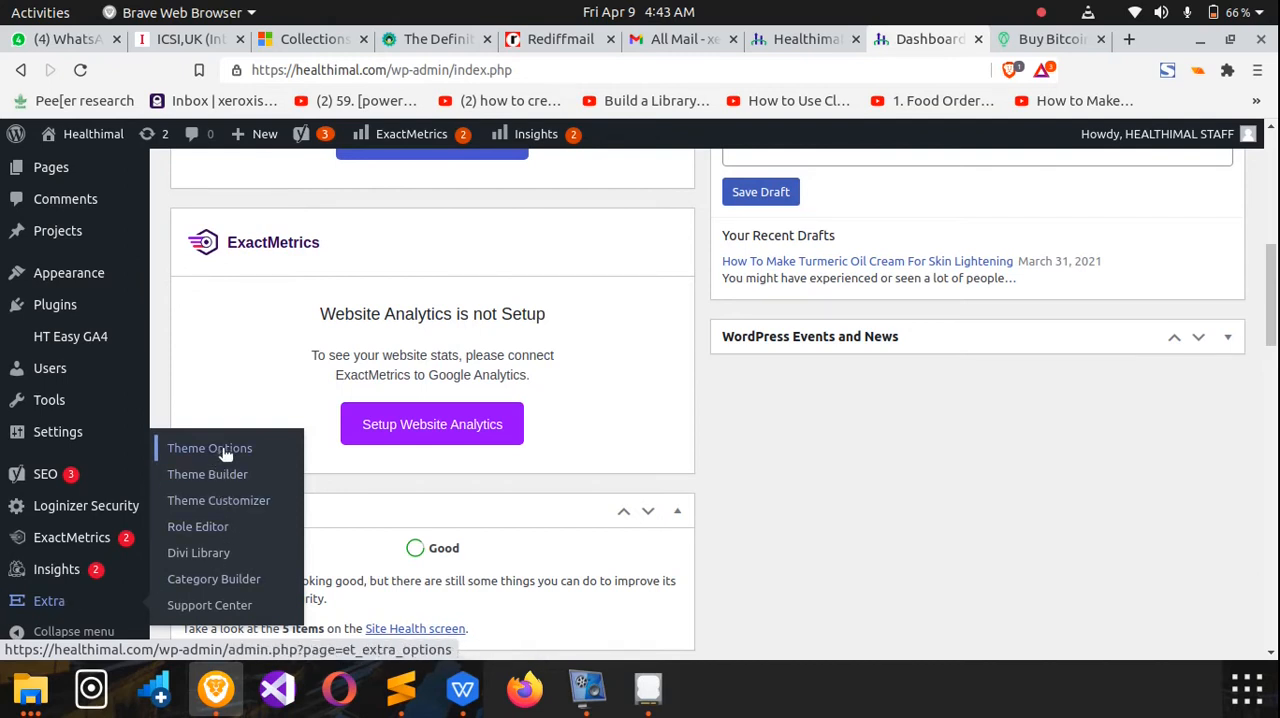
{"action": "left_click", "coordinate": [210, 448]}
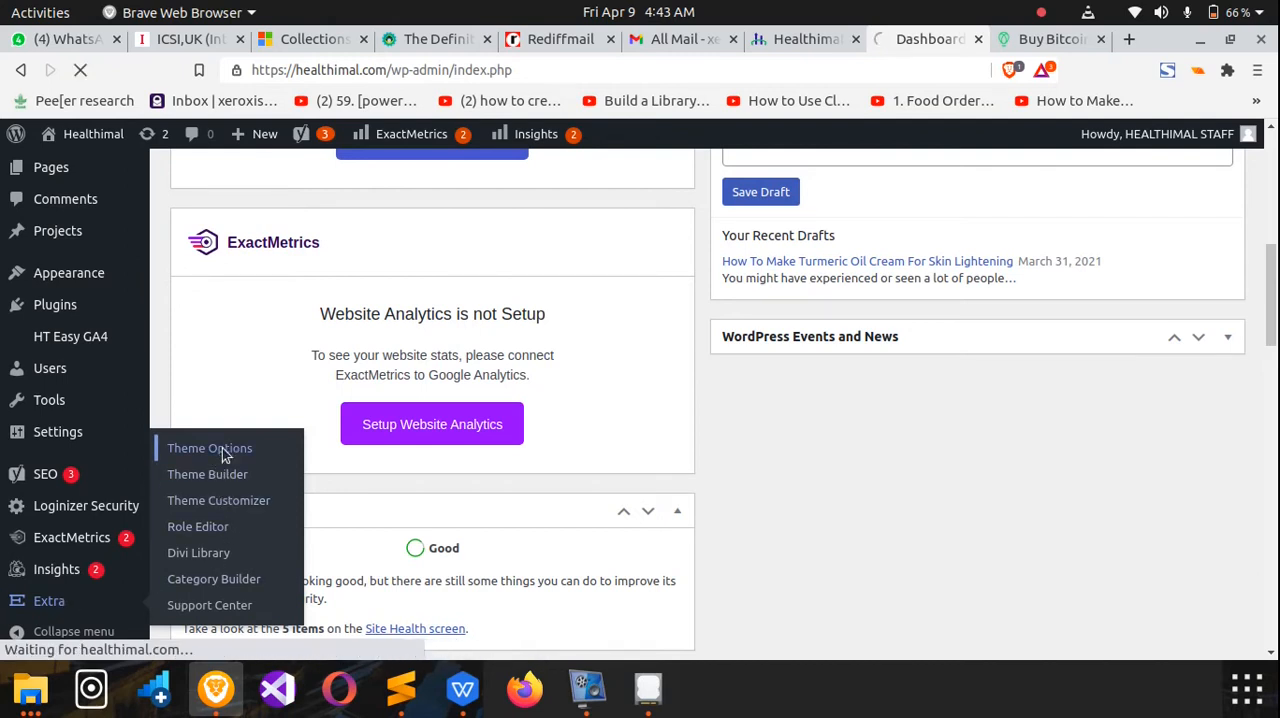
{"action": "left_click", "coordinate": [210, 448]}
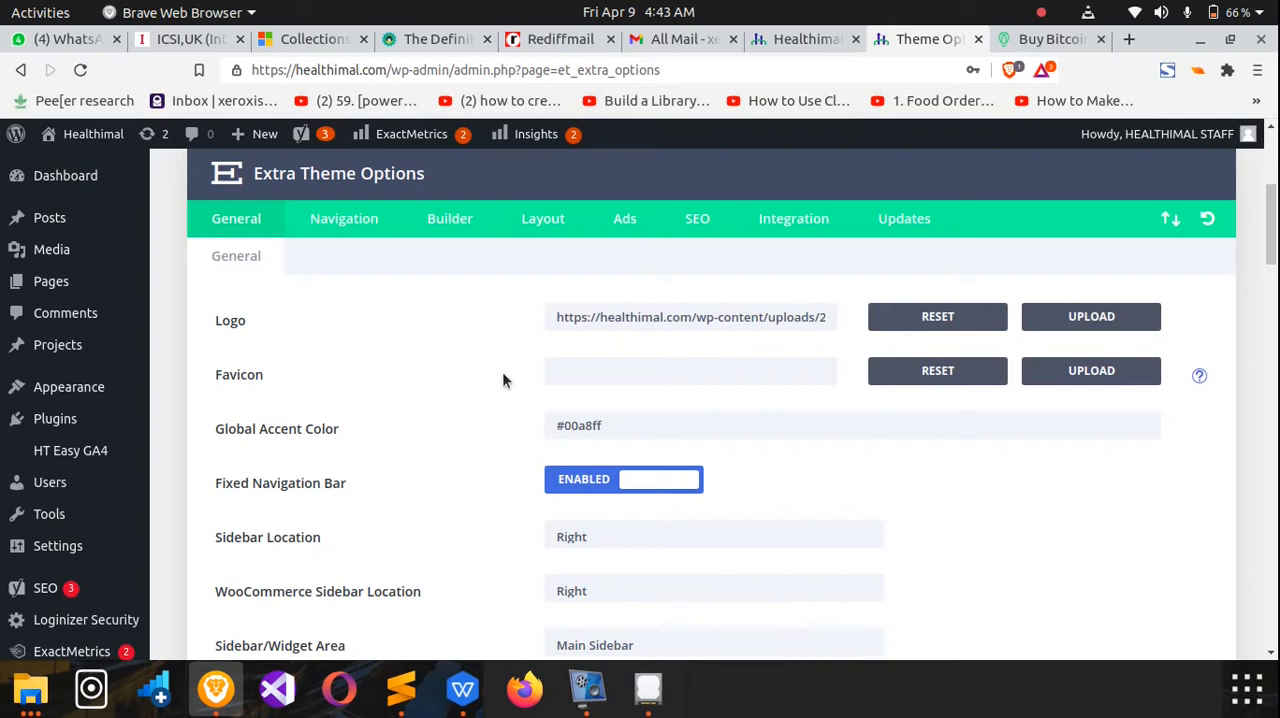
{"action": "mouse_move", "coordinate": [590, 344]}
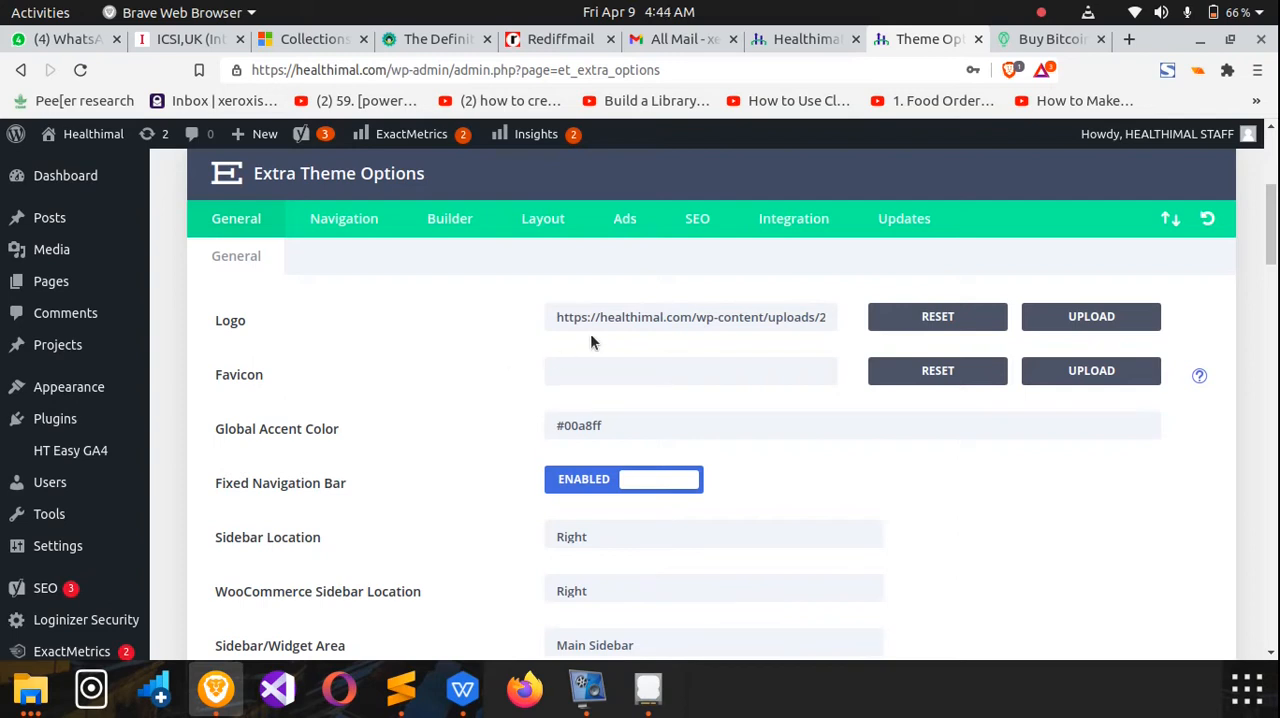
{"action": "mouse_move", "coordinate": [794, 218]}
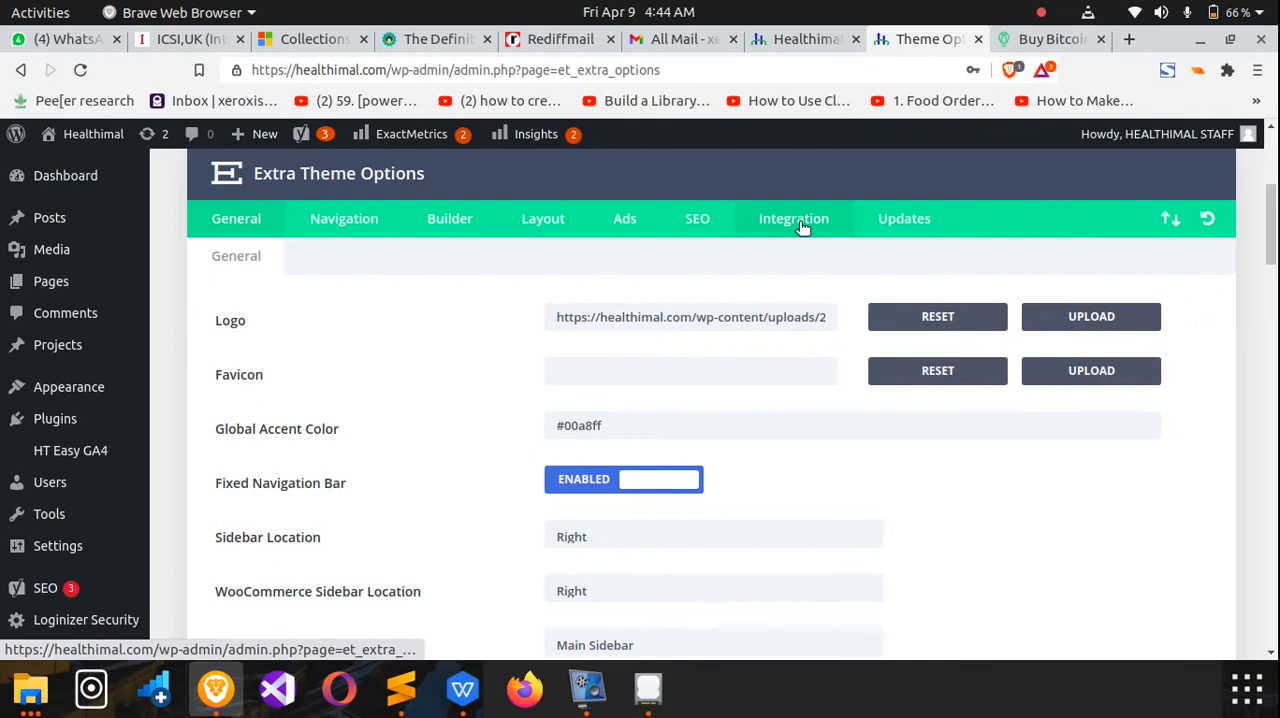
Show the Integration settings and place the cursor in the empty head code box.
{"action": "left_click", "coordinate": [792, 218]}
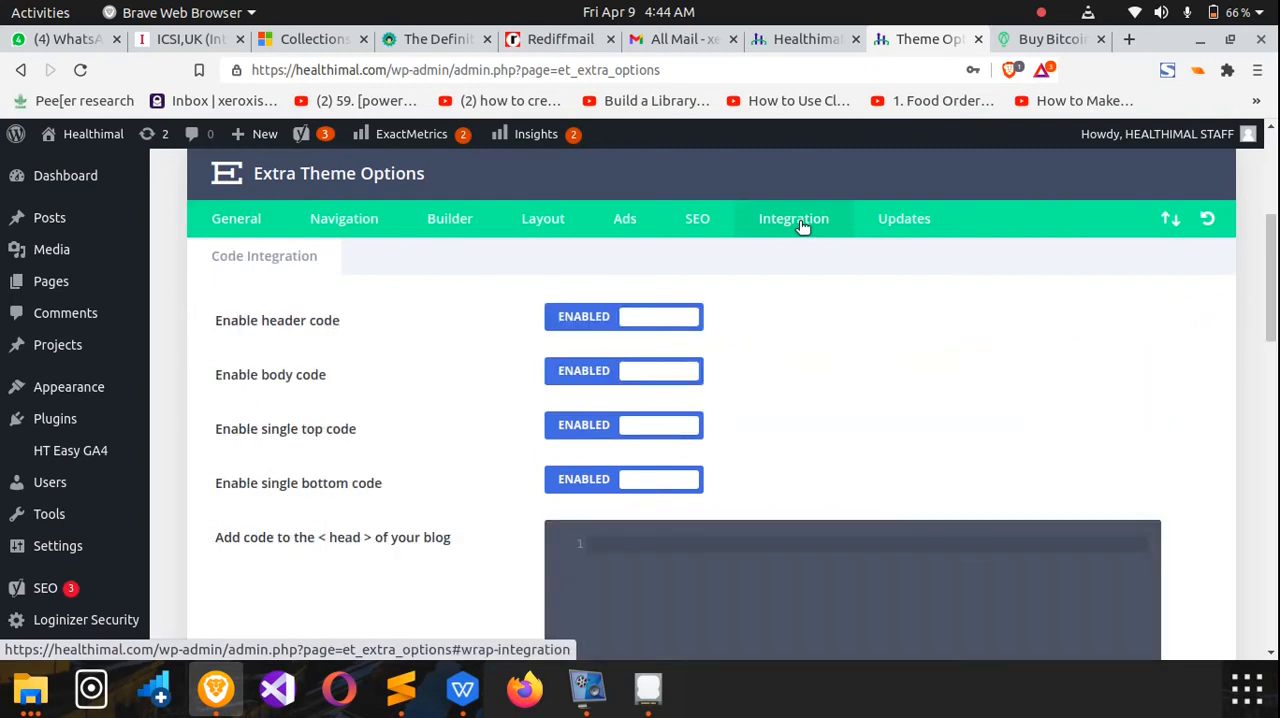
{"action": "scroll", "scroll_direction": "down", "scroll_amount": 3}
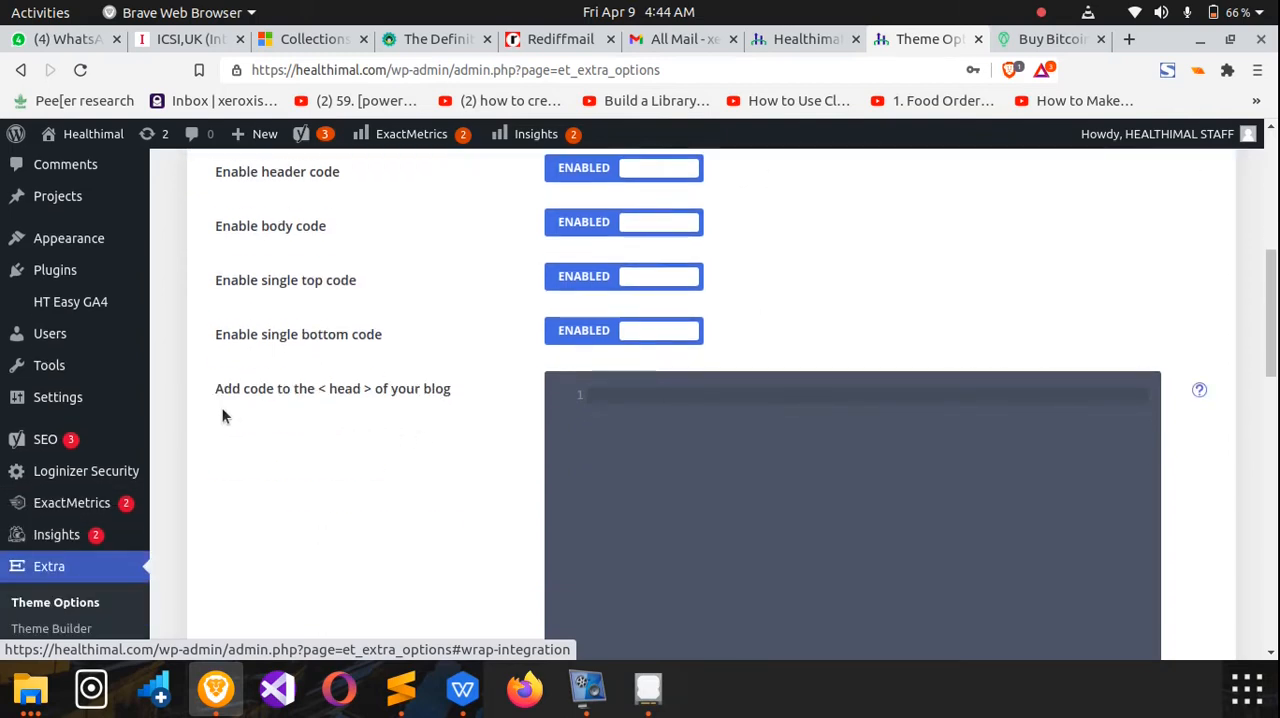
{"action": "mouse_move", "coordinate": [388, 412]}
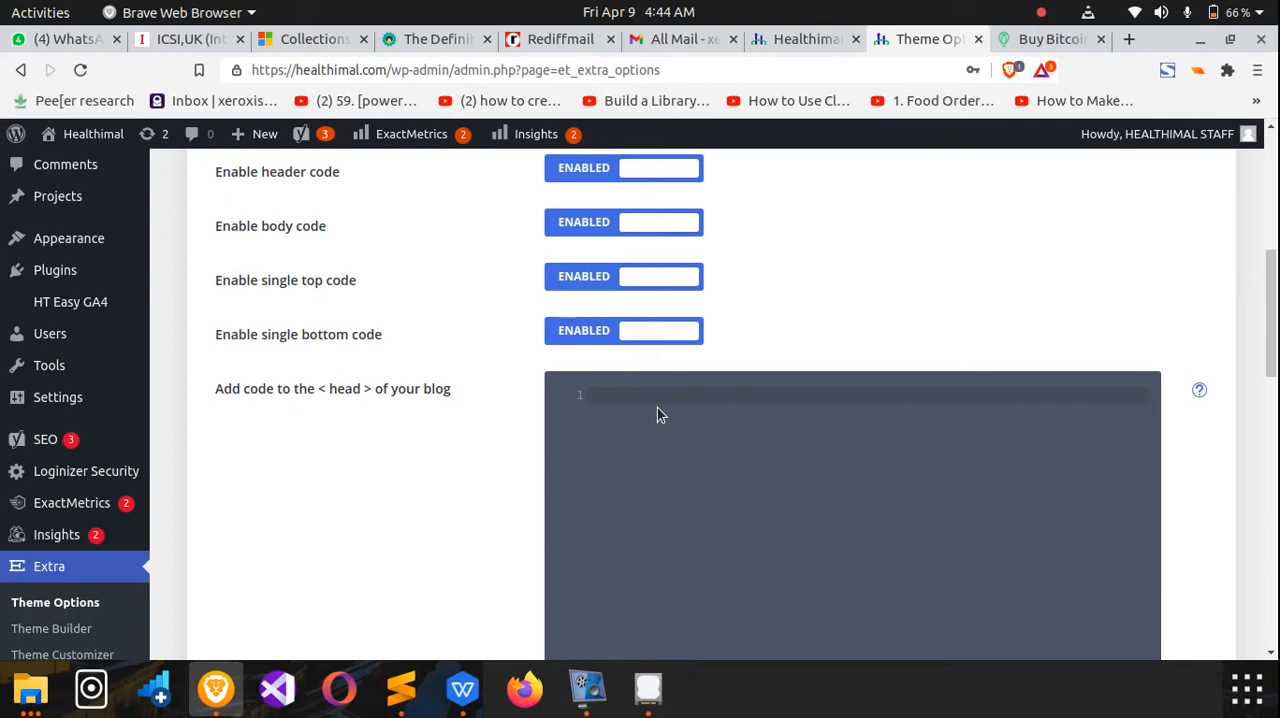
{"action": "left_click", "coordinate": [660, 394]}
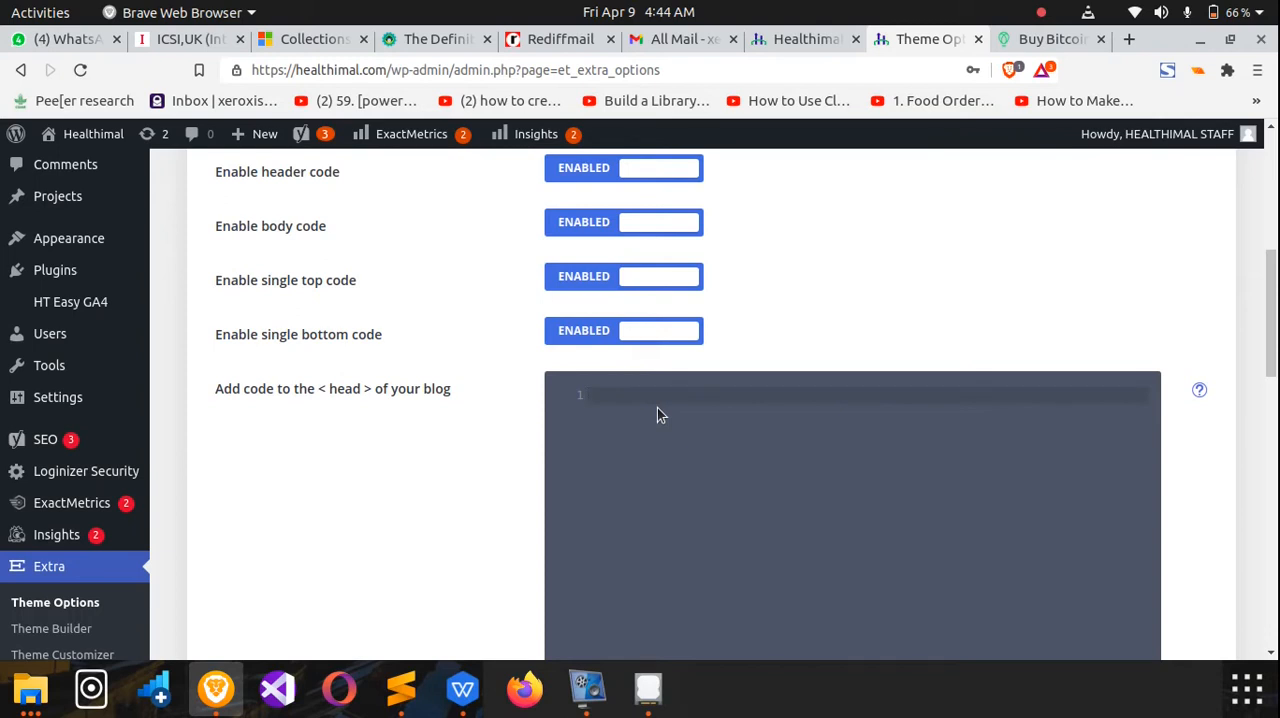
{"action": "left_click", "coordinate": [660, 396]}
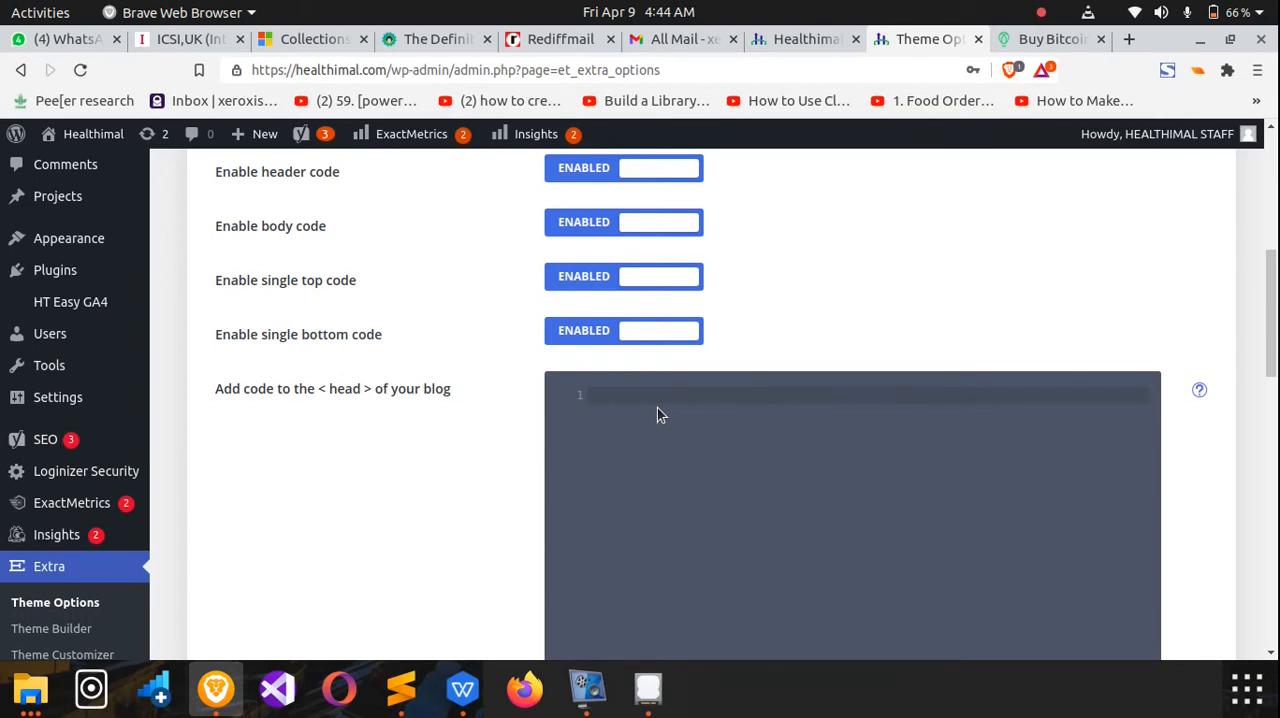
Enter an opening and closing <script> tag pair with a blank line between them.
{"action": "type", "text": "<scriopt"}
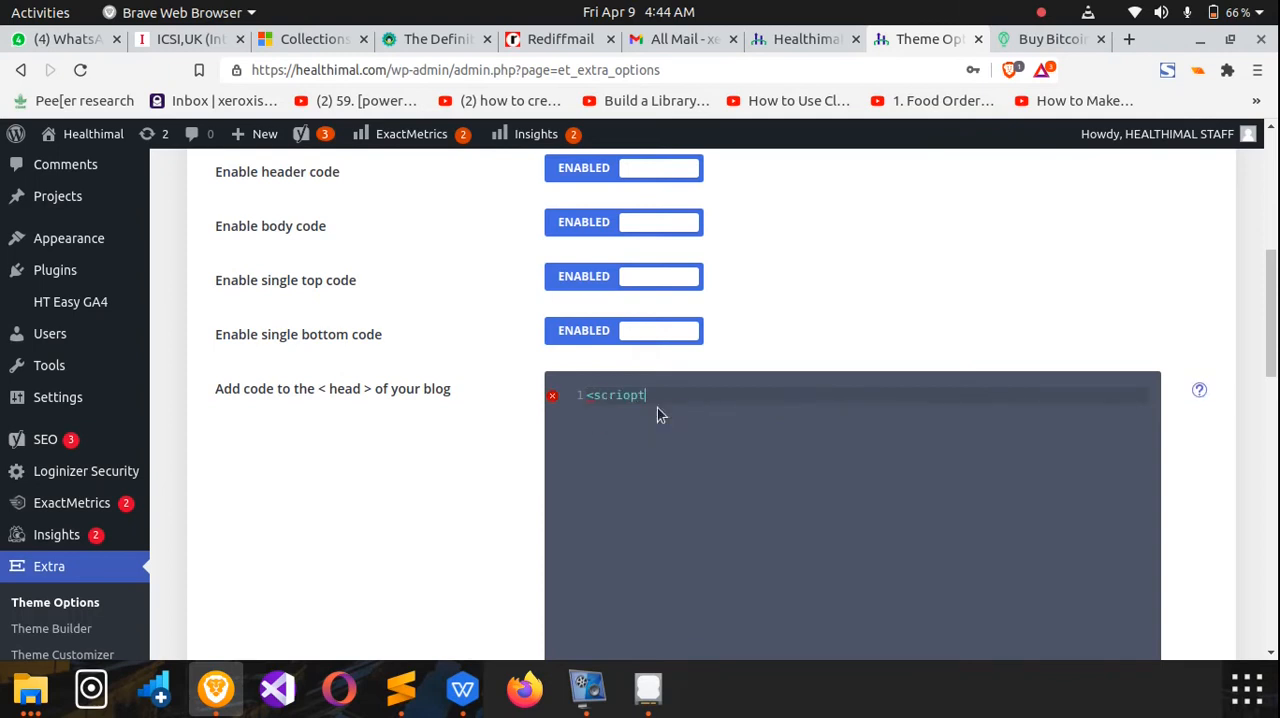
{"action": "key", "text": "BackSpace"}
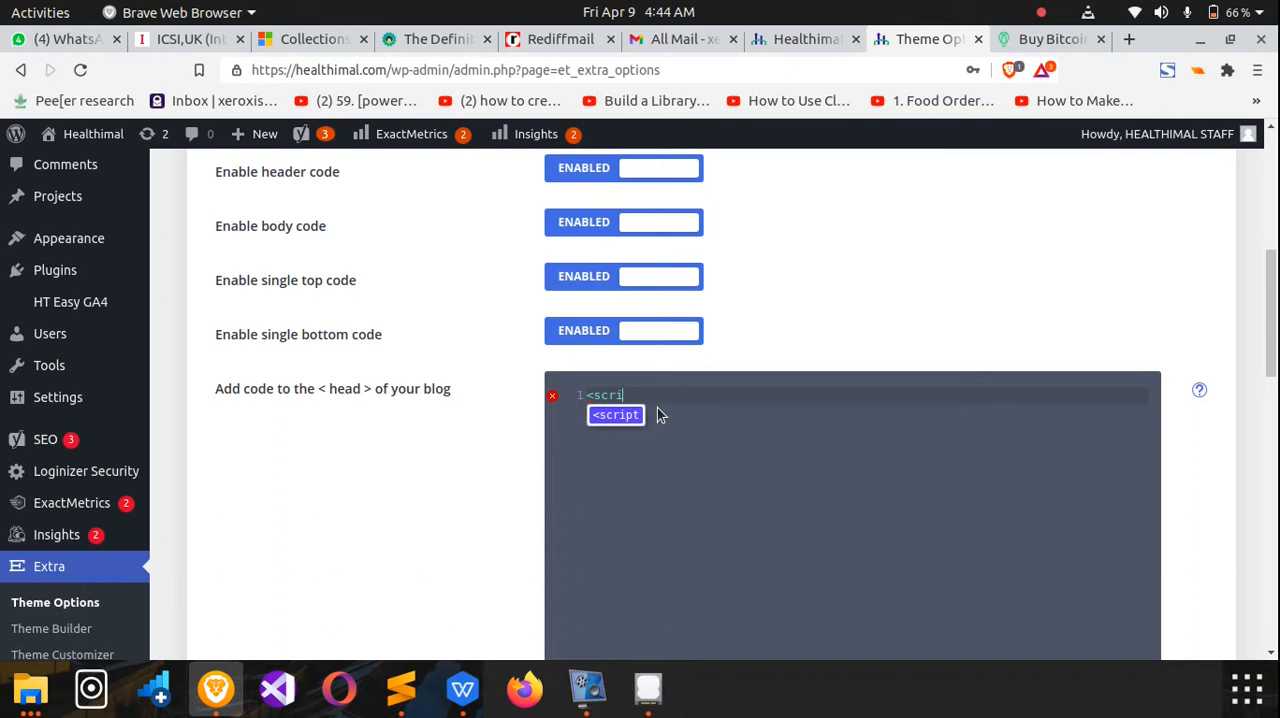
{"action": "type", "text": "pt"}
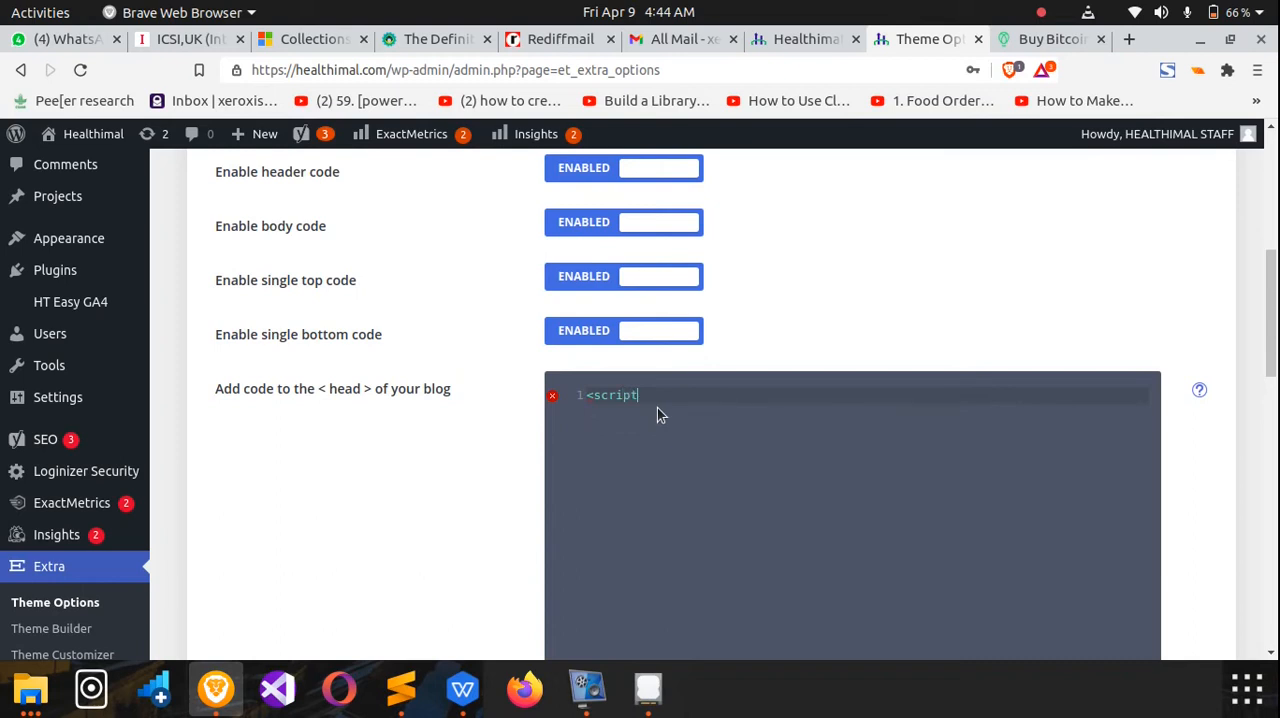
{"action": "type", "text": ">"}
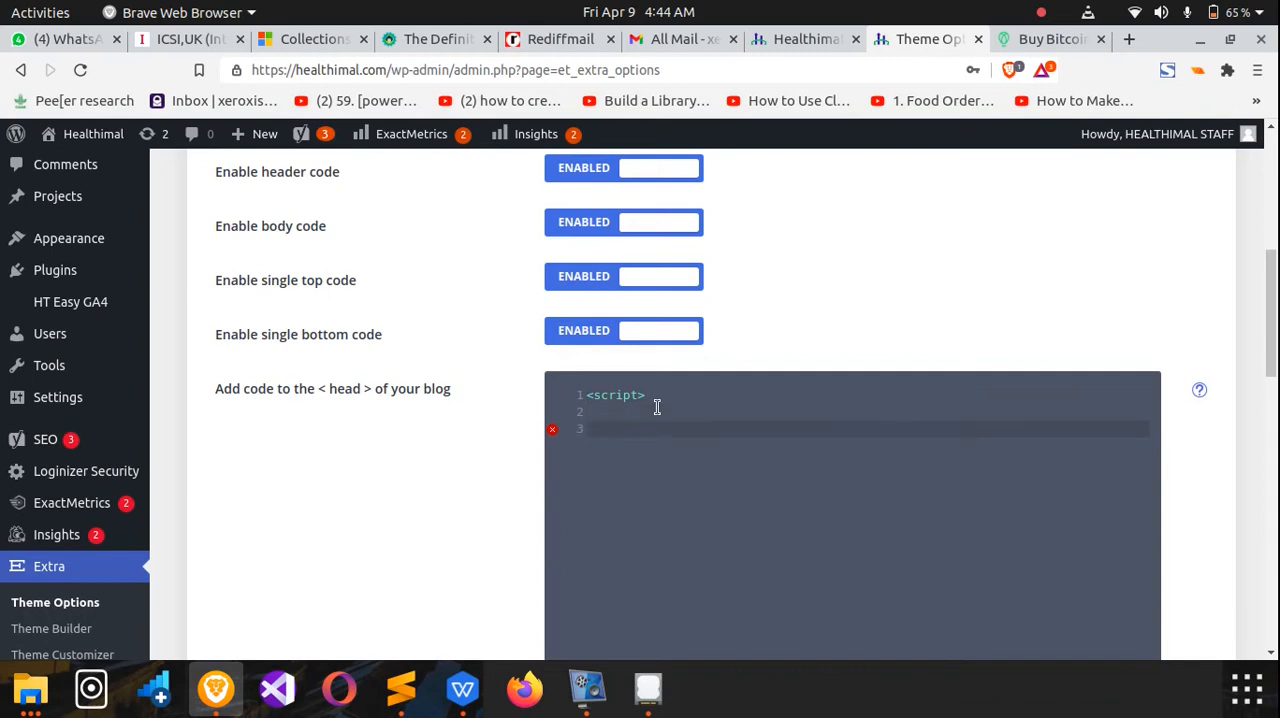
{"action": "type", "text": "<"}
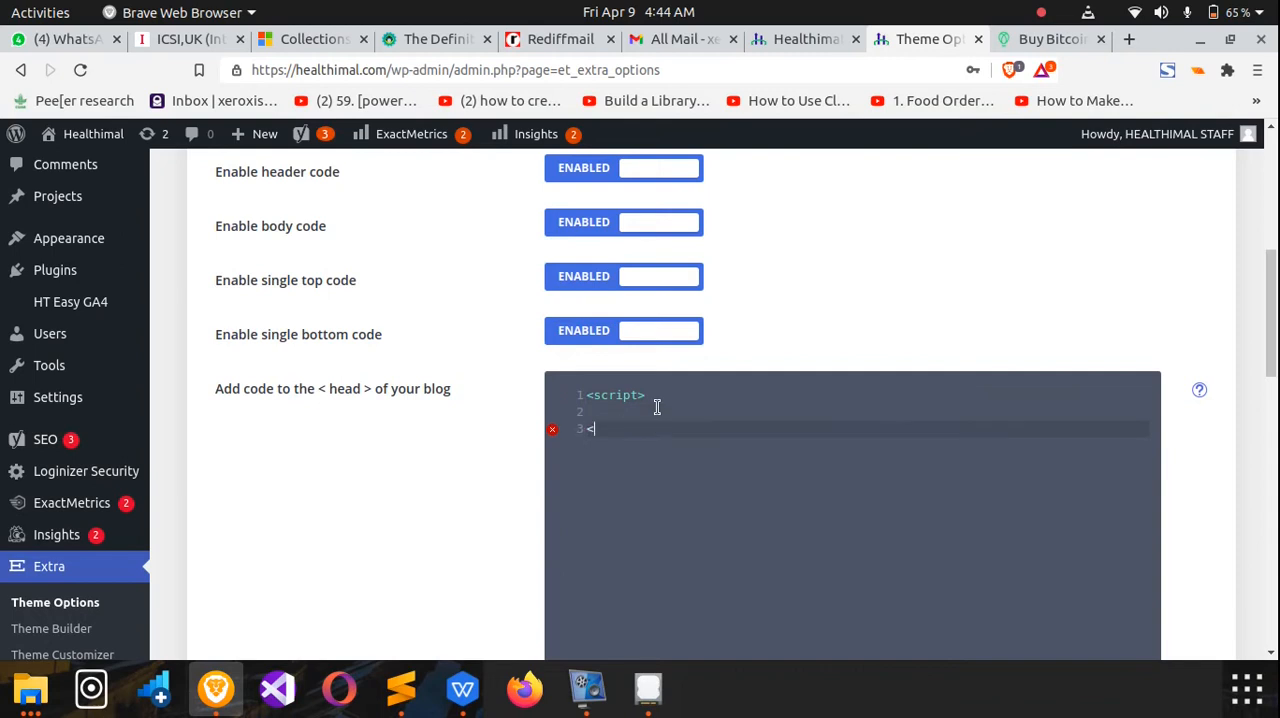
{"action": "type", "text": "<stri"}
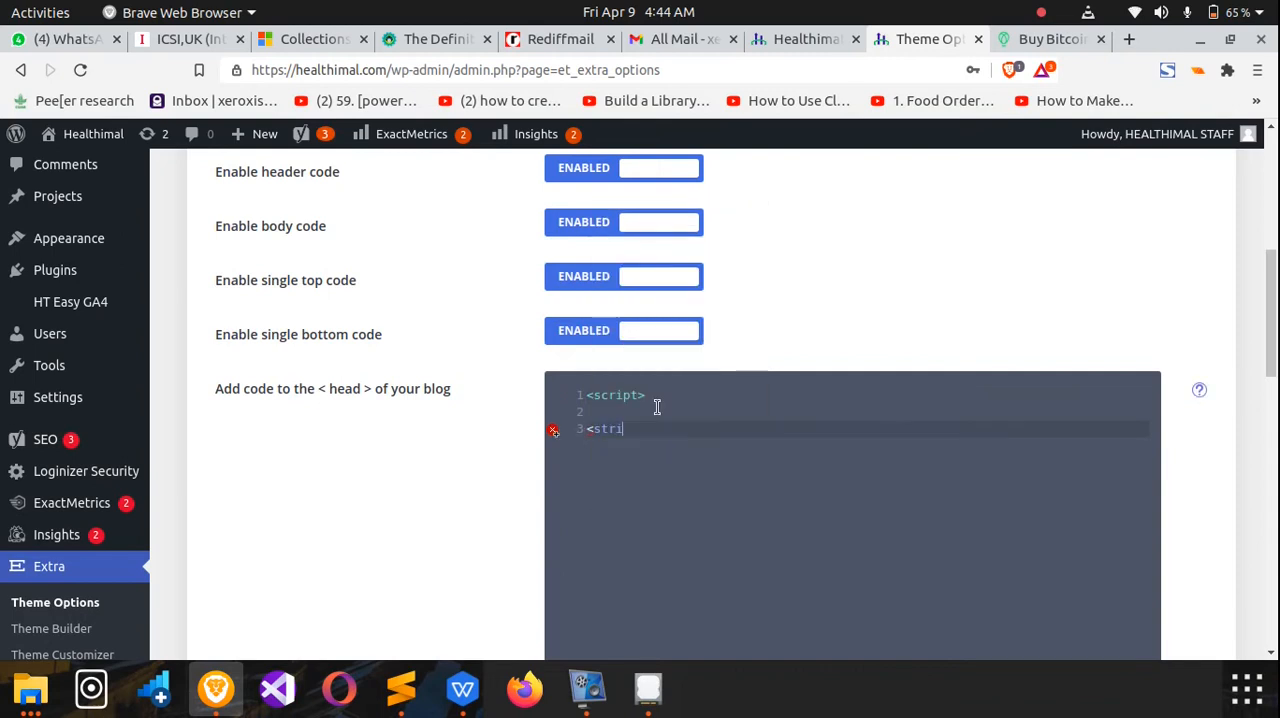
{"action": "type", "text": "pt"}
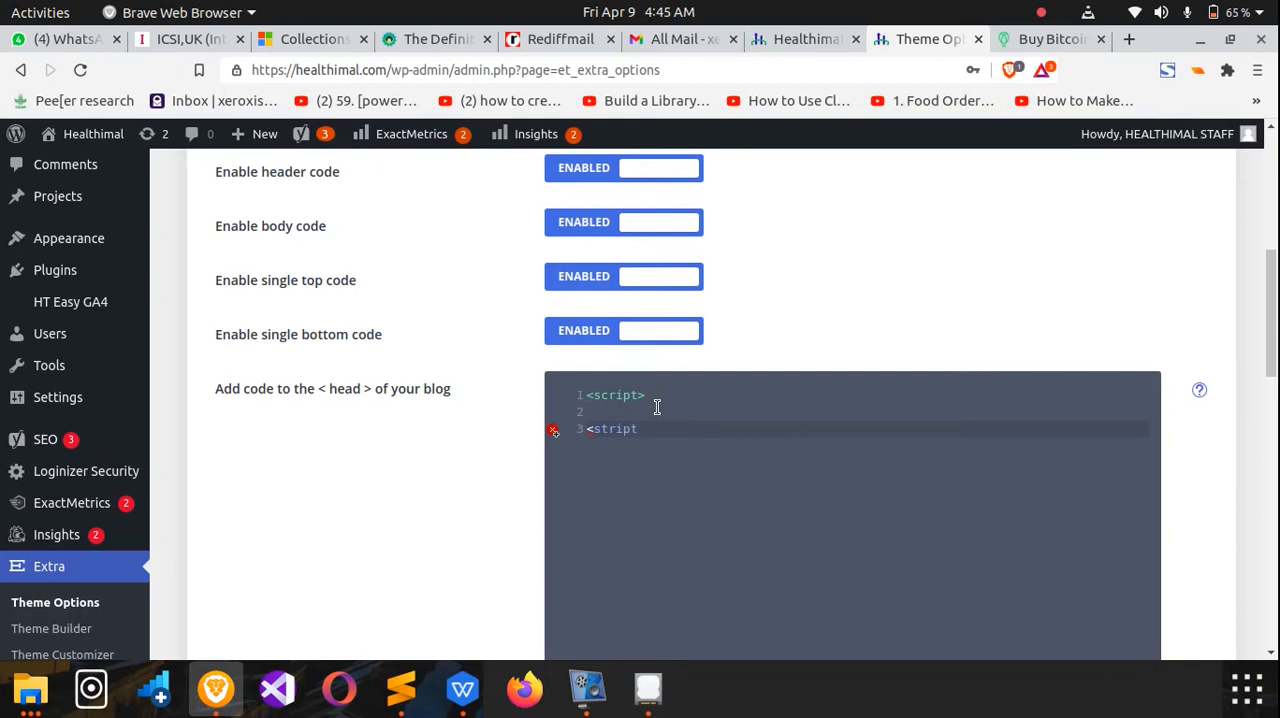
{"action": "type", "text": ">"}
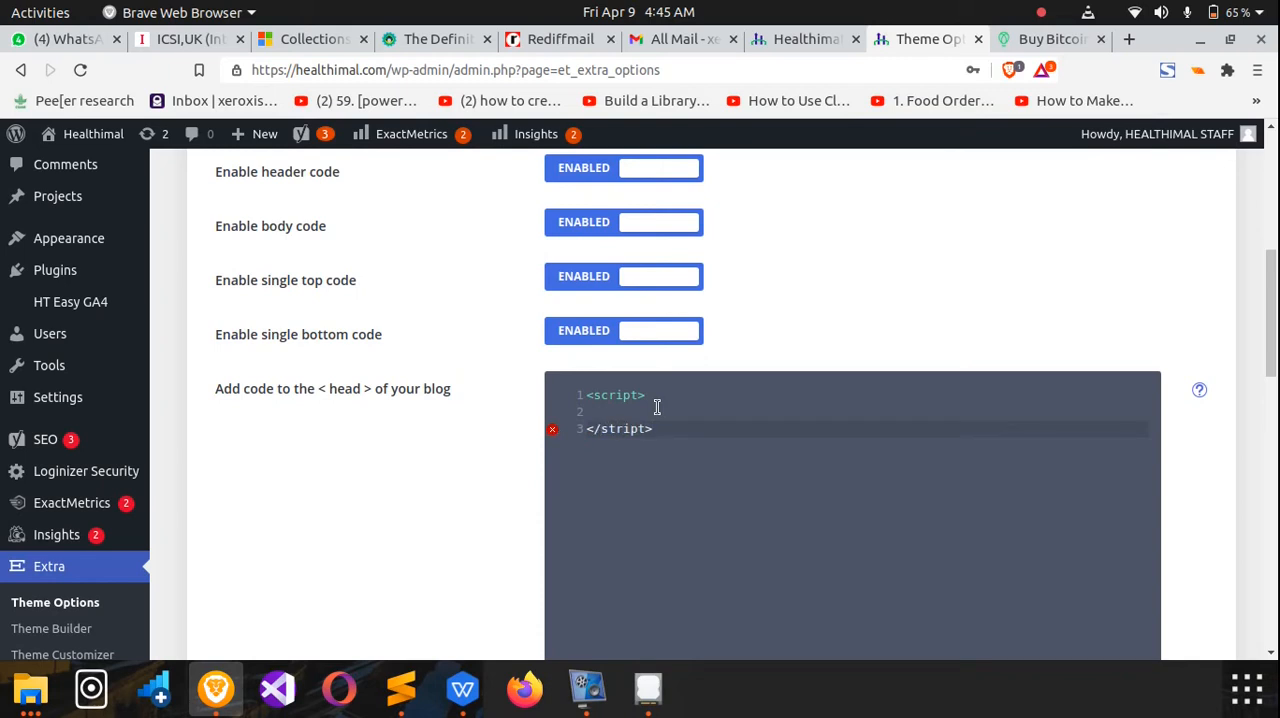
{"action": "mouse_move", "coordinate": [676, 404]}
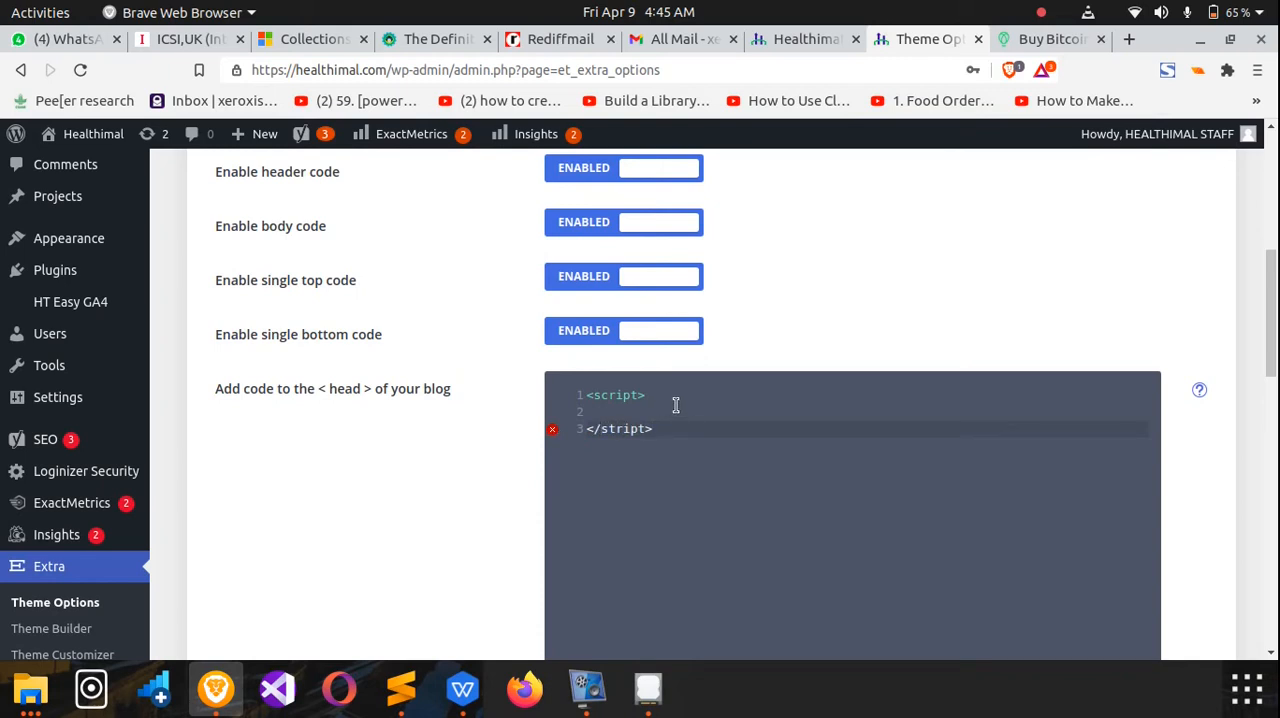
{"action": "key", "text": "enter"}
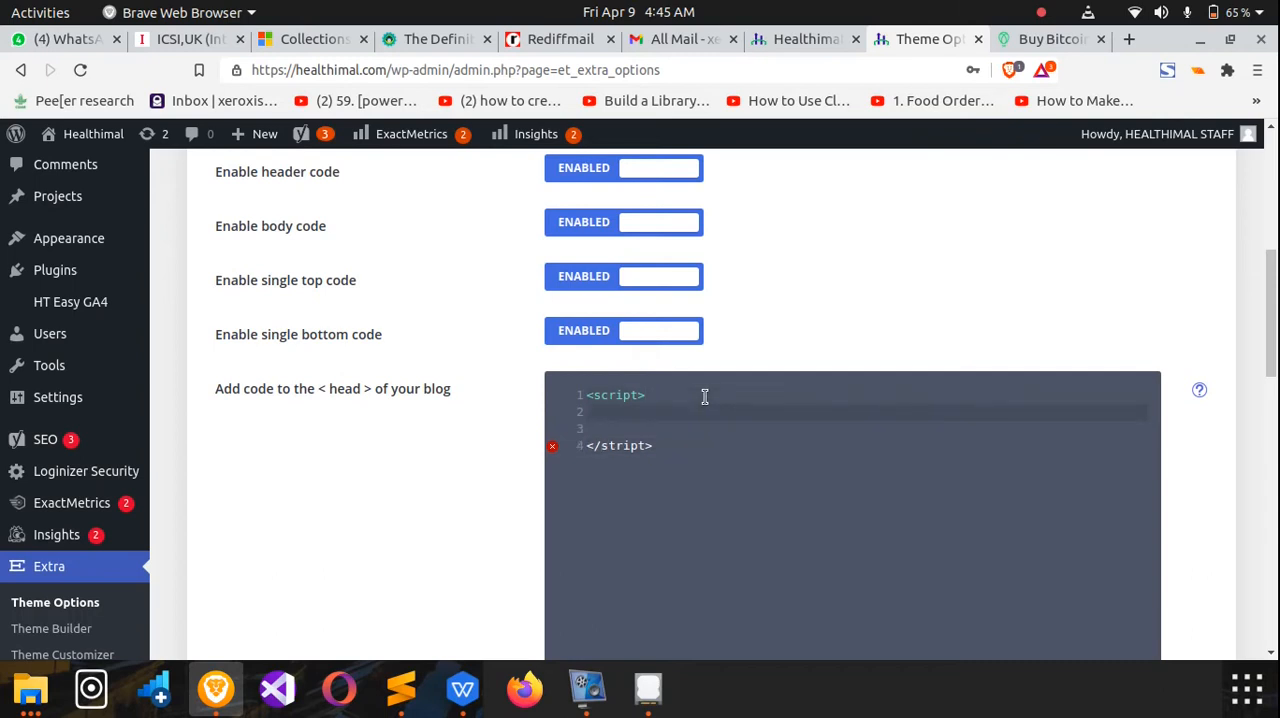
Write the jQuery(function($){ wrapper and start a $() selector call inside it.
{"action": "type", "text": "j"}
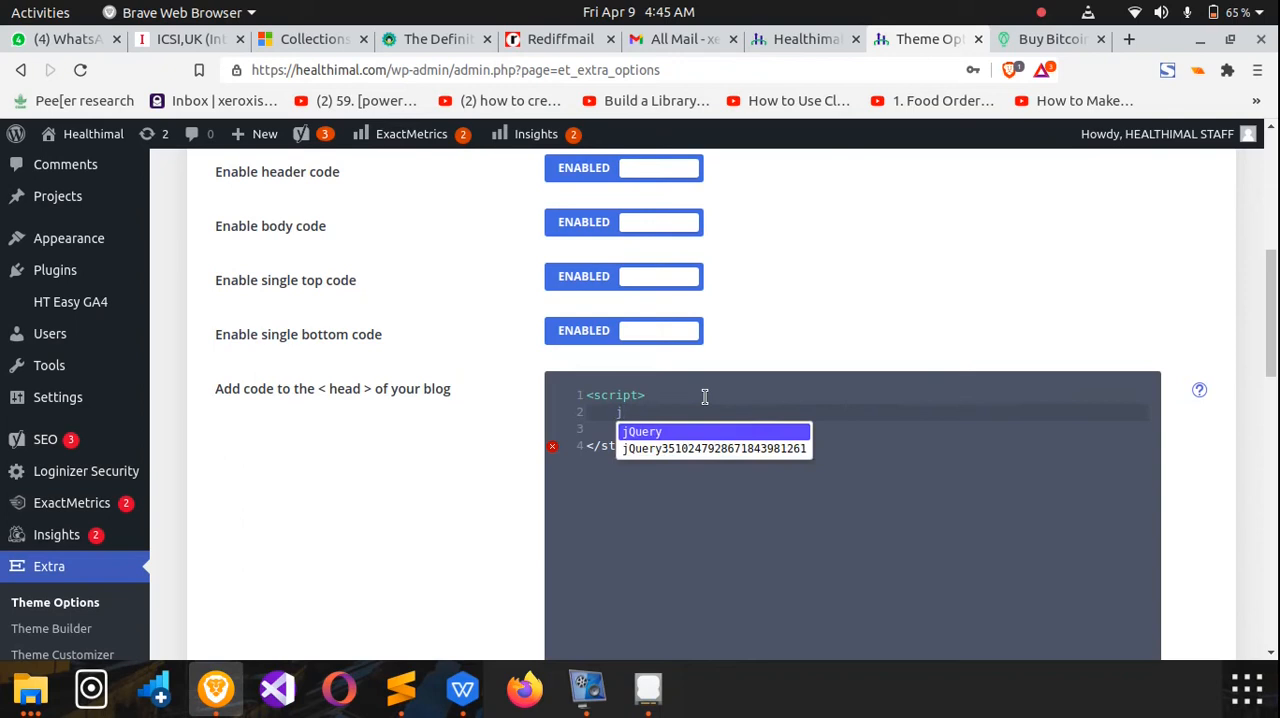
{"action": "left_click", "coordinate": [644, 432]}
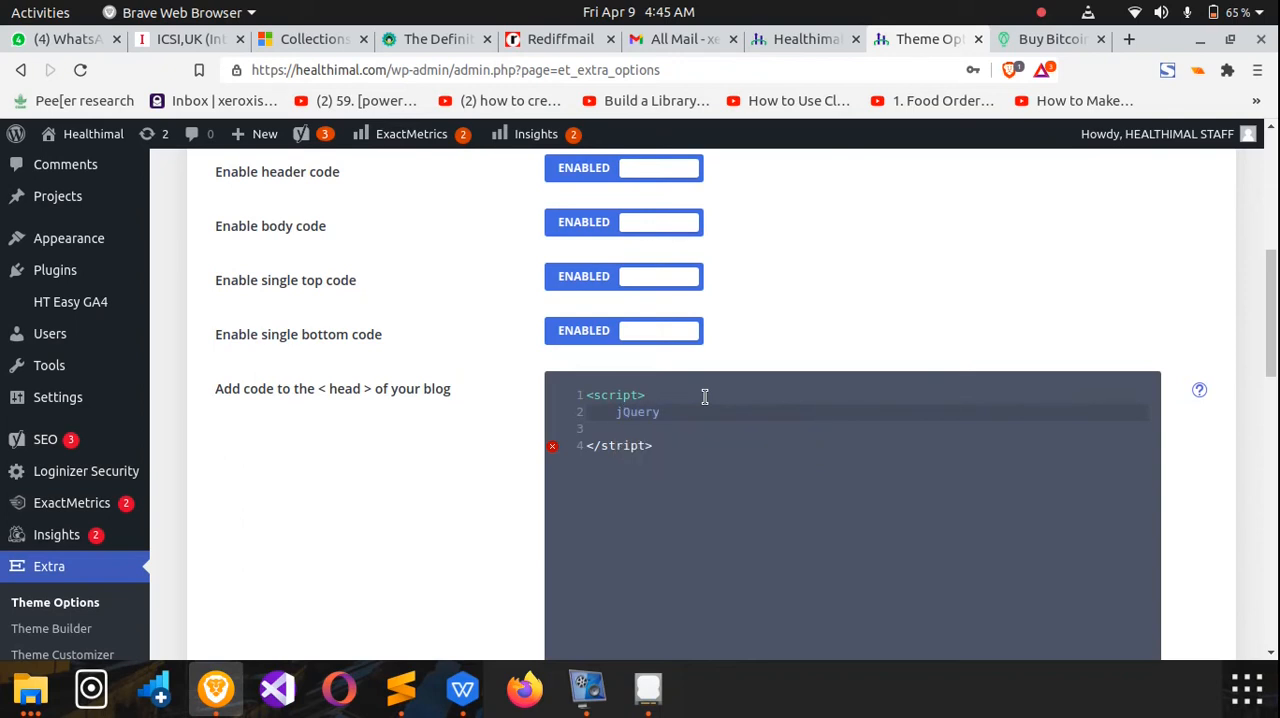
{"action": "type", "text": "()"}
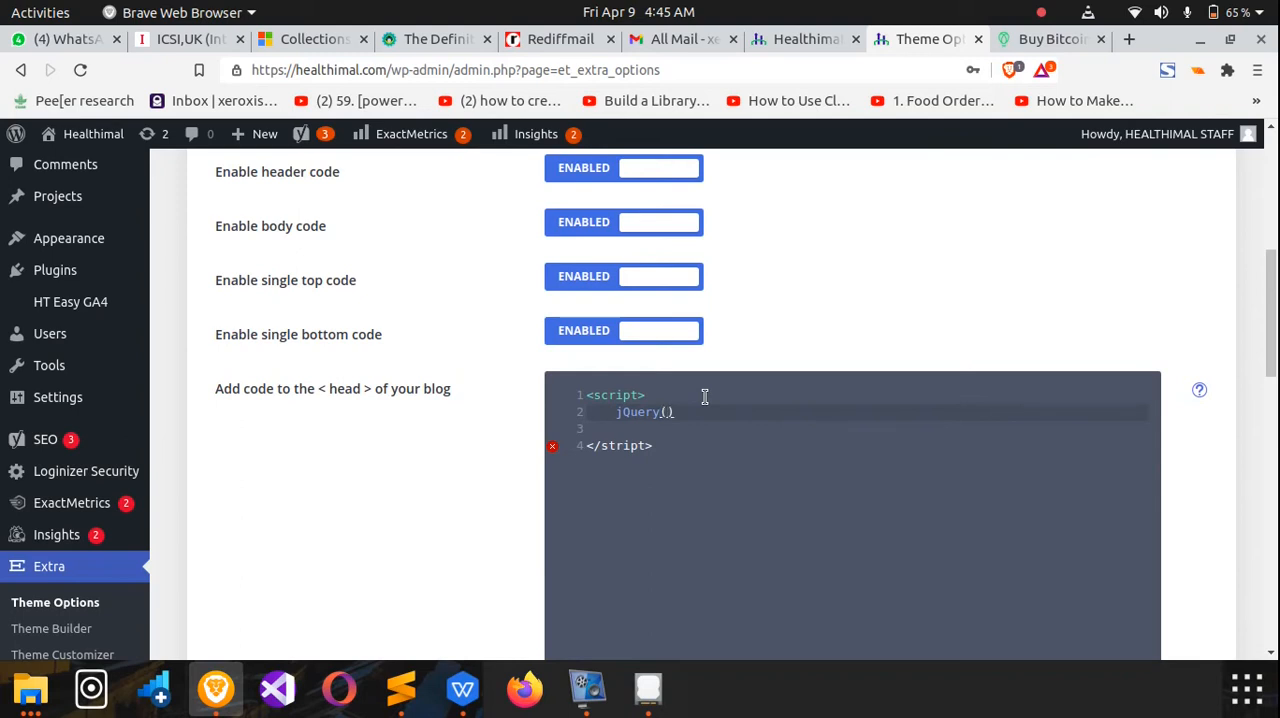
{"action": "type", "text": "func"}
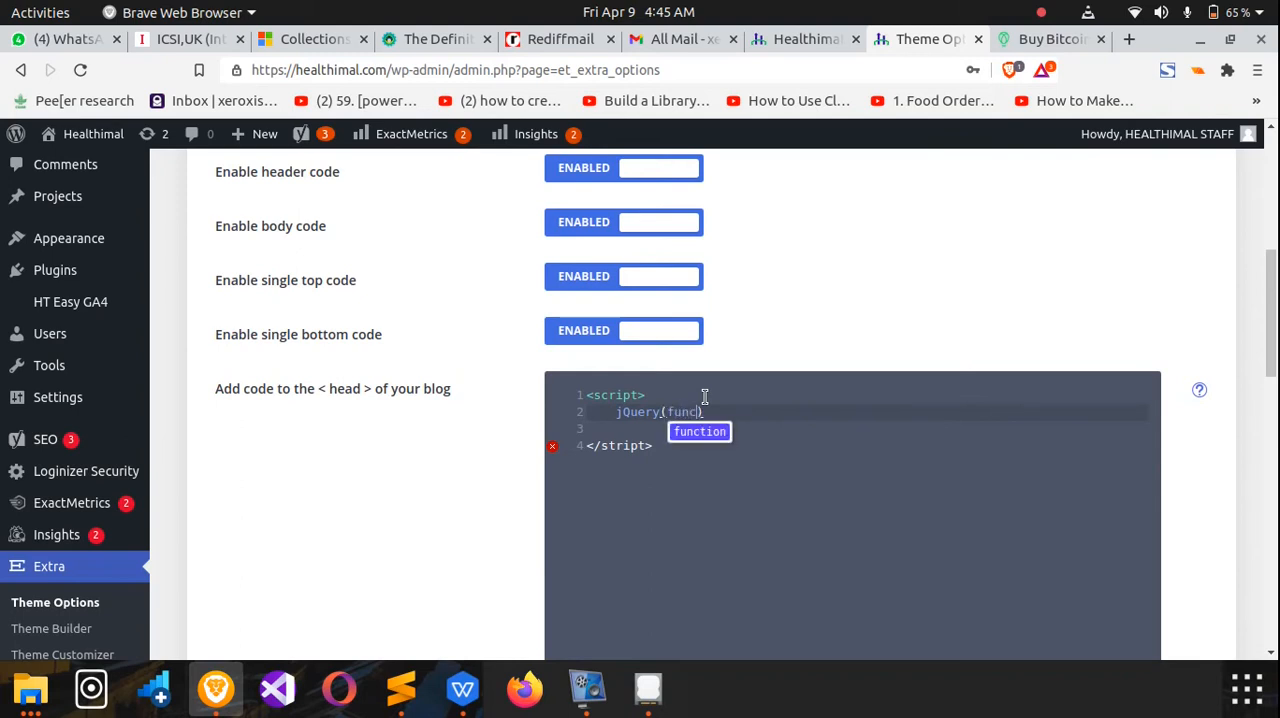
{"action": "type", "text": "tion("}
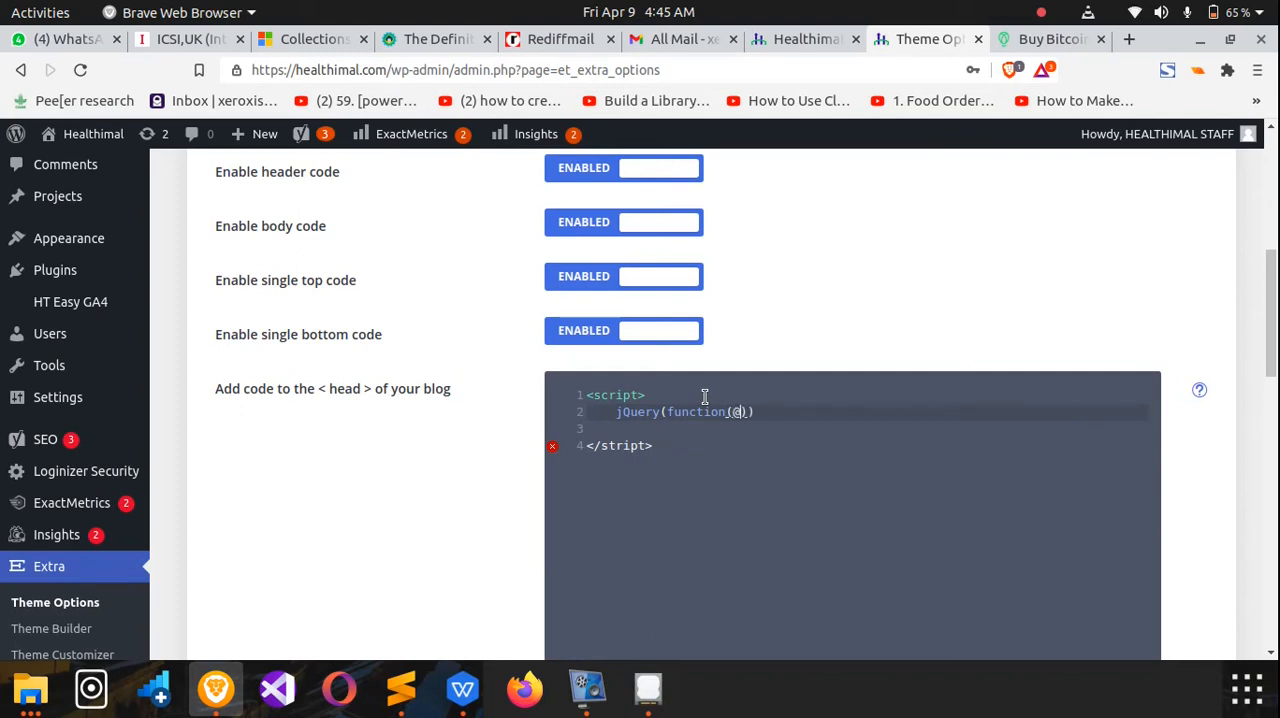
{"action": "type", "text": "$"}
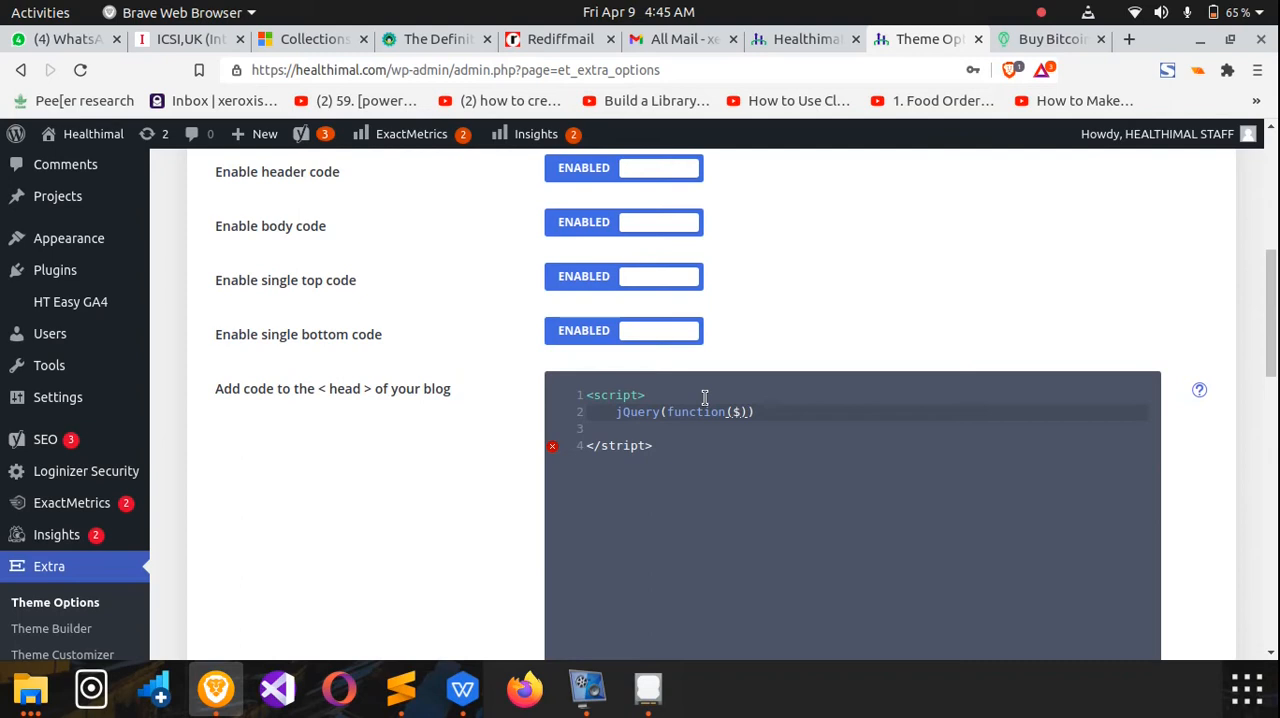
{"action": "type", "text": "{"}
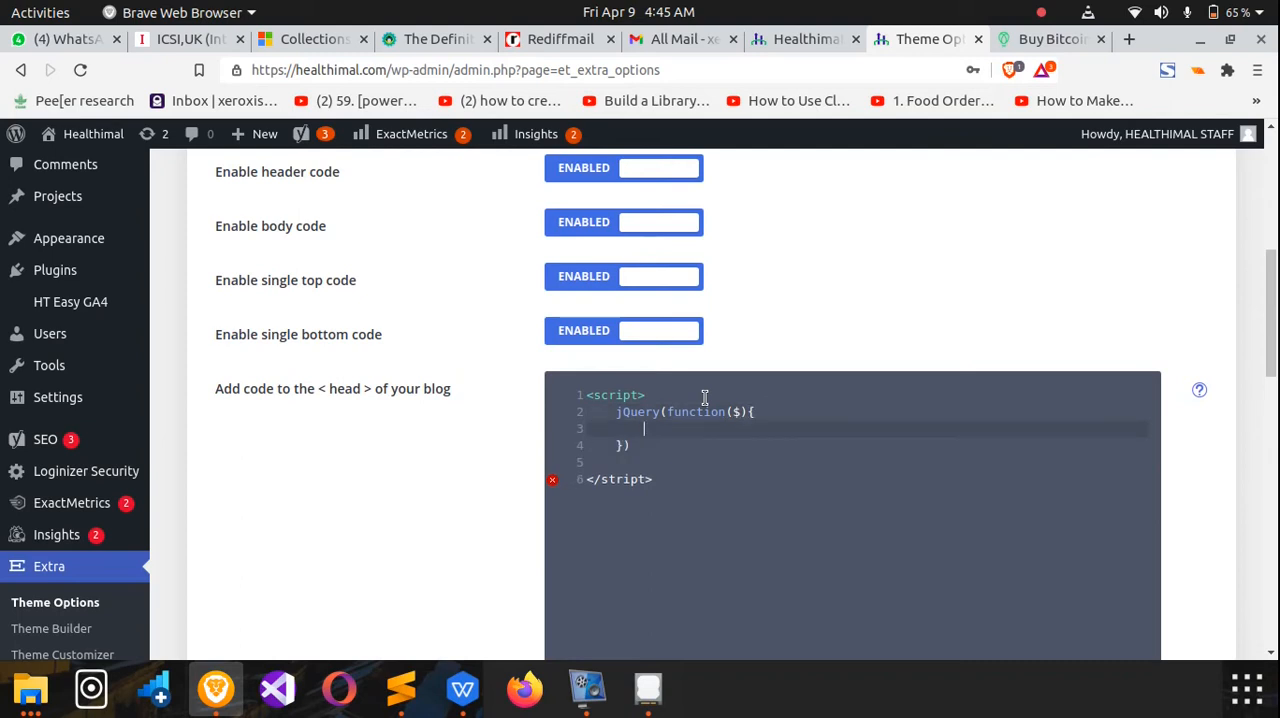
{"action": "type", "text": "$"}
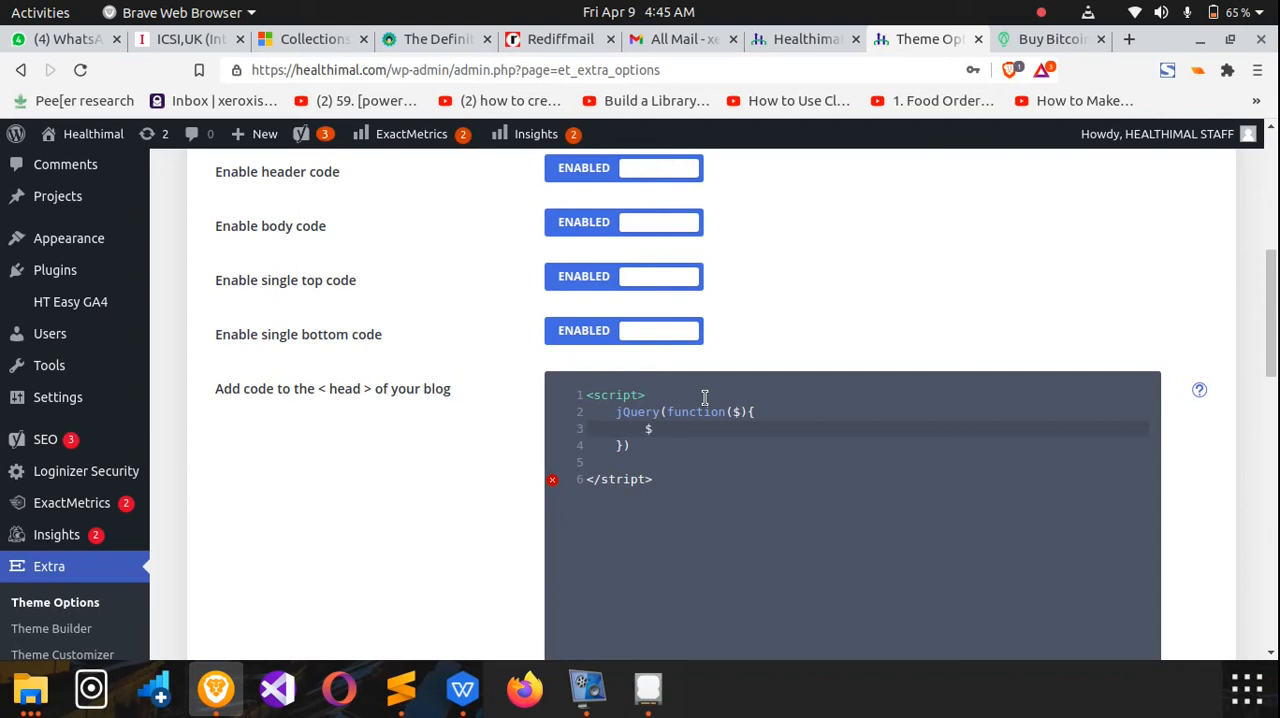
{"action": "left_click", "coordinate": [650, 428]}
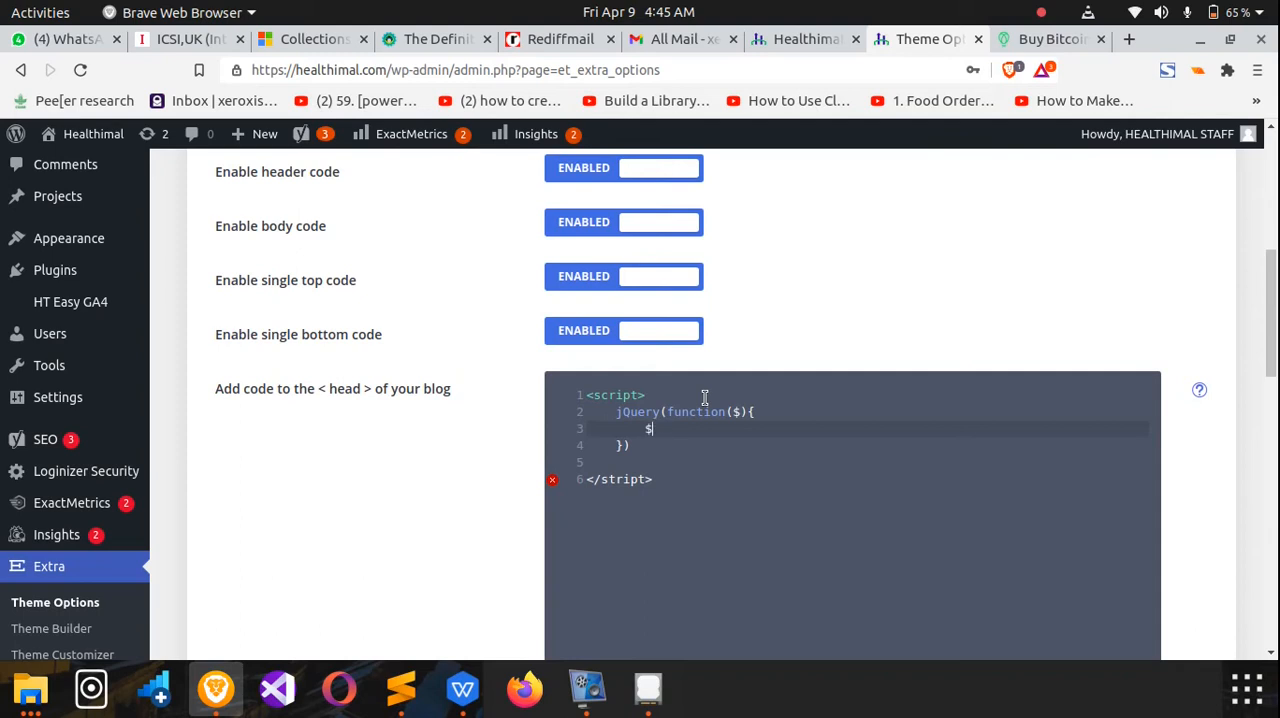
{"action": "type", "text": "()"}
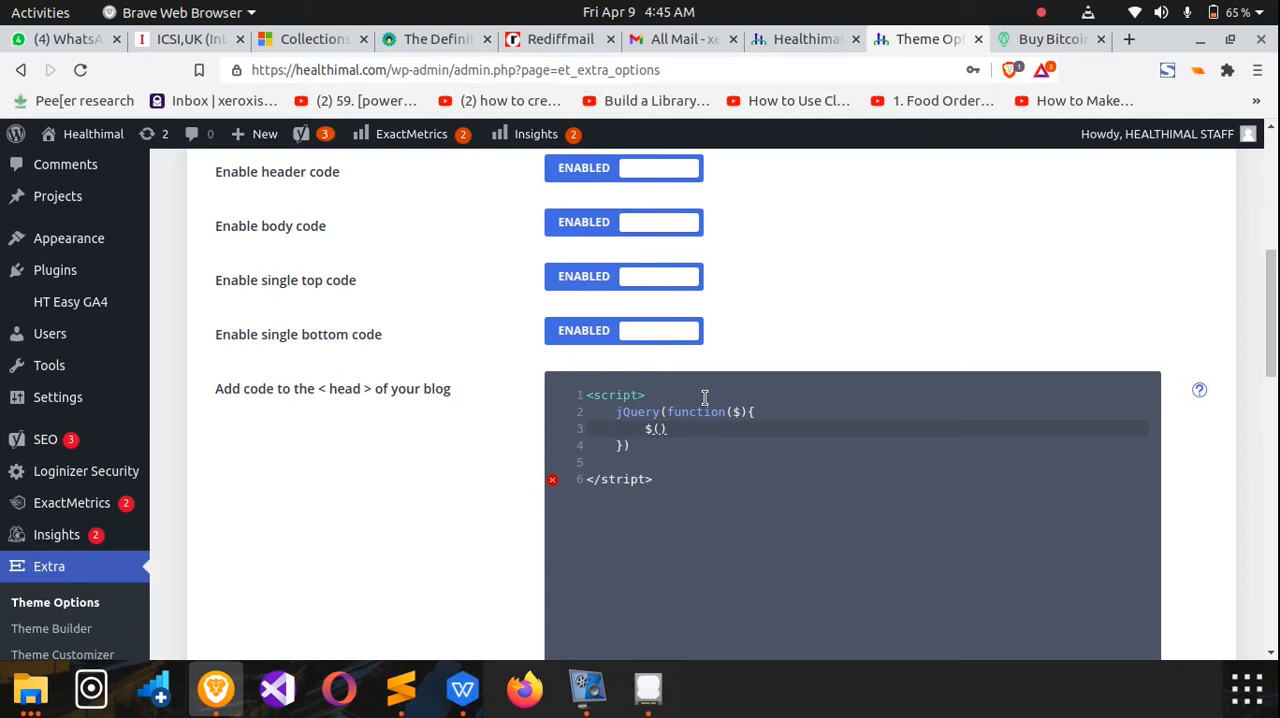
Complete the line as $('#footer-info').html(''); and remove the extra blank line.
{"action": "type", "text": "'"}
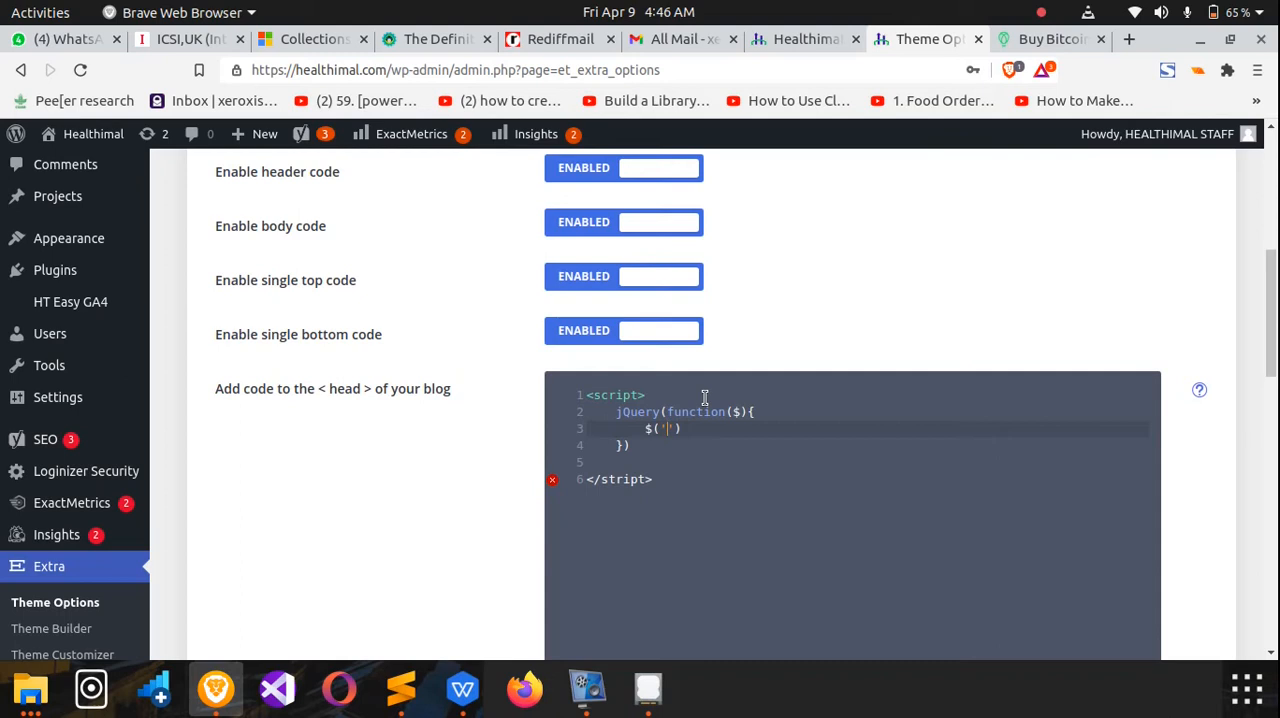
{"action": "type", "text": "#"}
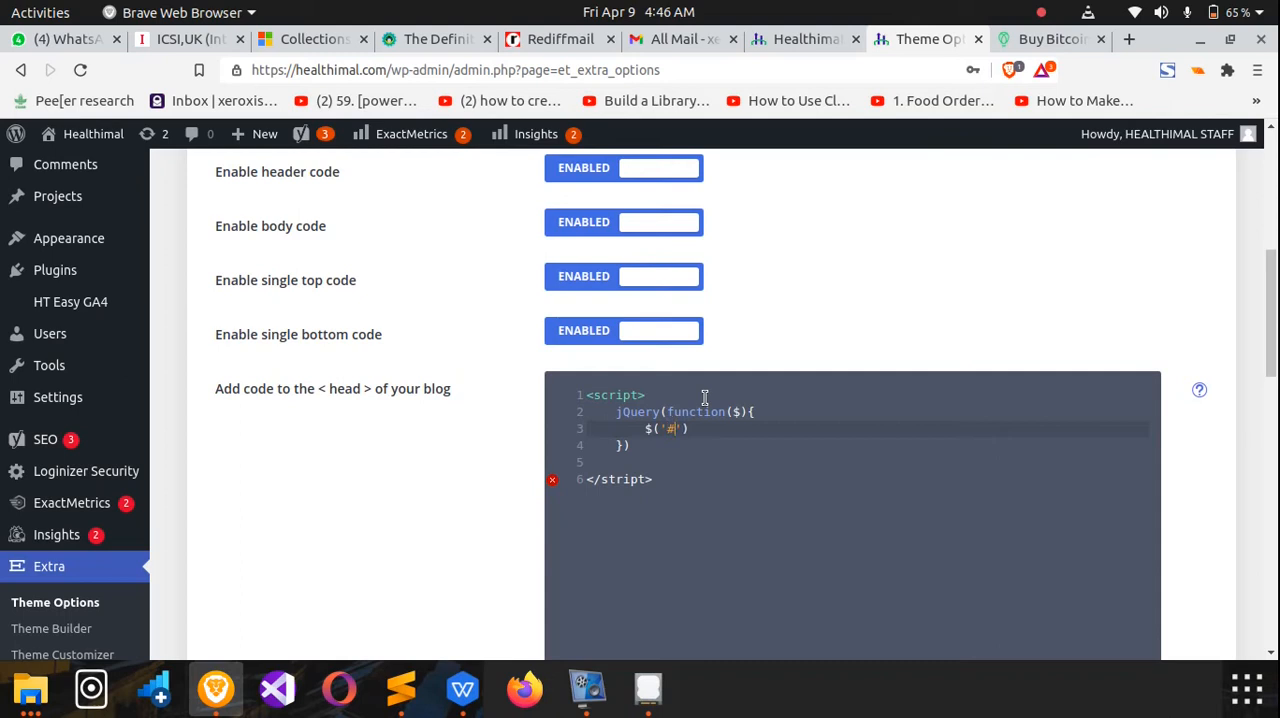
{"action": "type", "text": "footer"}
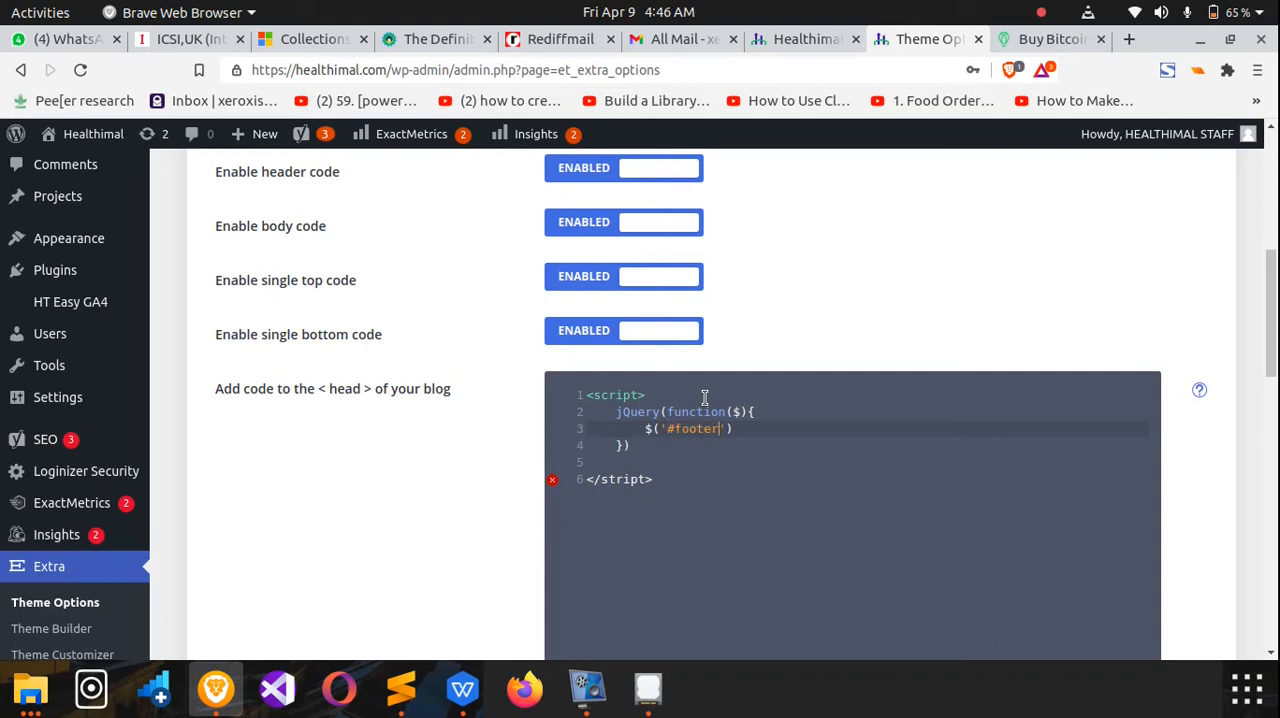
{"action": "type", "text": "-"}
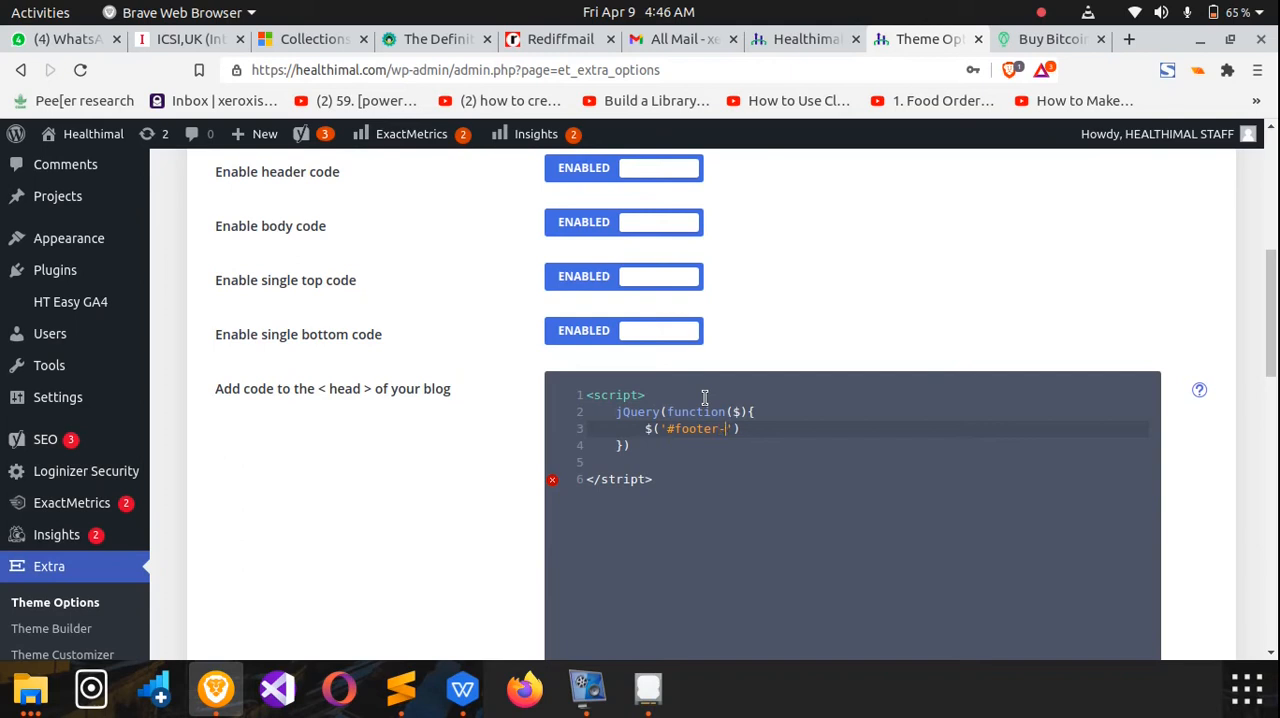
{"action": "type", "text": "info"}
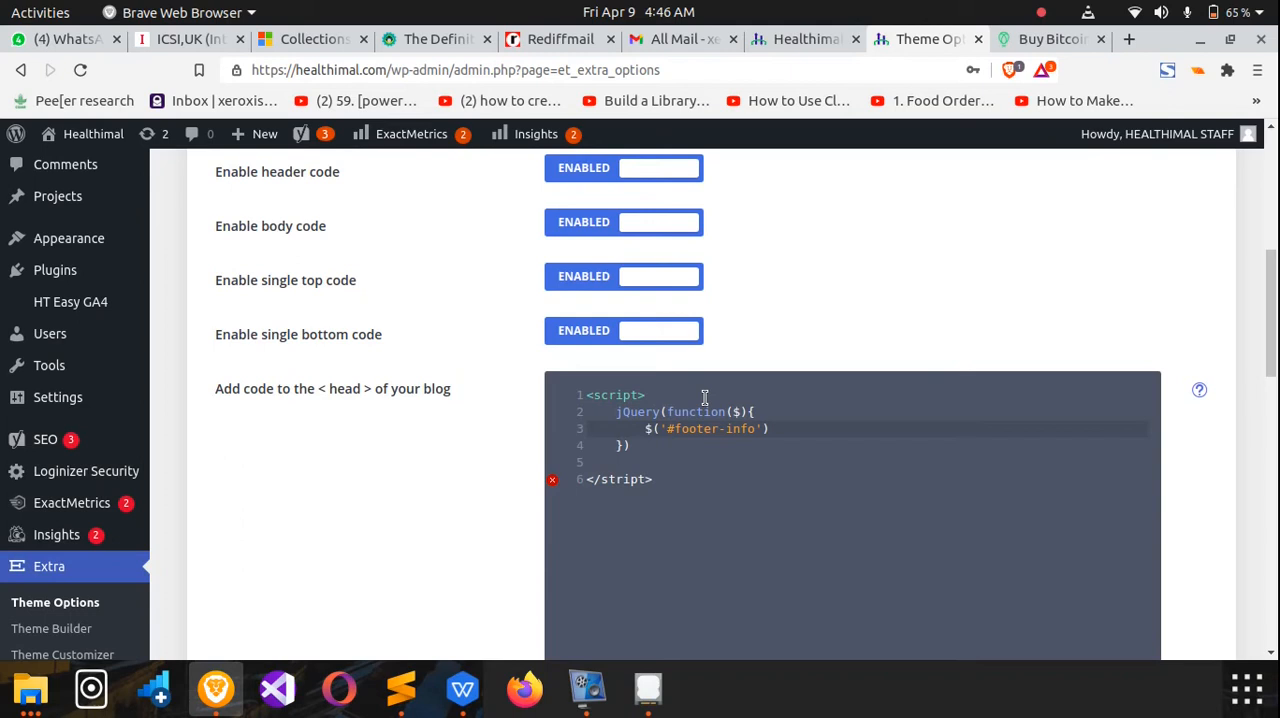
{"action": "type", "text": "."}
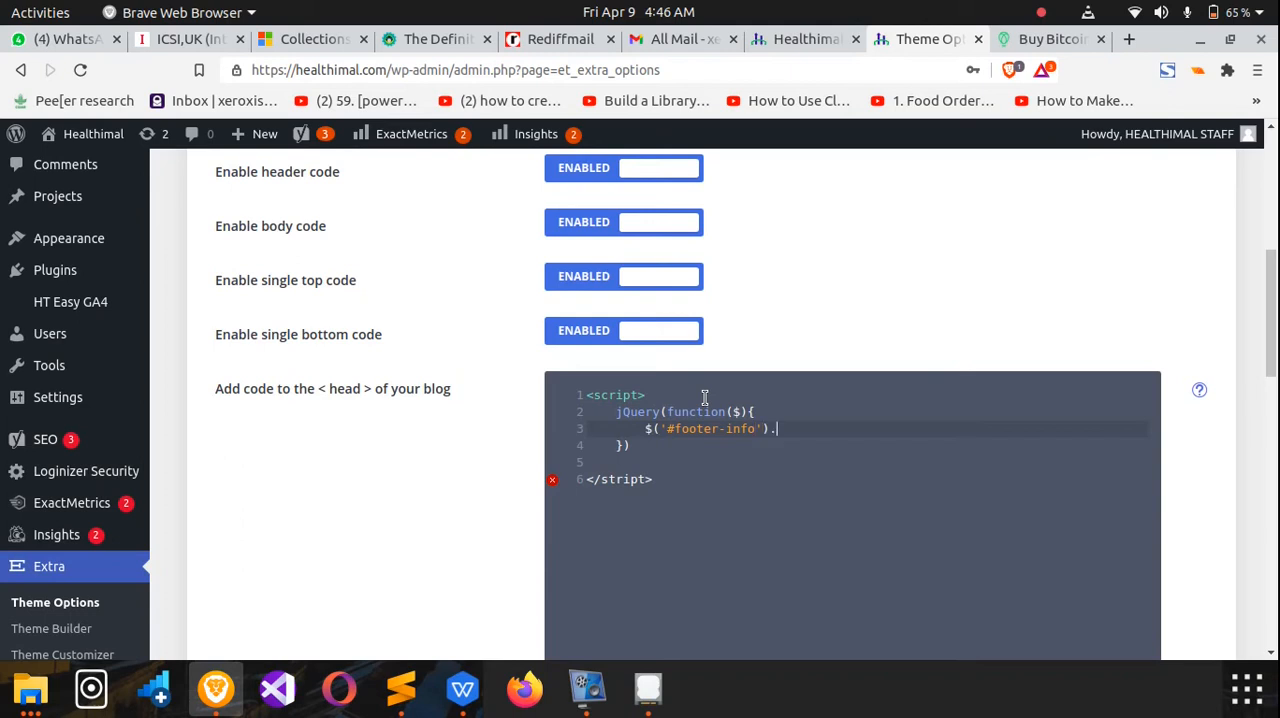
{"action": "type", "text": "html"}
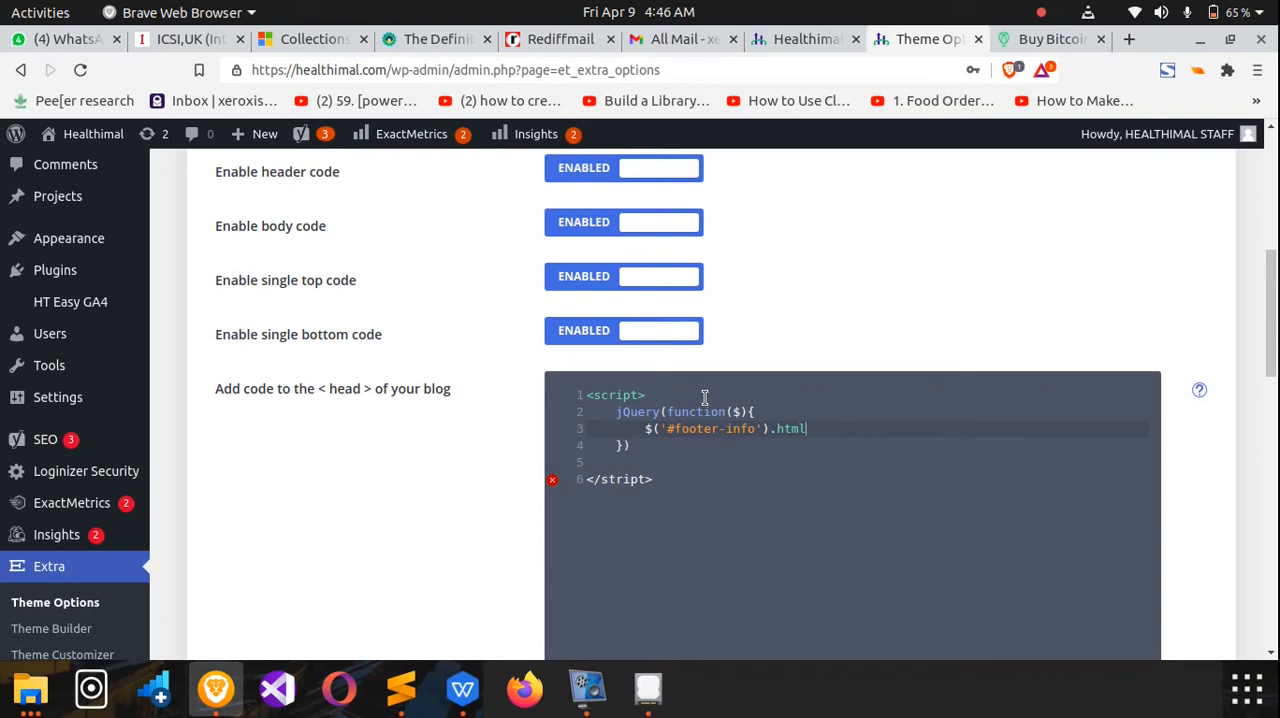
{"action": "type", "text": "()"}
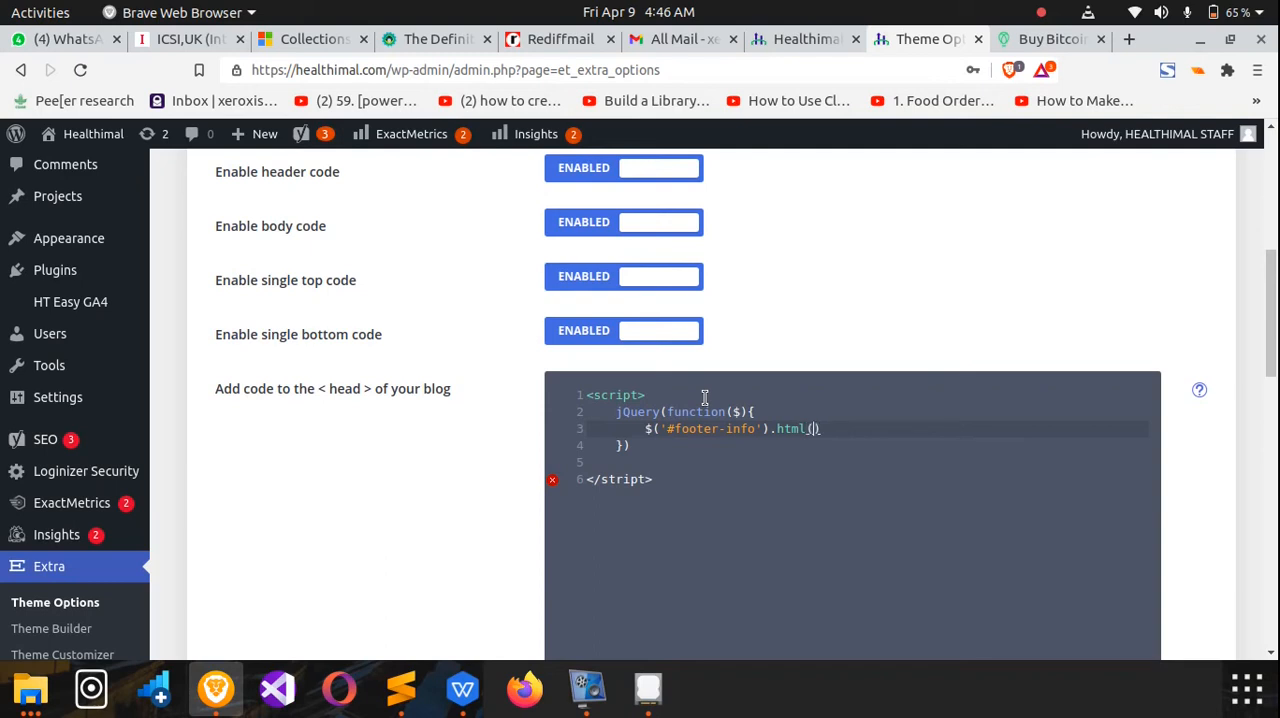
{"action": "type", "text": "''"}
{"action": "left_click", "coordinate": [868, 444]}
{"action": "type", "text": ";"}
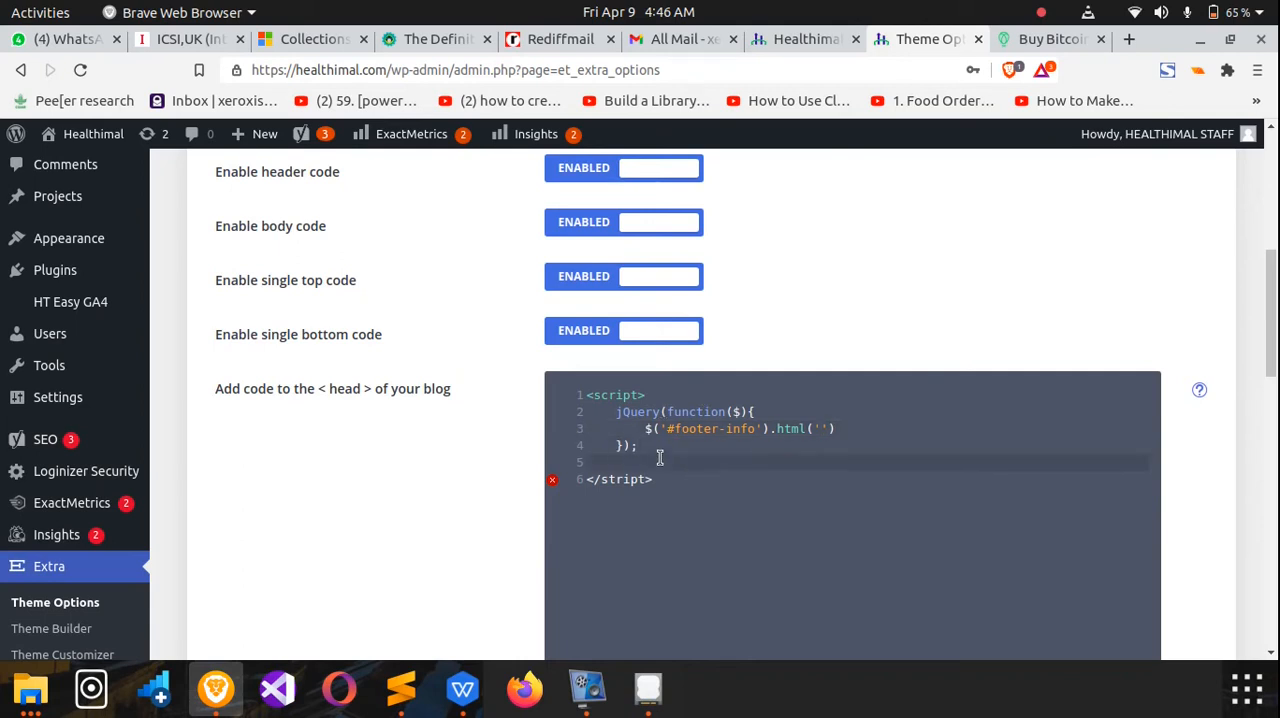
{"action": "key", "text": "Backspace"}
{"action": "type", "text": "'"}
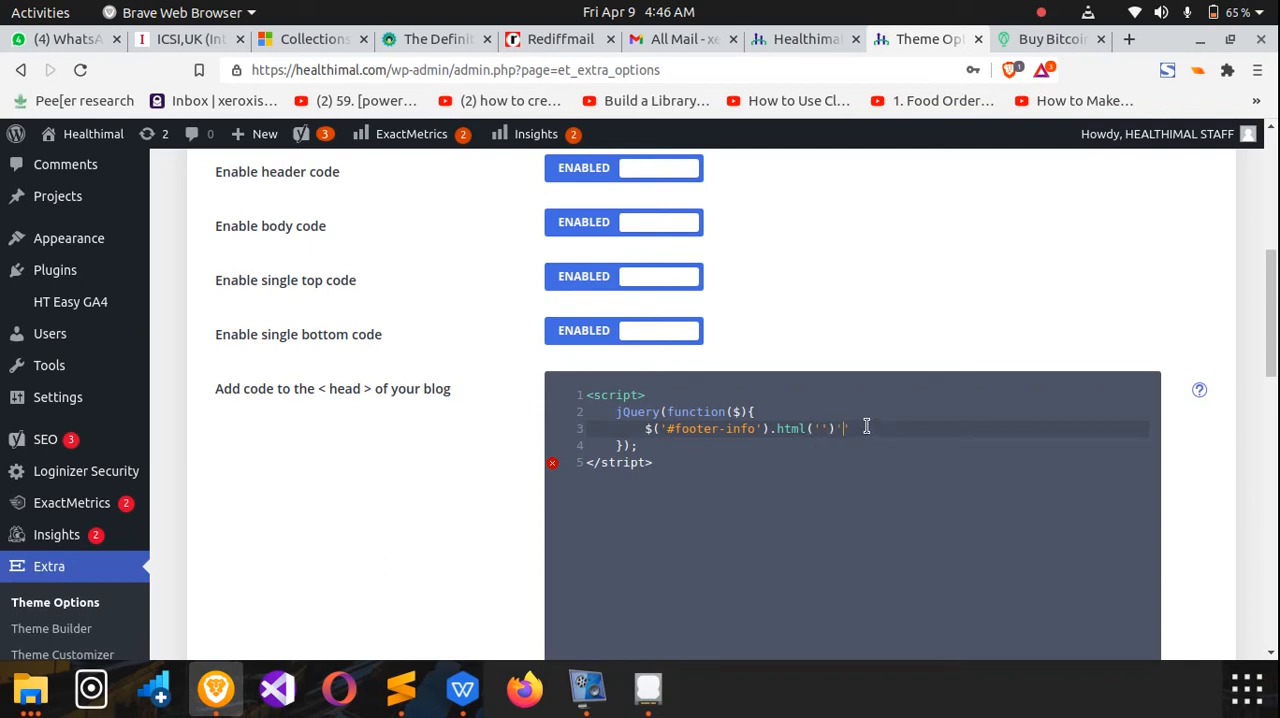
{"action": "type", "text": ";"}
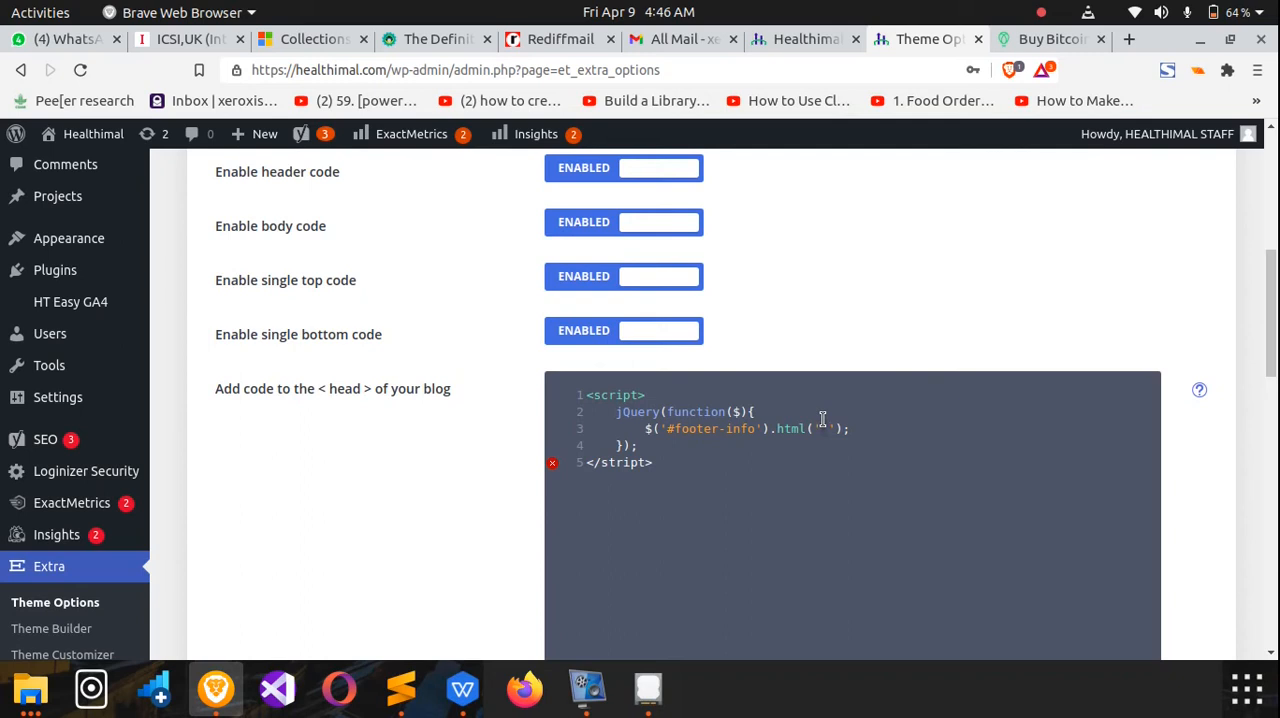
{"action": "mouse_move", "coordinate": [804, 328]}
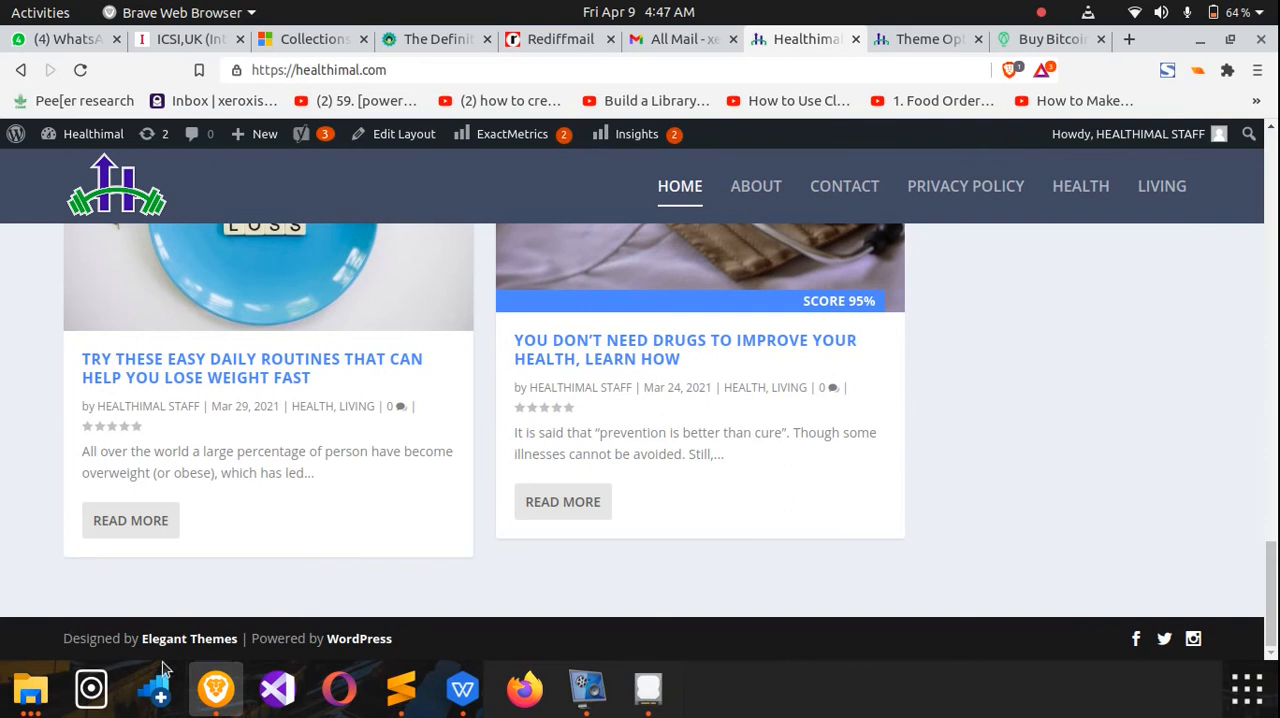
{"action": "mouse_move", "coordinate": [228, 640]}
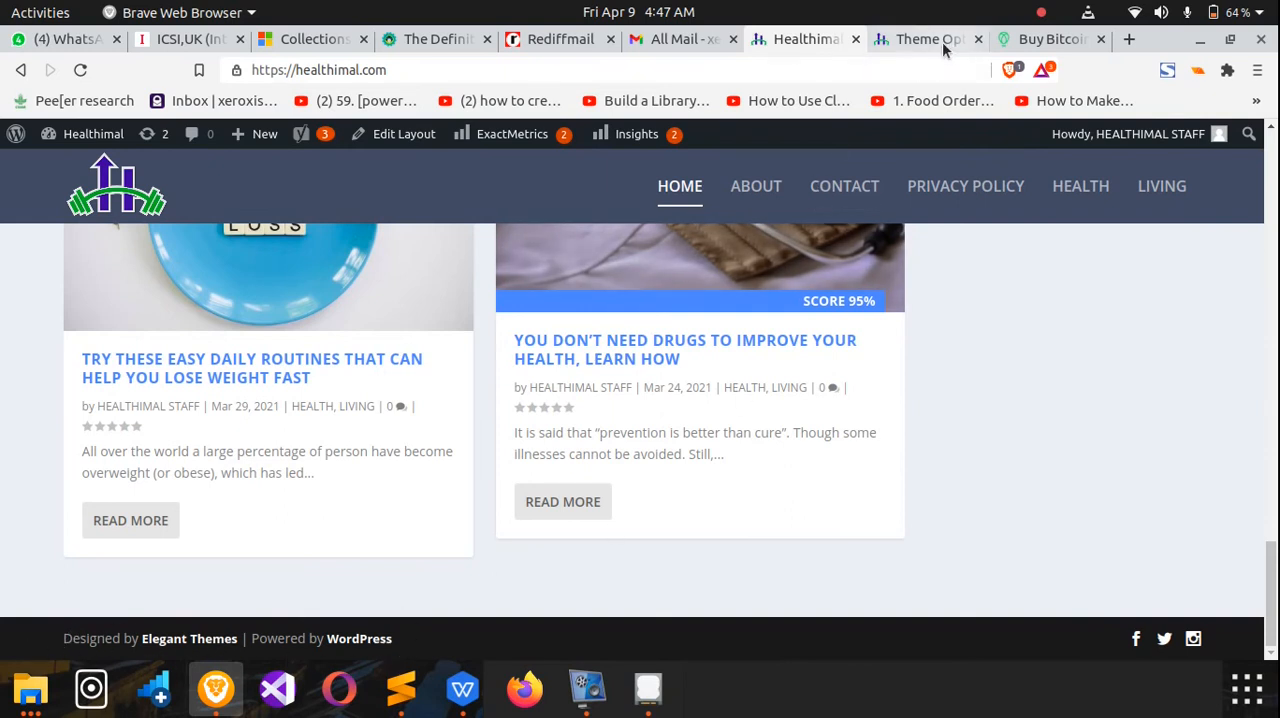
Return from the live site to the Theme Options browser tab.
{"action": "left_click", "coordinate": [924, 38]}
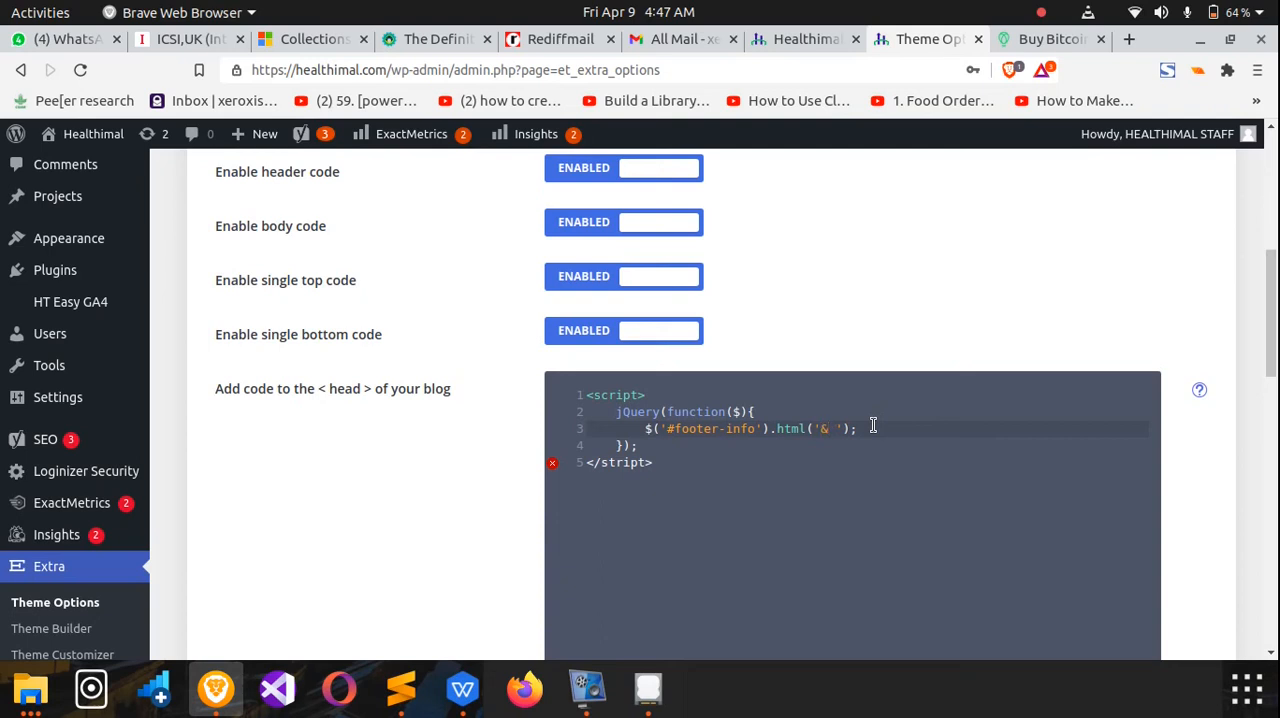
Fill .html('') with '&copy; 2021. XEROMETRIX TECHNOLOGIES. All Rights Reserved.'.
{"action": "type", "text": "copy;"}
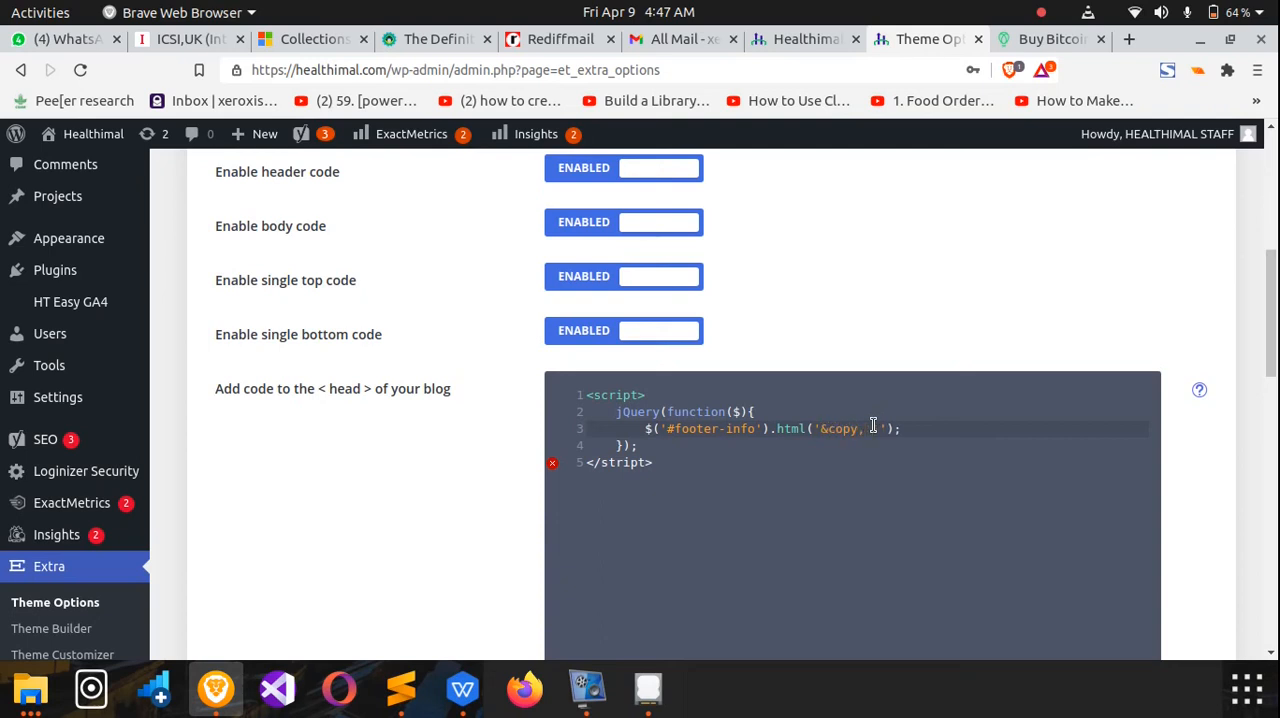
{"action": "type", "text": "01"}
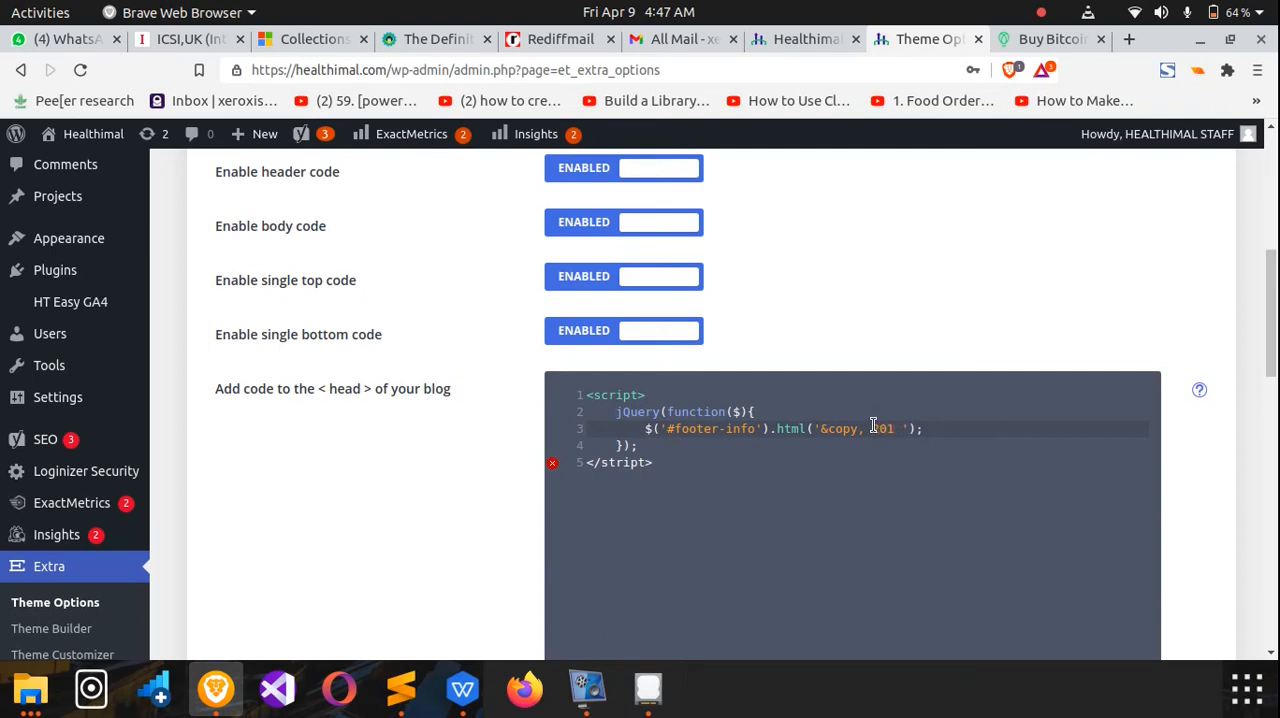
{"action": "type", "text": "21. |"}
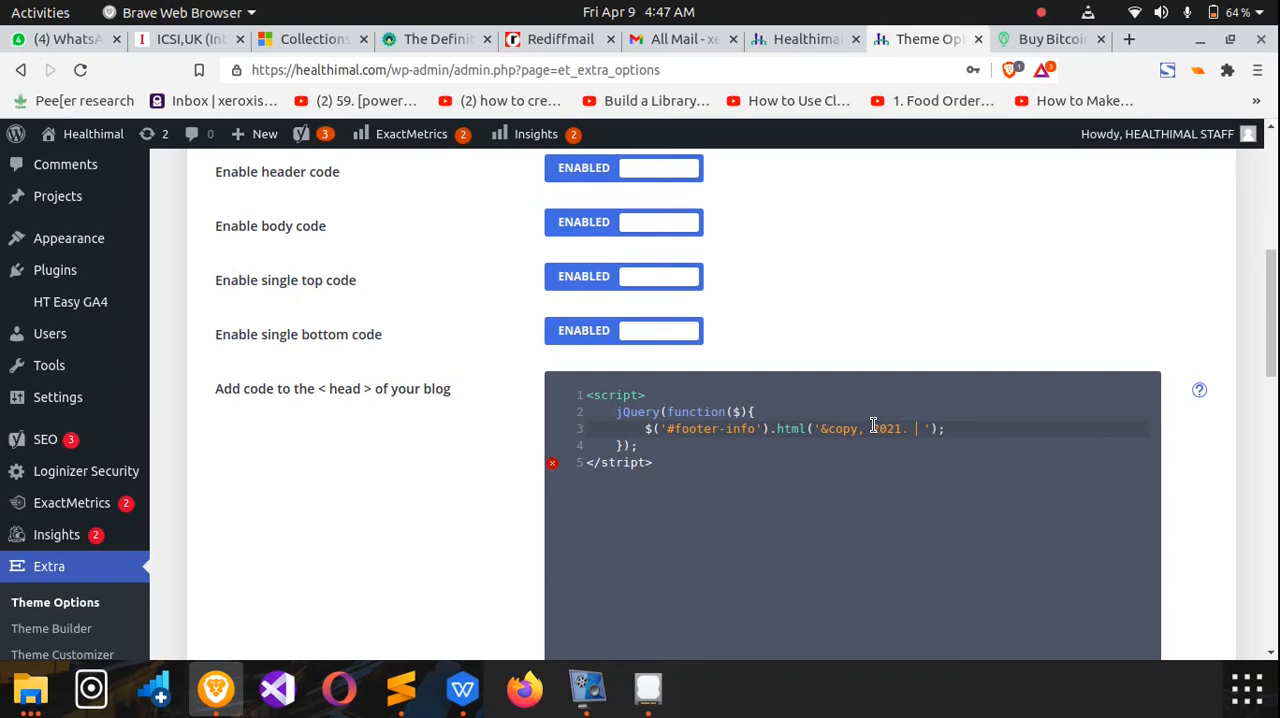
{"action": "type", "text": "XEROMETRIX"}
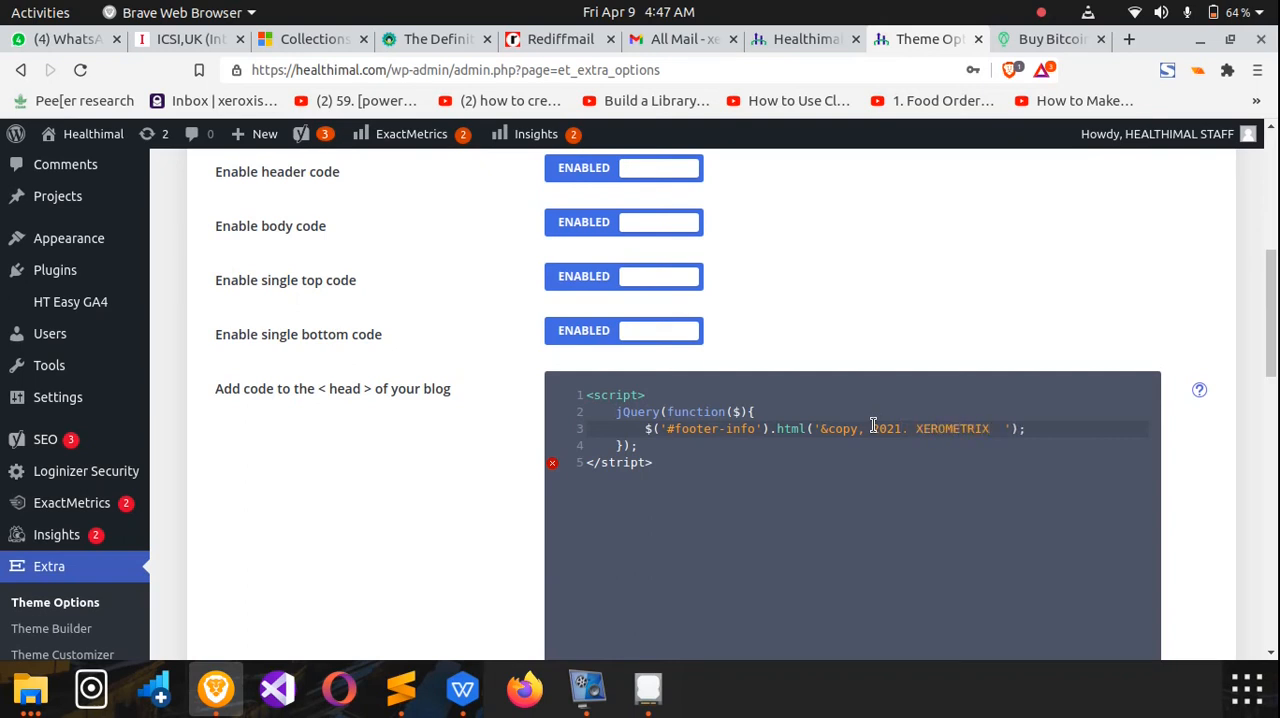
{"action": "type", "text": "TECHNOL"}
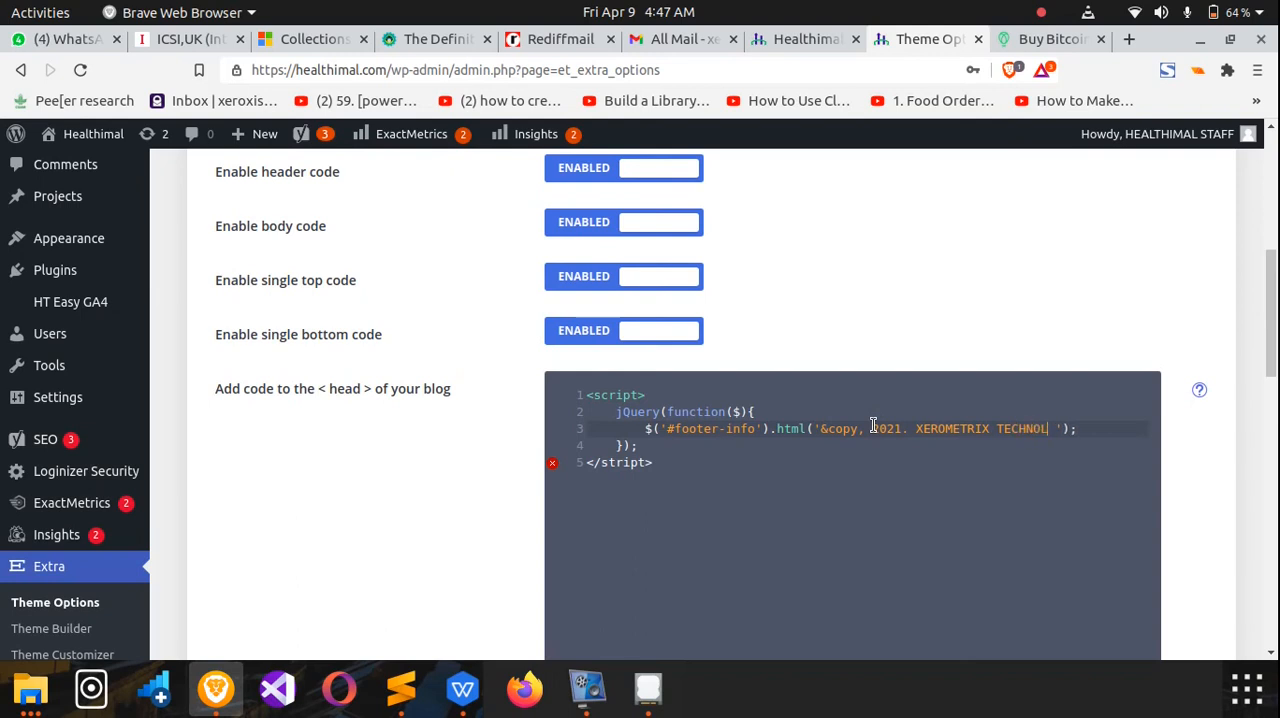
{"action": "type", "text": "OGIES"}
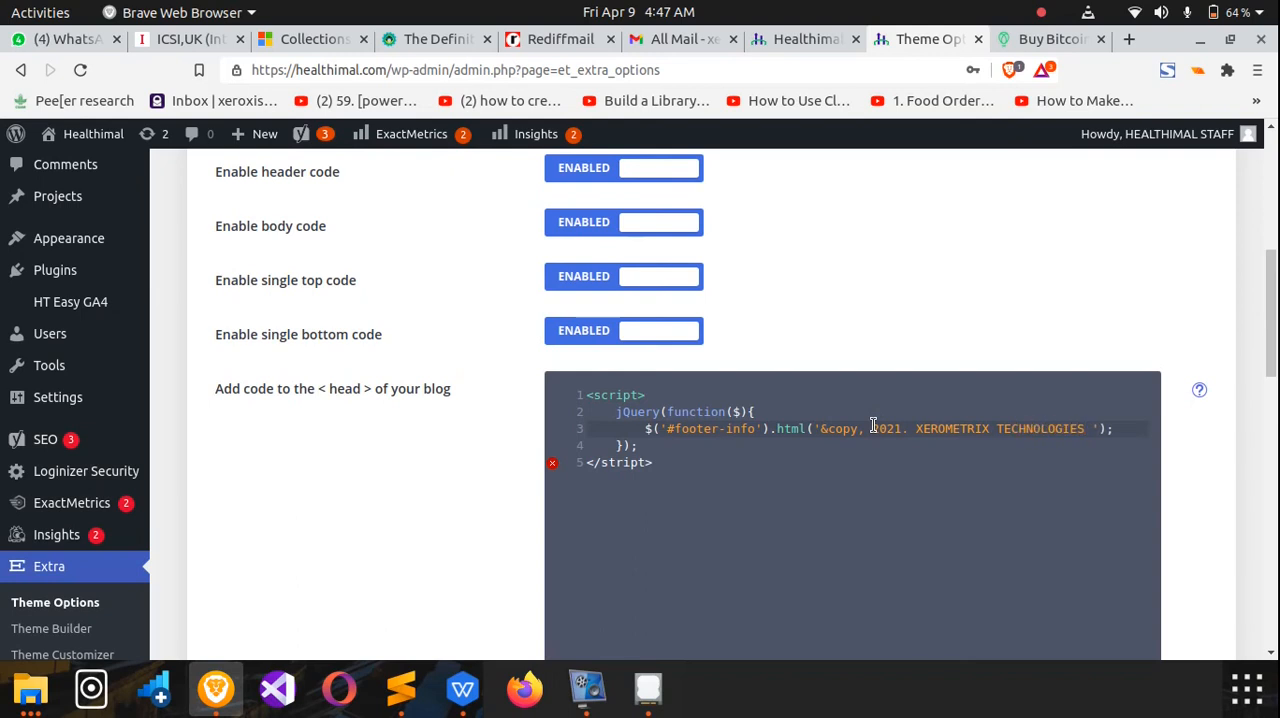
{"action": "type", "text": "All"}
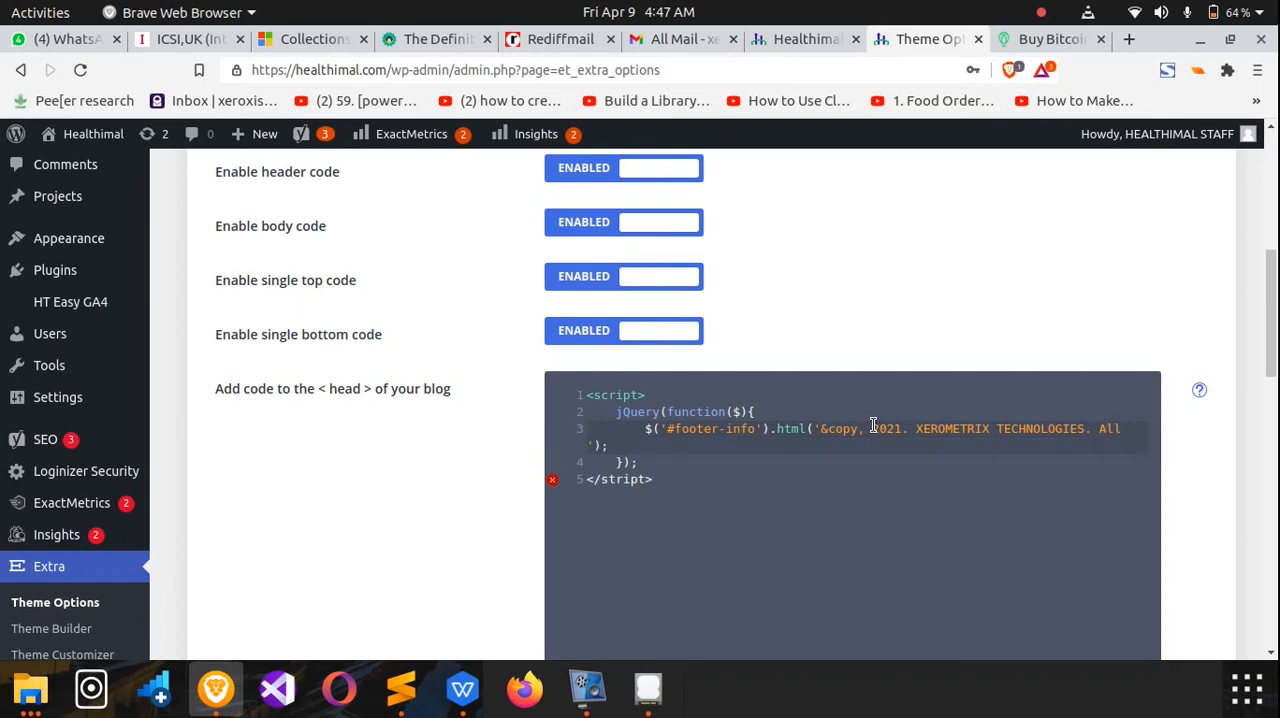
{"action": "type", "text": "Rights"}
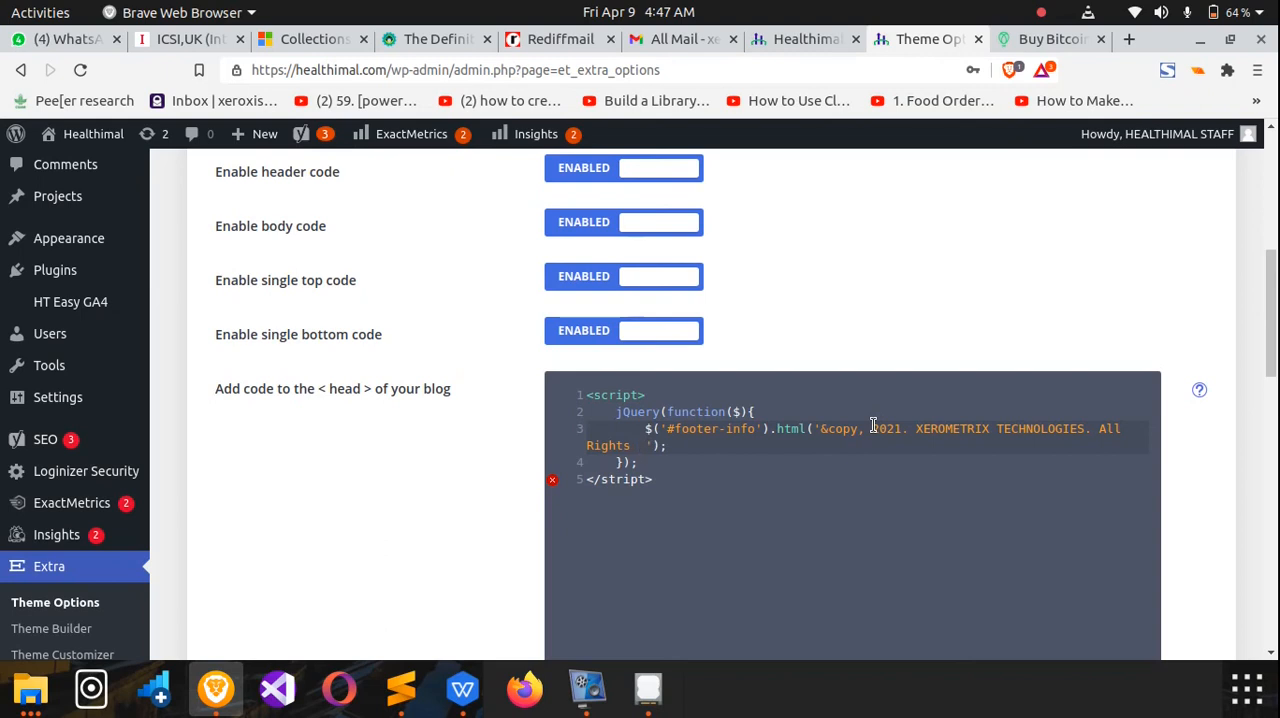
{"action": "type", "text": "Reserv"}
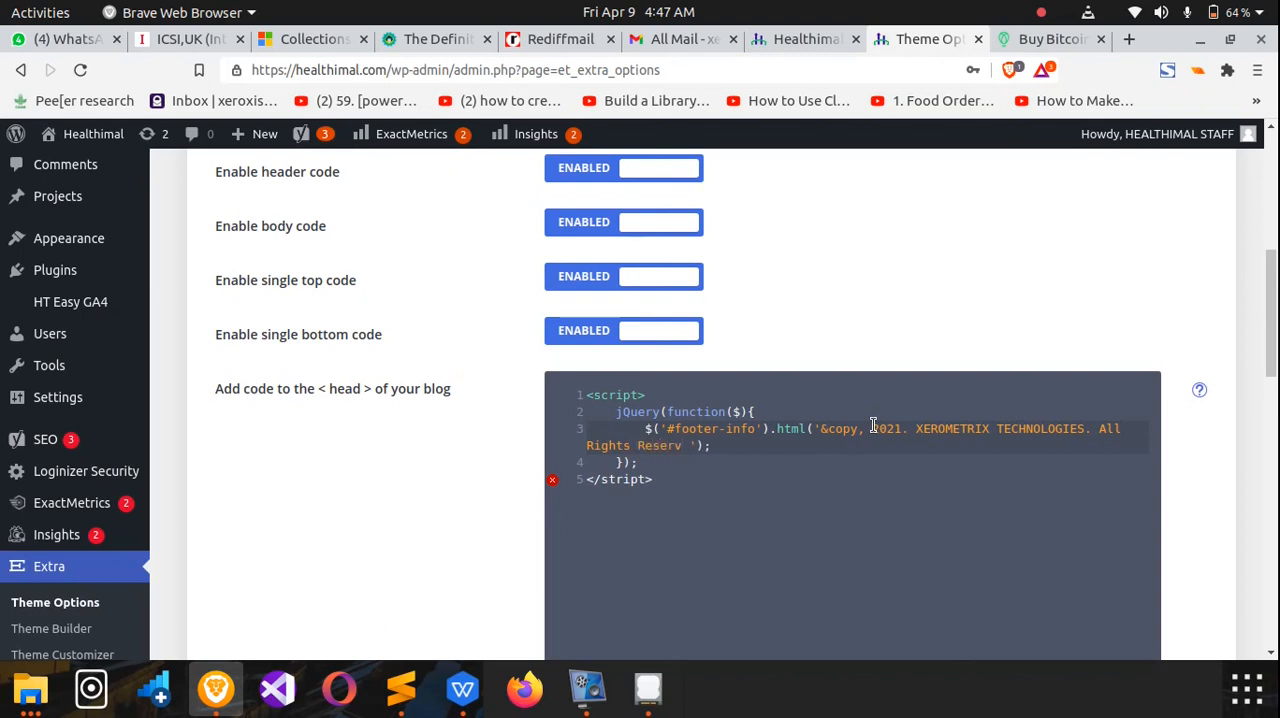
{"action": "type", "text": "d"}
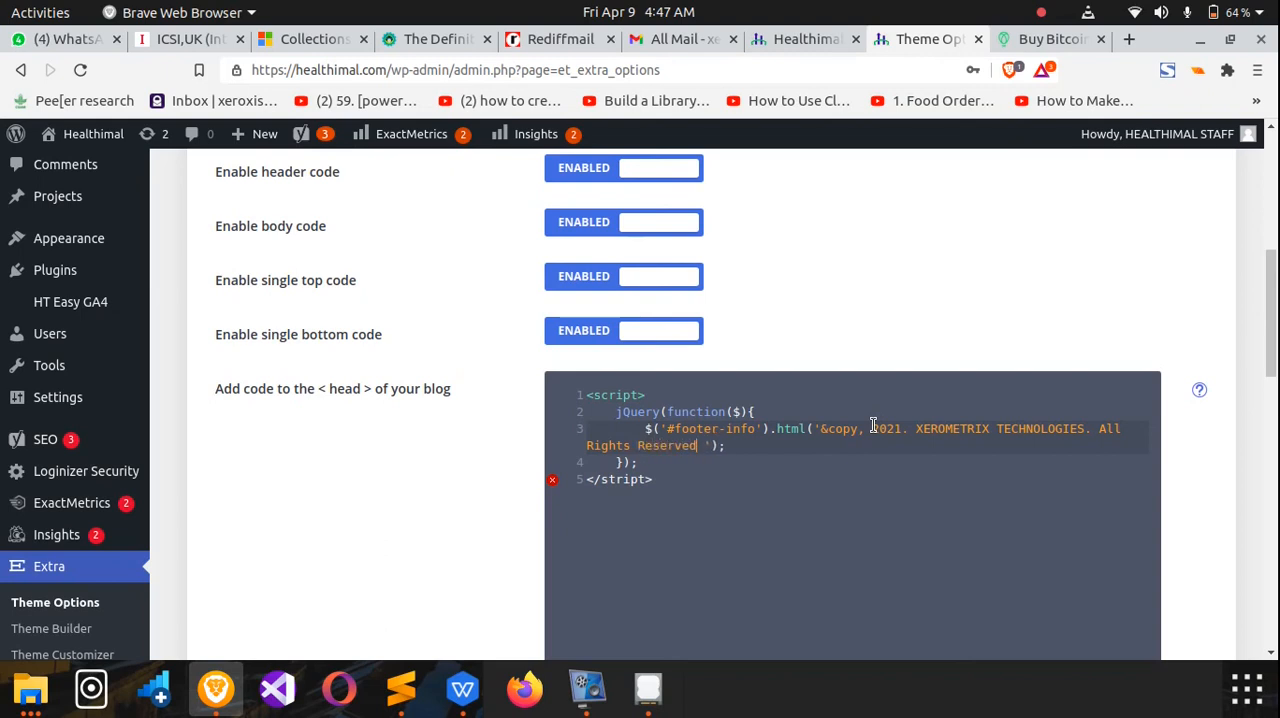
{"action": "type", "text": "."}
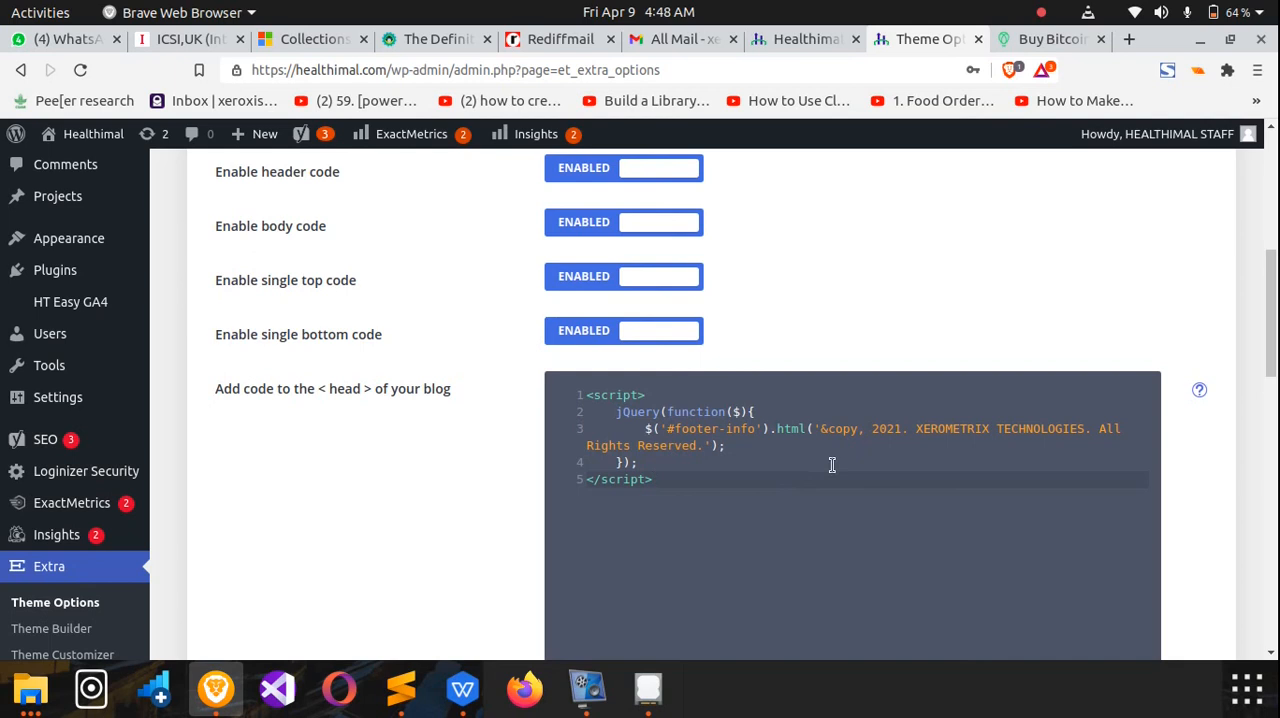
Save the theme options with the new footer-credit script via Save Changes.
{"action": "scroll", "scroll_direction": "down", "scroll_amount": 3}
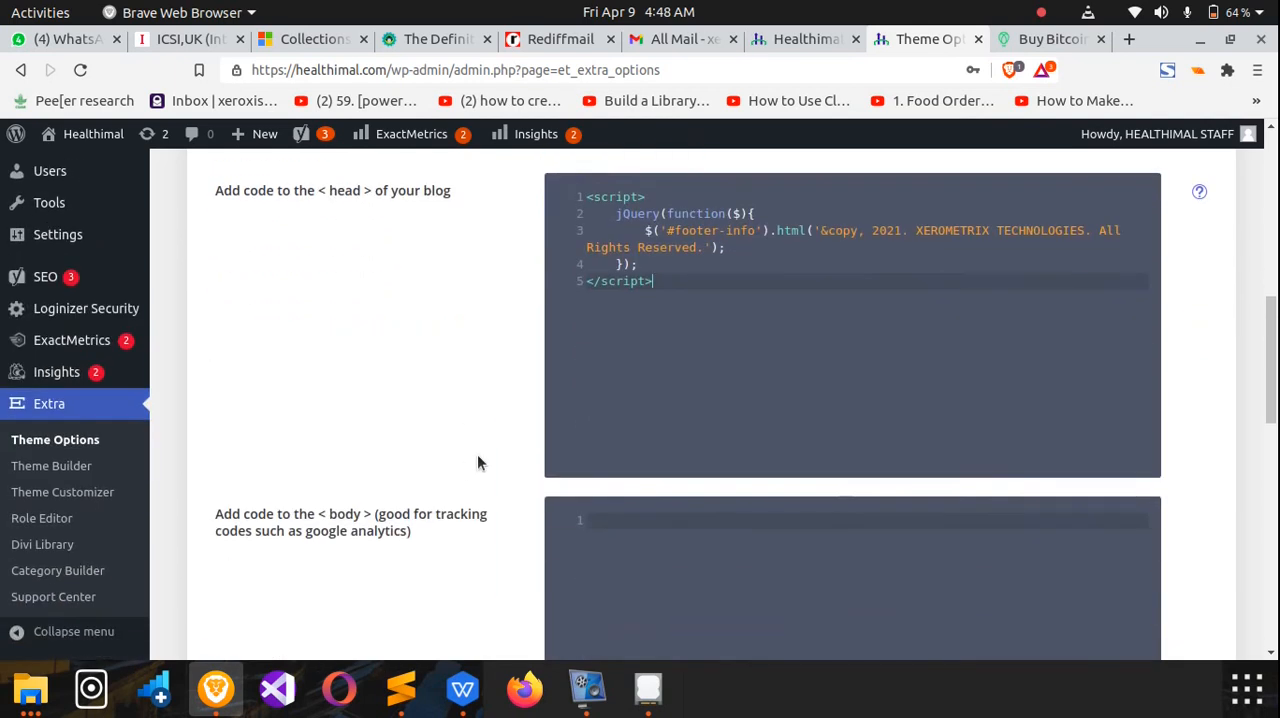
{"action": "scroll", "scroll_direction": "down", "scroll_amount": 3}
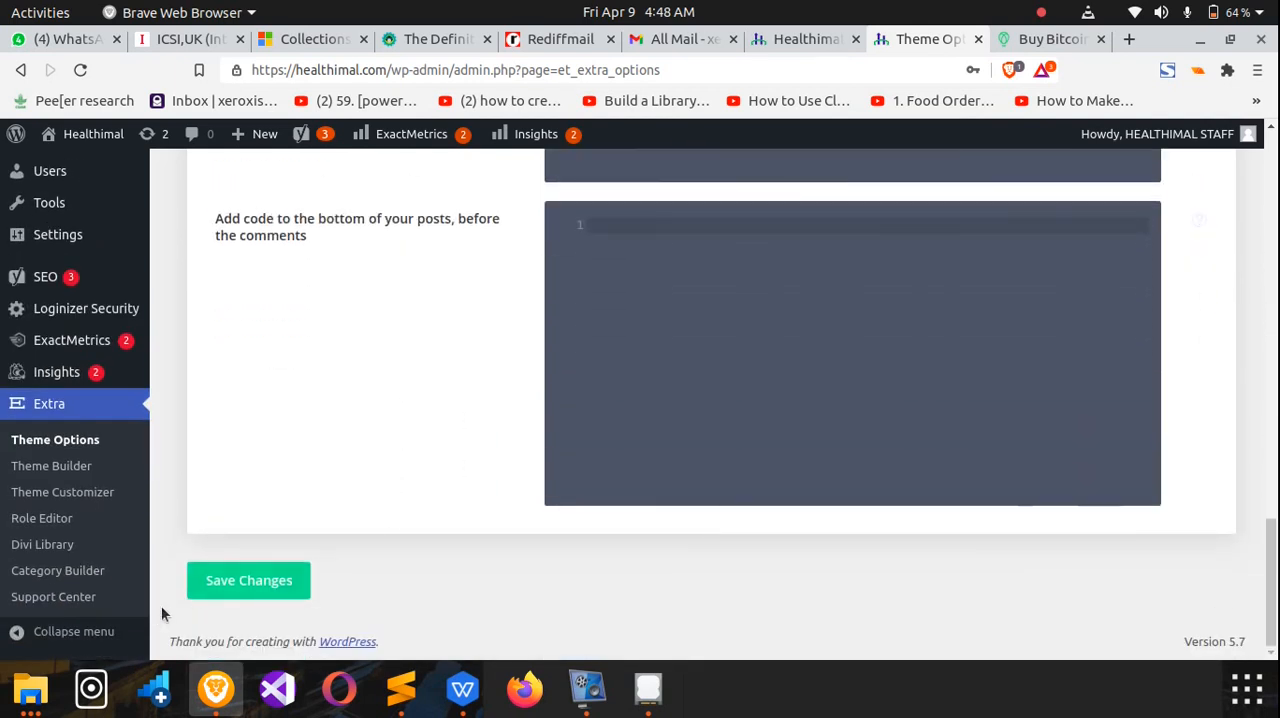
{"action": "left_click", "coordinate": [248, 580]}
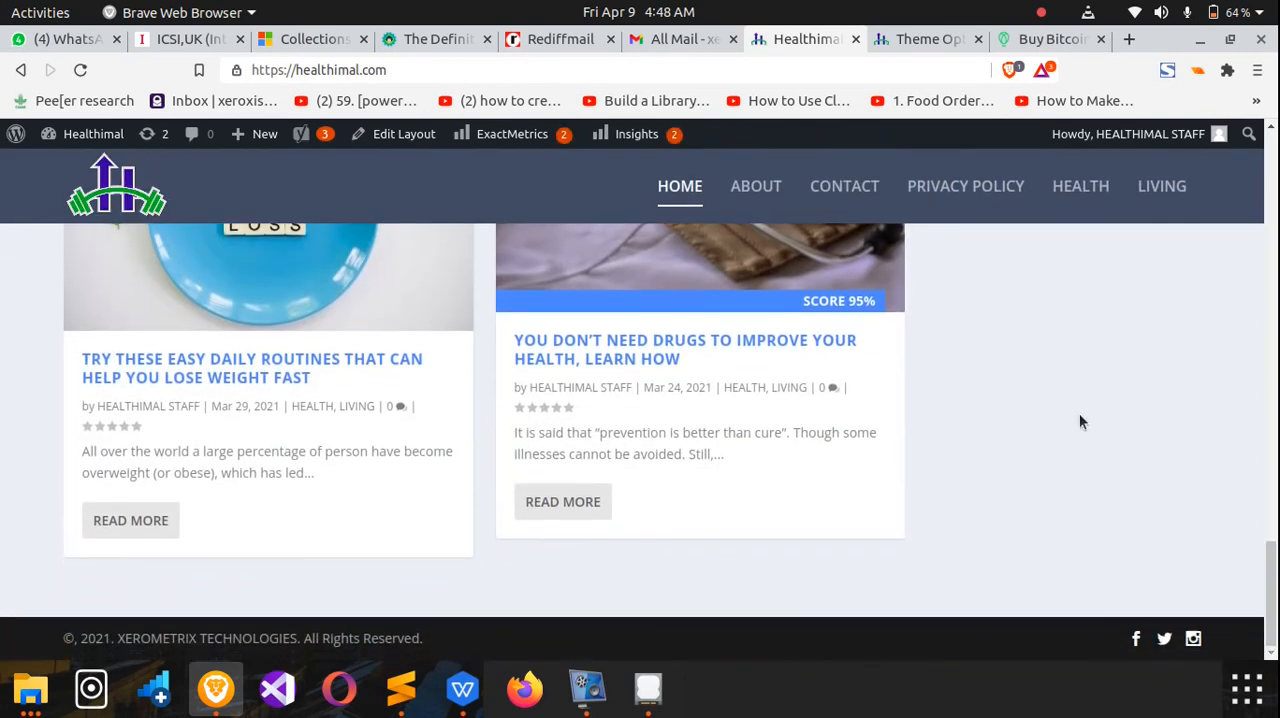
{"action": "mouse_move", "coordinate": [476, 660]}
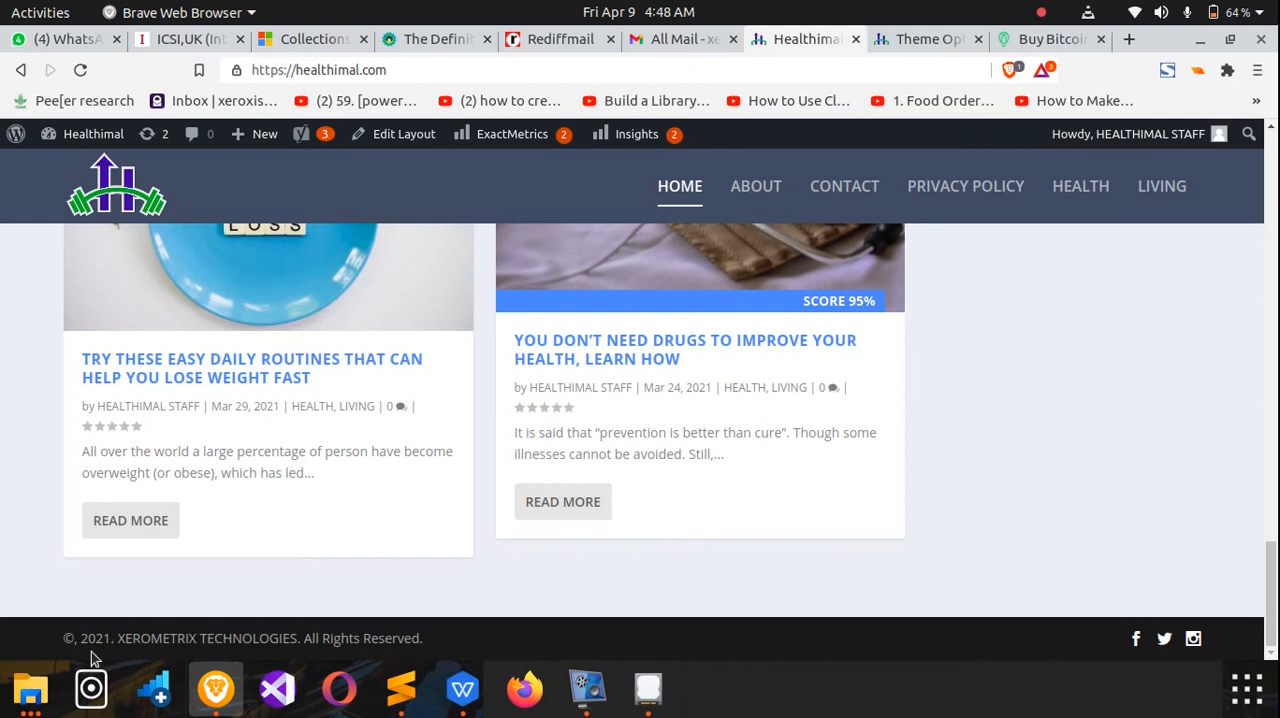
{"action": "mouse_move", "coordinate": [82, 644]}
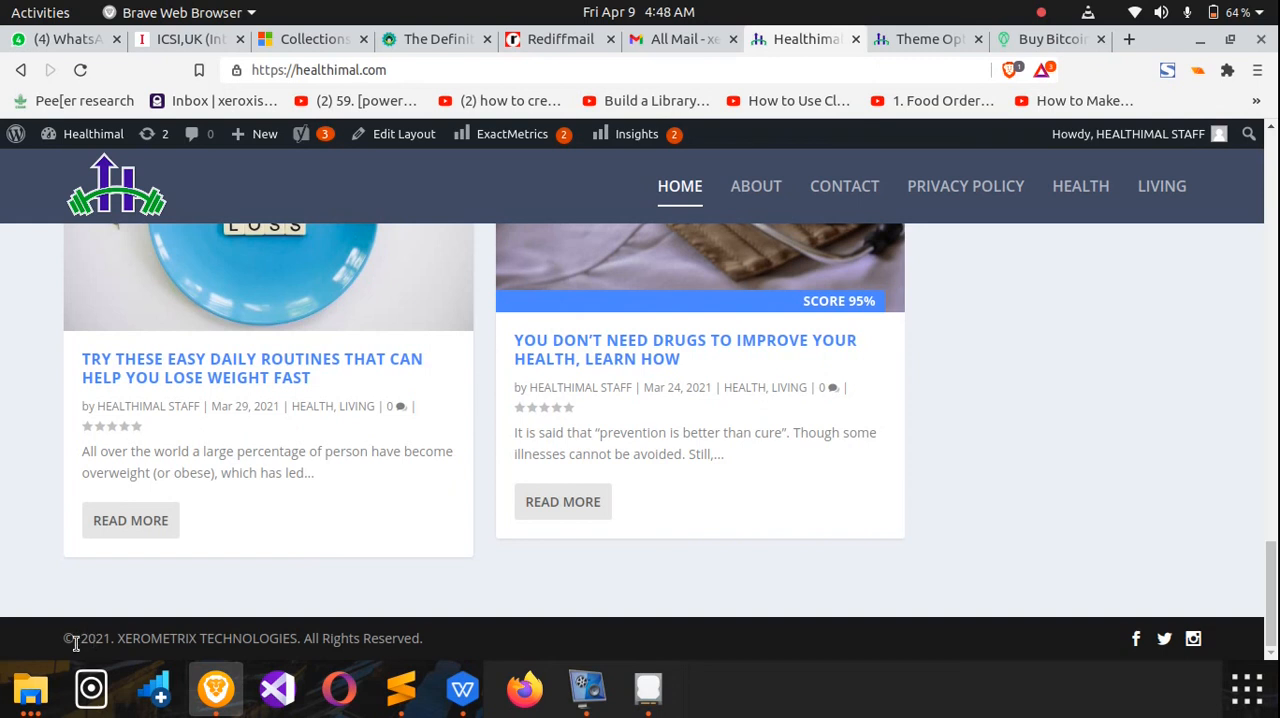
Switch back to the Theme Options tab after viewing the homepage footer.
{"action": "left_click", "coordinate": [924, 40]}
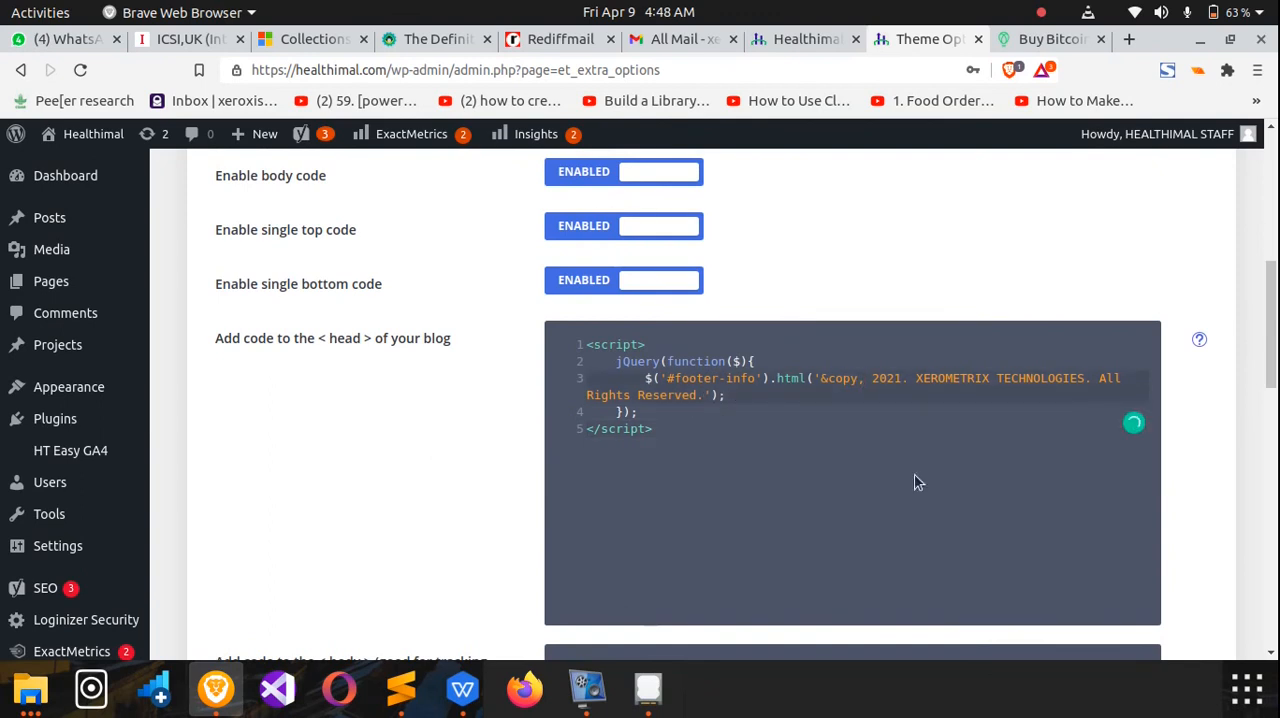
Save the theme options once more with Save Changes.
{"action": "scroll", "scroll_direction": "down", "scroll_amount": 3}
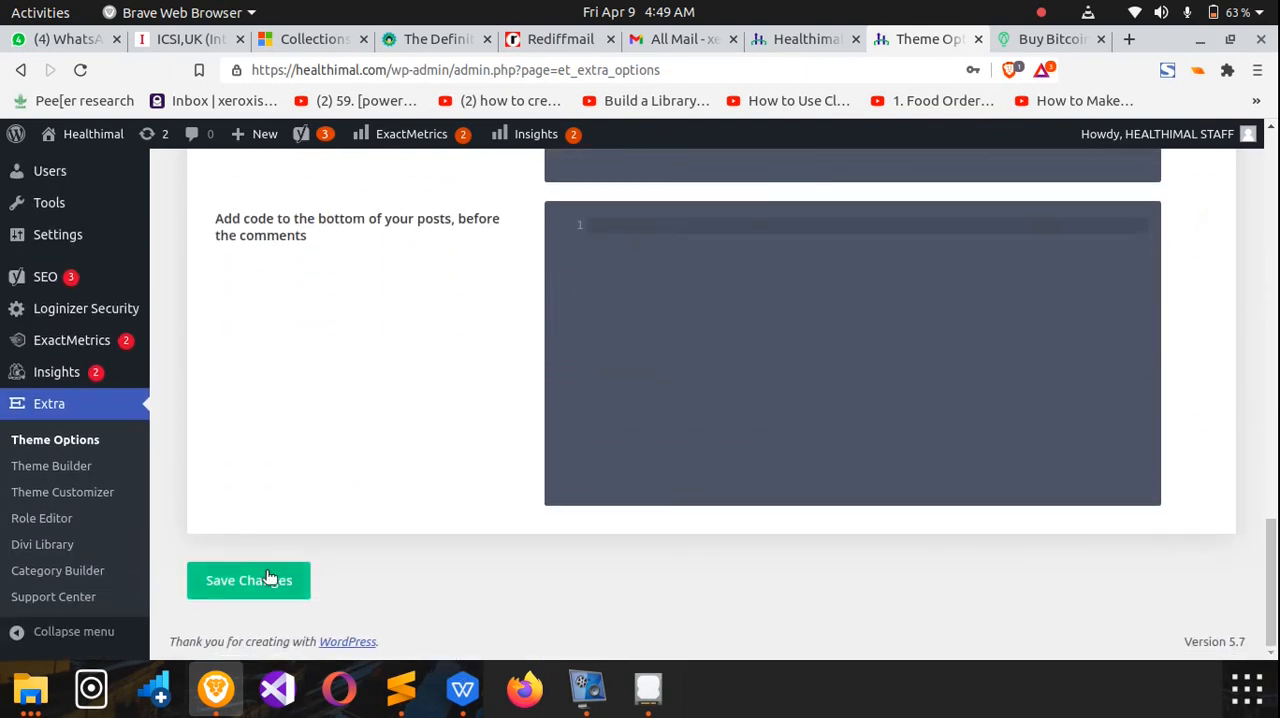
{"action": "left_click", "coordinate": [248, 580]}
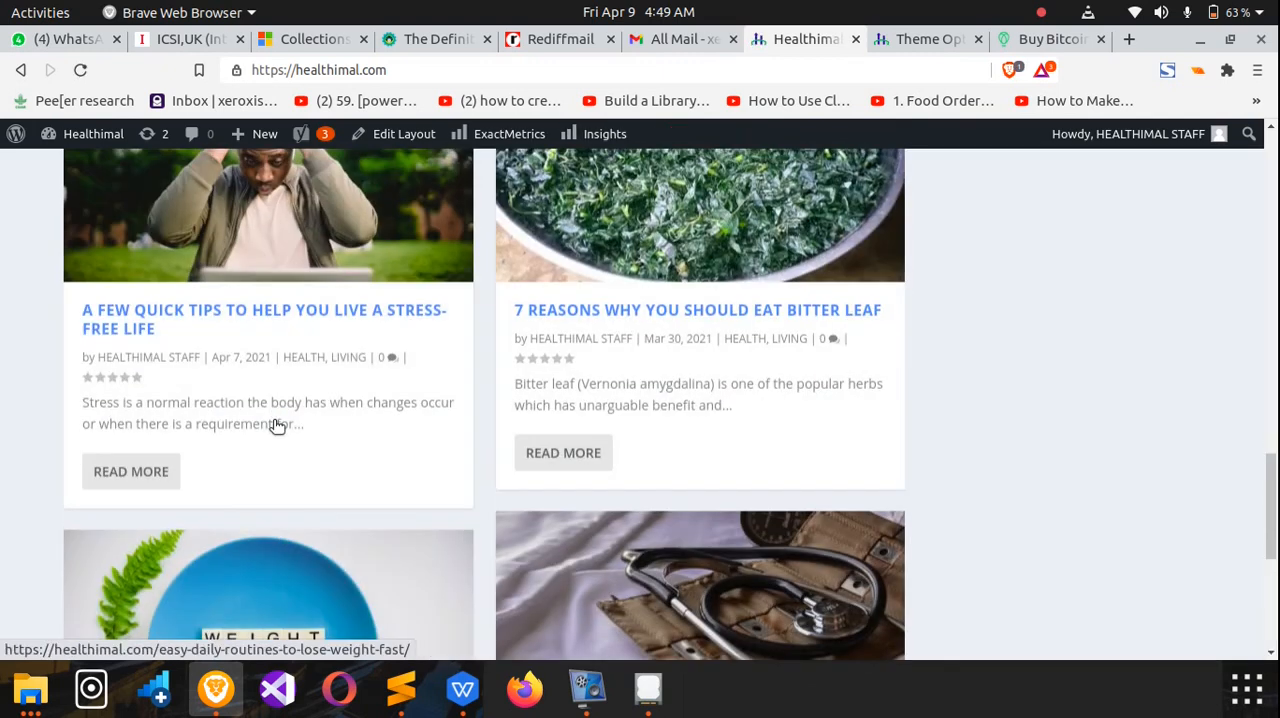
Scroll the homepage to the footer showing the XEROMETRIX copyright line.
{"action": "scroll", "scroll_direction": "down", "scroll_amount": 3}
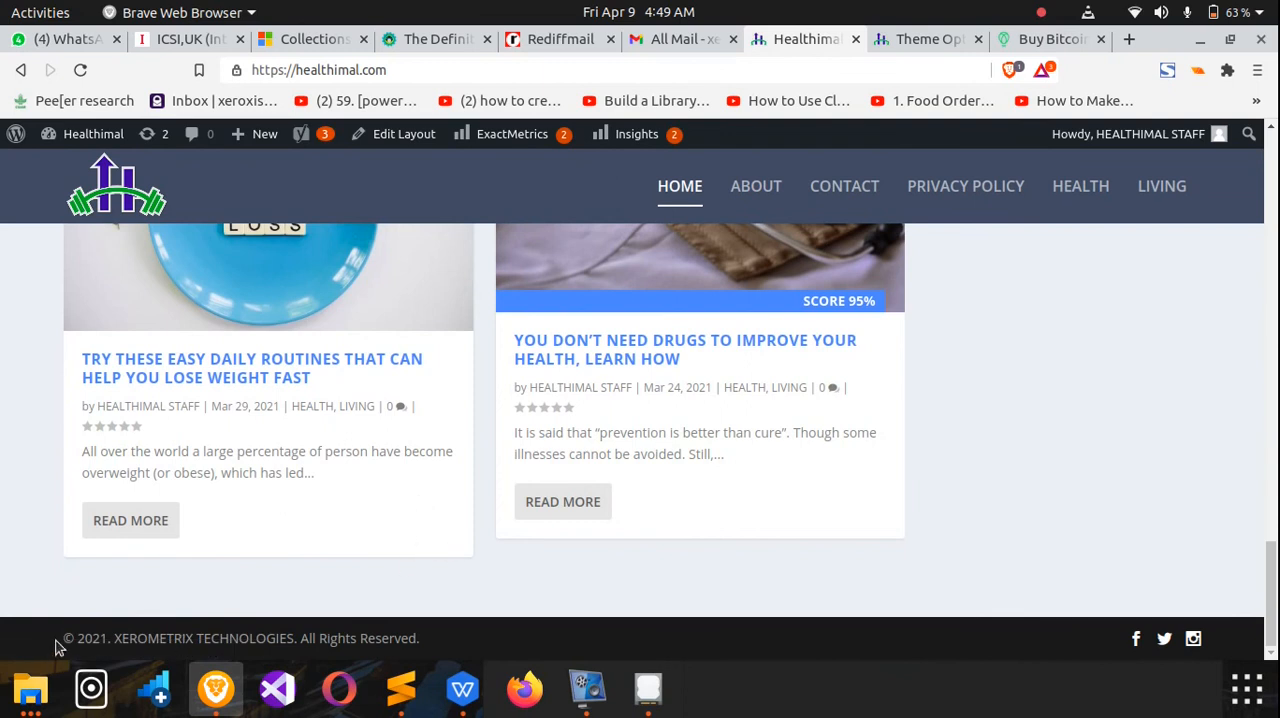
{"action": "mouse_move", "coordinate": [64, 642]}
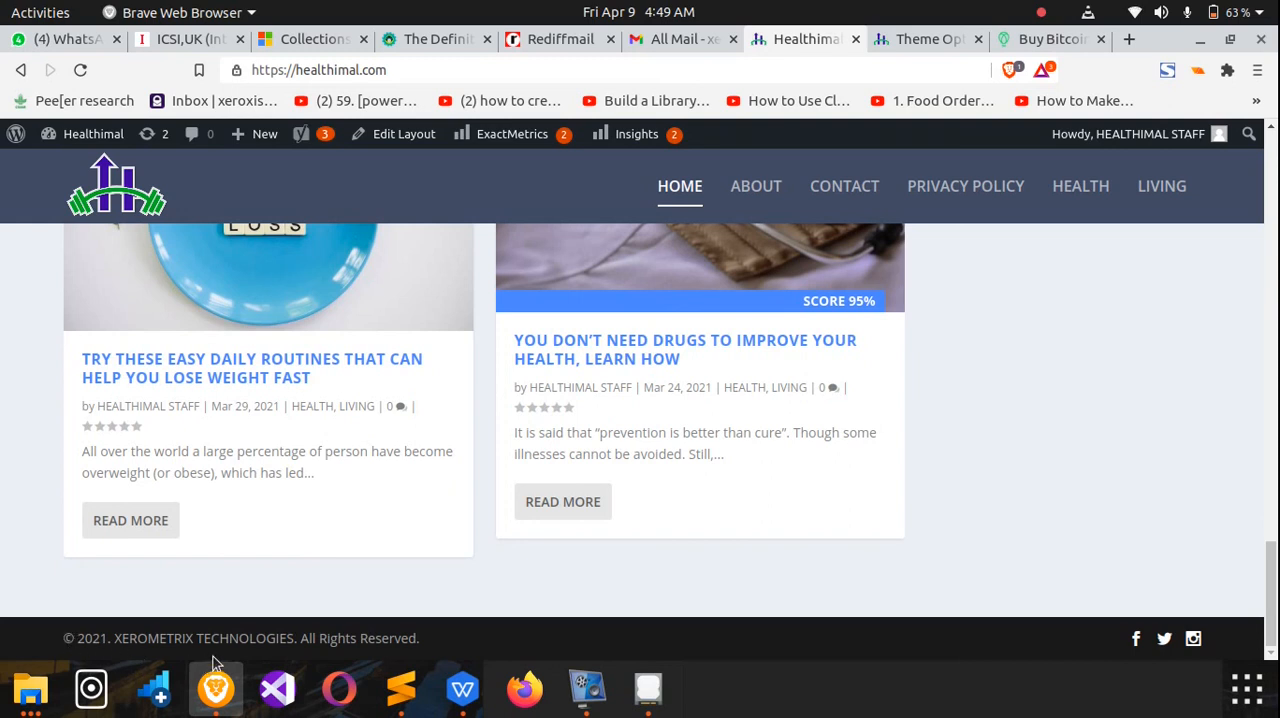
{"action": "mouse_move", "coordinate": [200, 658]}
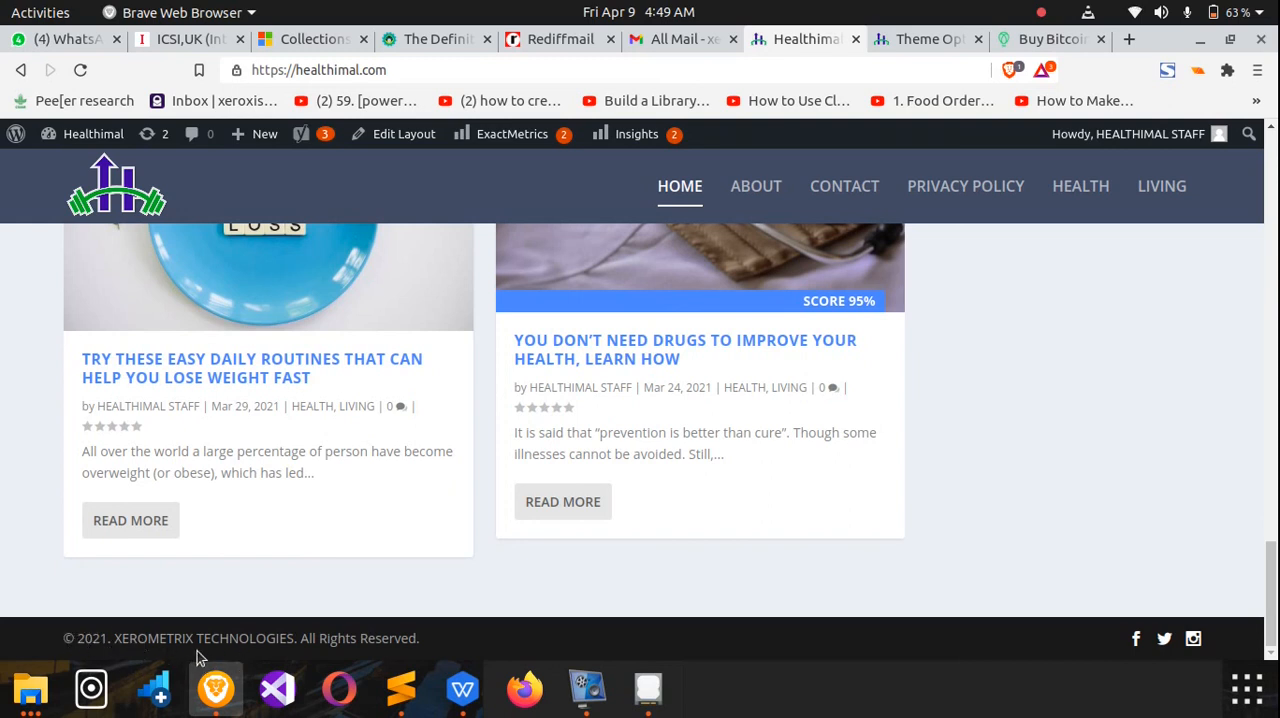
{"action": "mouse_move", "coordinate": [400, 630]}
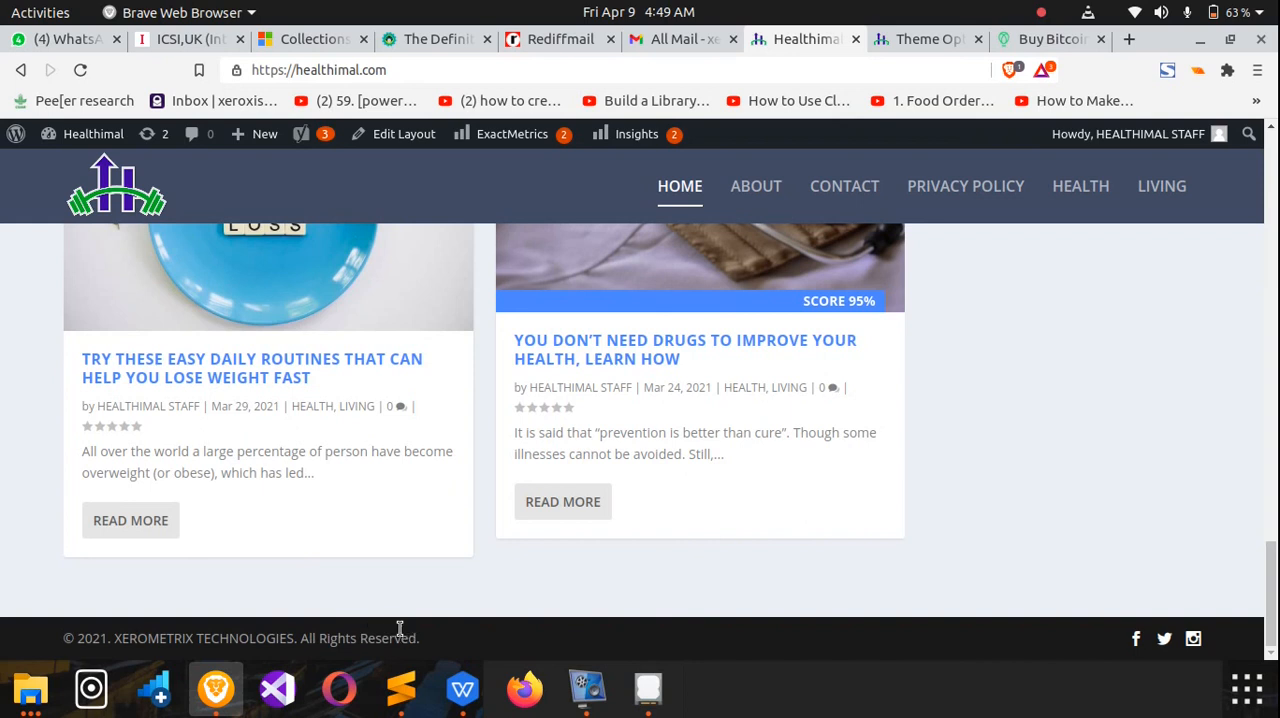
{"action": "mouse_move", "coordinate": [390, 630]}
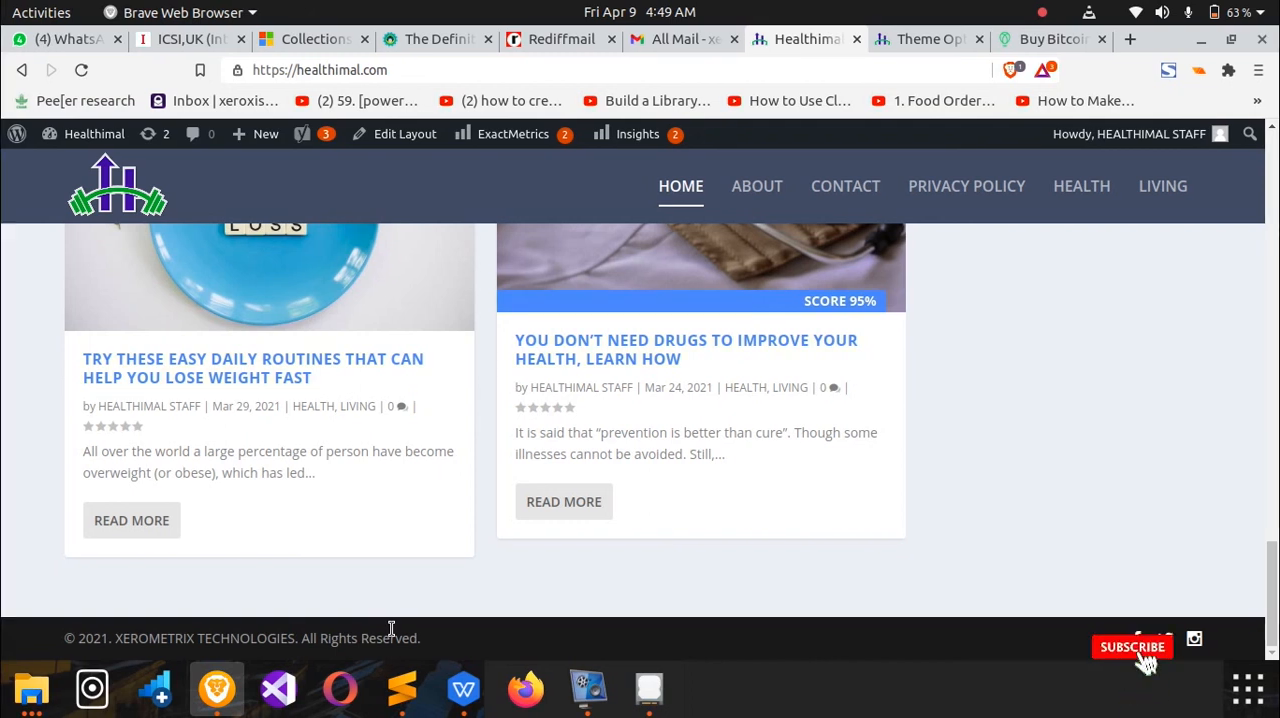
{"action": "left_click", "coordinate": [1132, 648]}
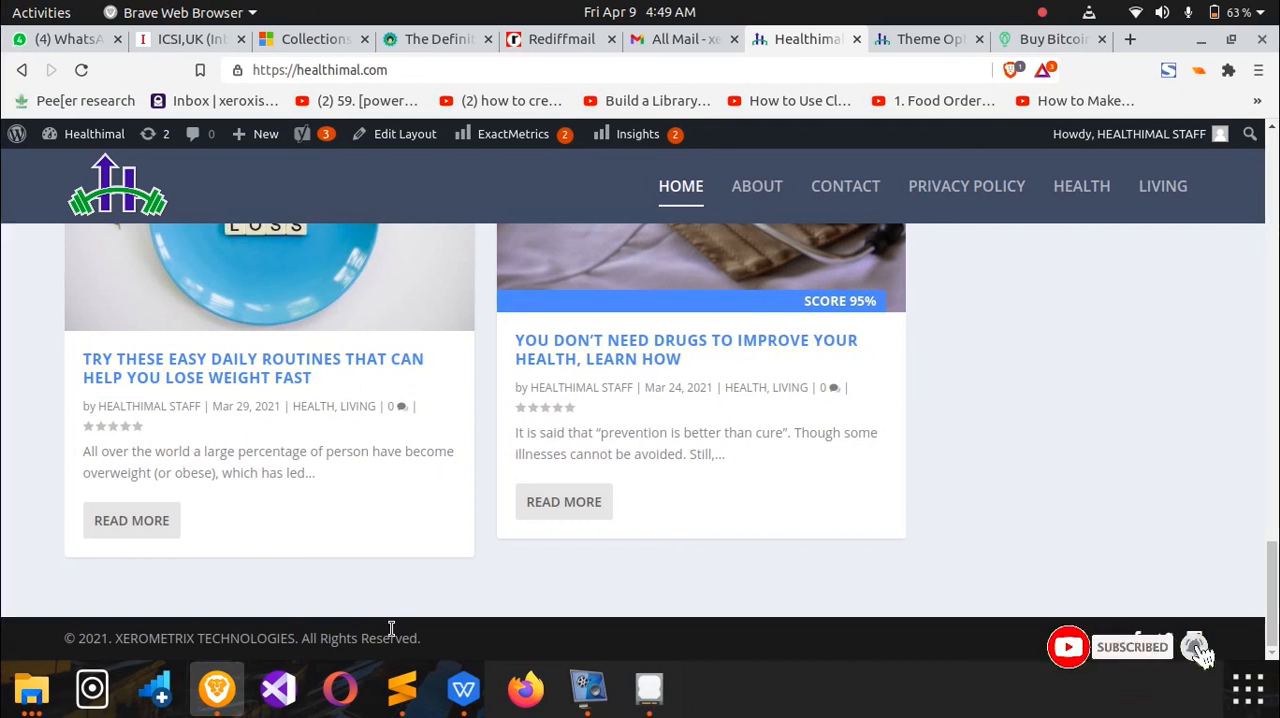